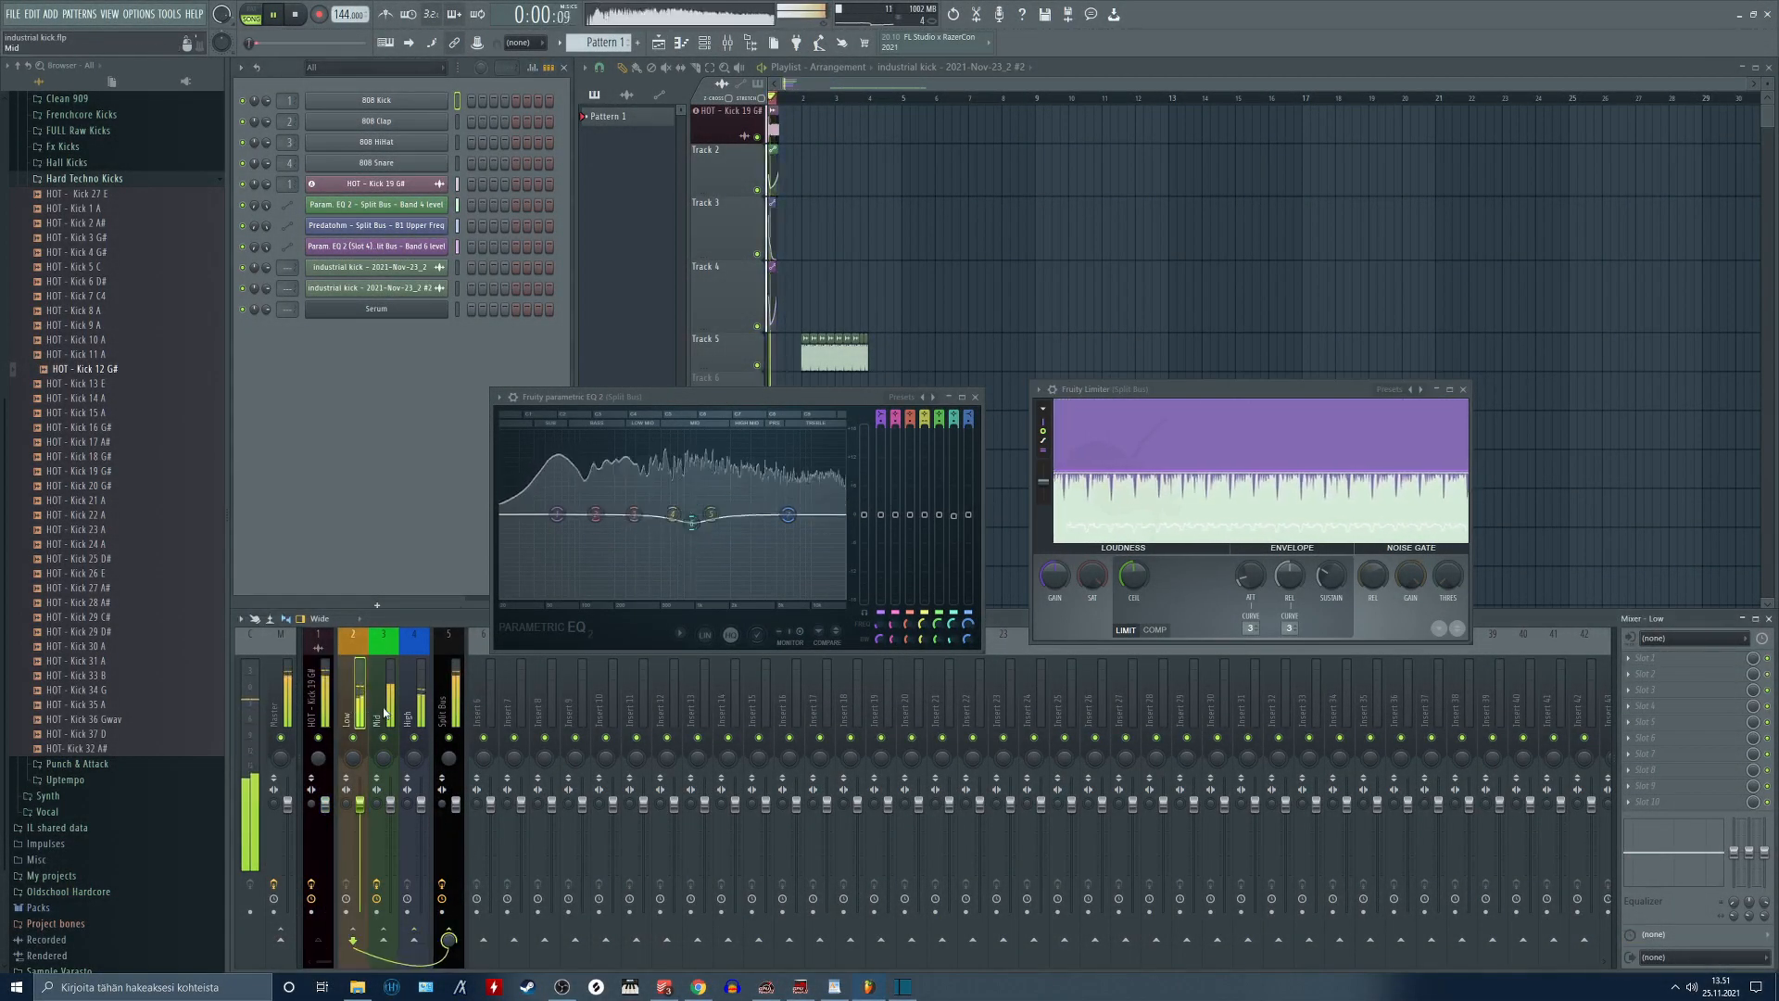
Close the Split Bus plugin windows, ending with iZotope Trash 2, to reveal playlist and mixer.
{"action": "left_click", "coordinate": [376, 699]}
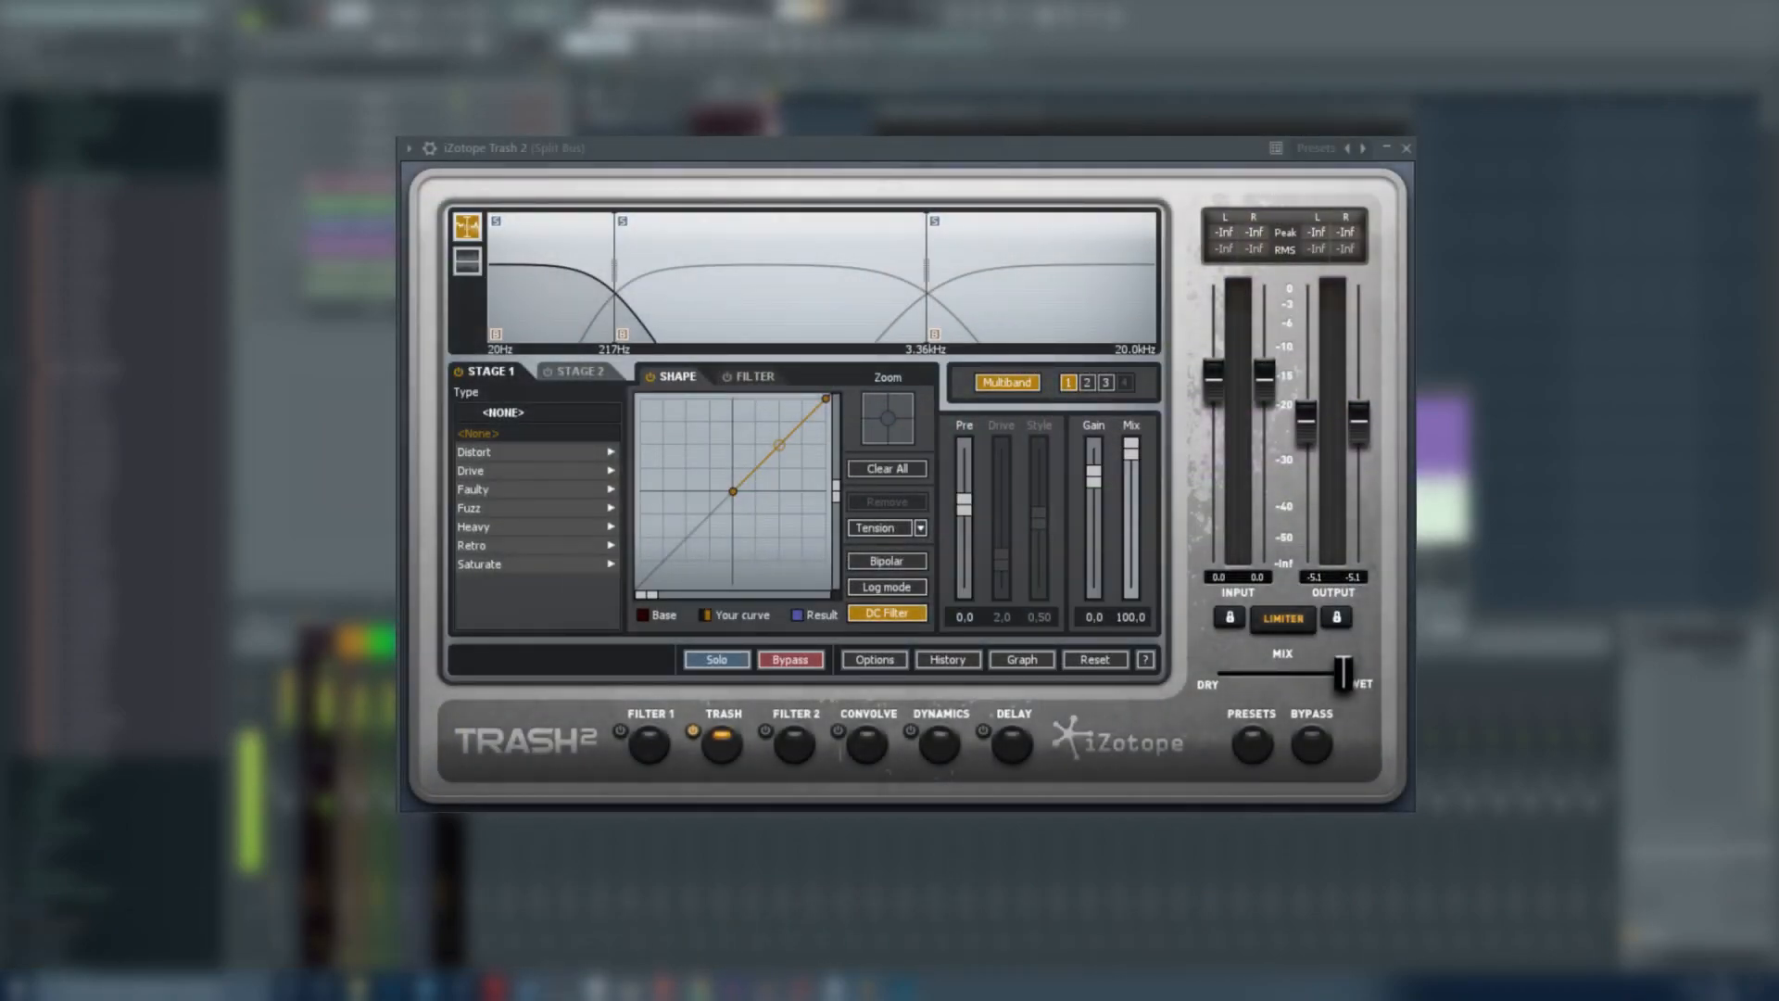
{"action": "left_click", "coordinate": [1407, 148]}
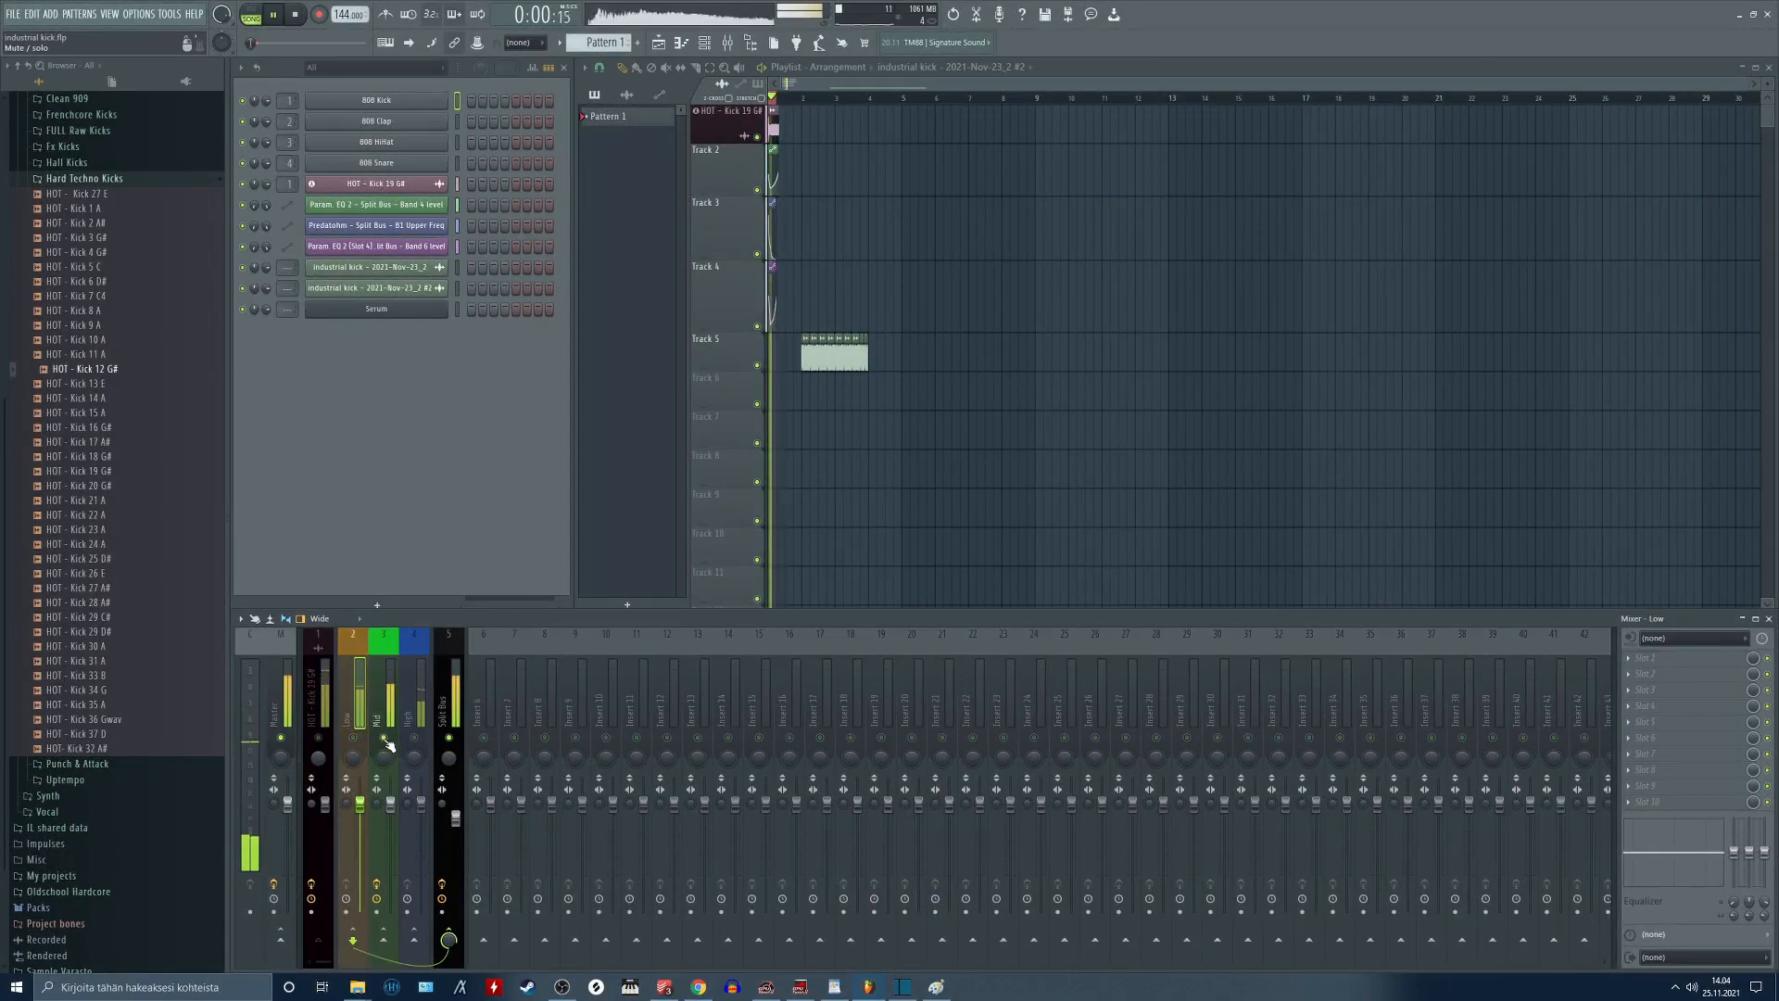
Load Frequency Splitter into the first effect slot of the HOT - Kick 19 G# insert.
{"action": "left_click", "coordinate": [382, 704]}
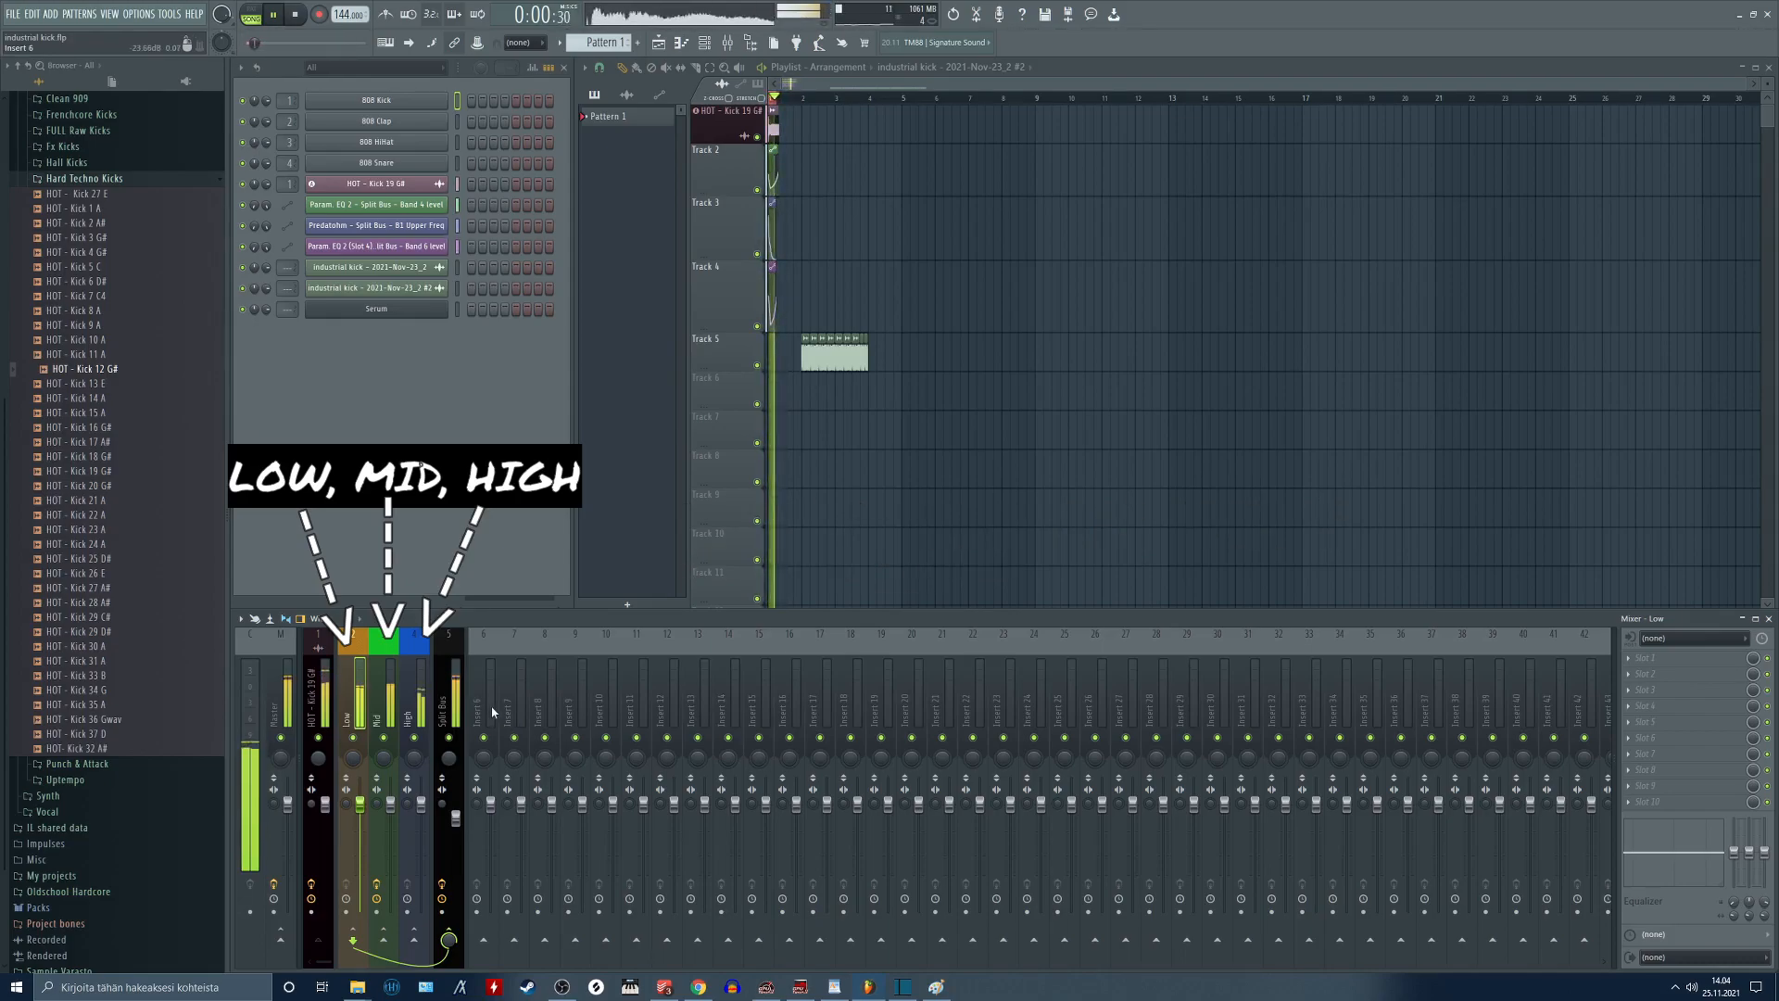
{"action": "left_click", "coordinate": [441, 699]}
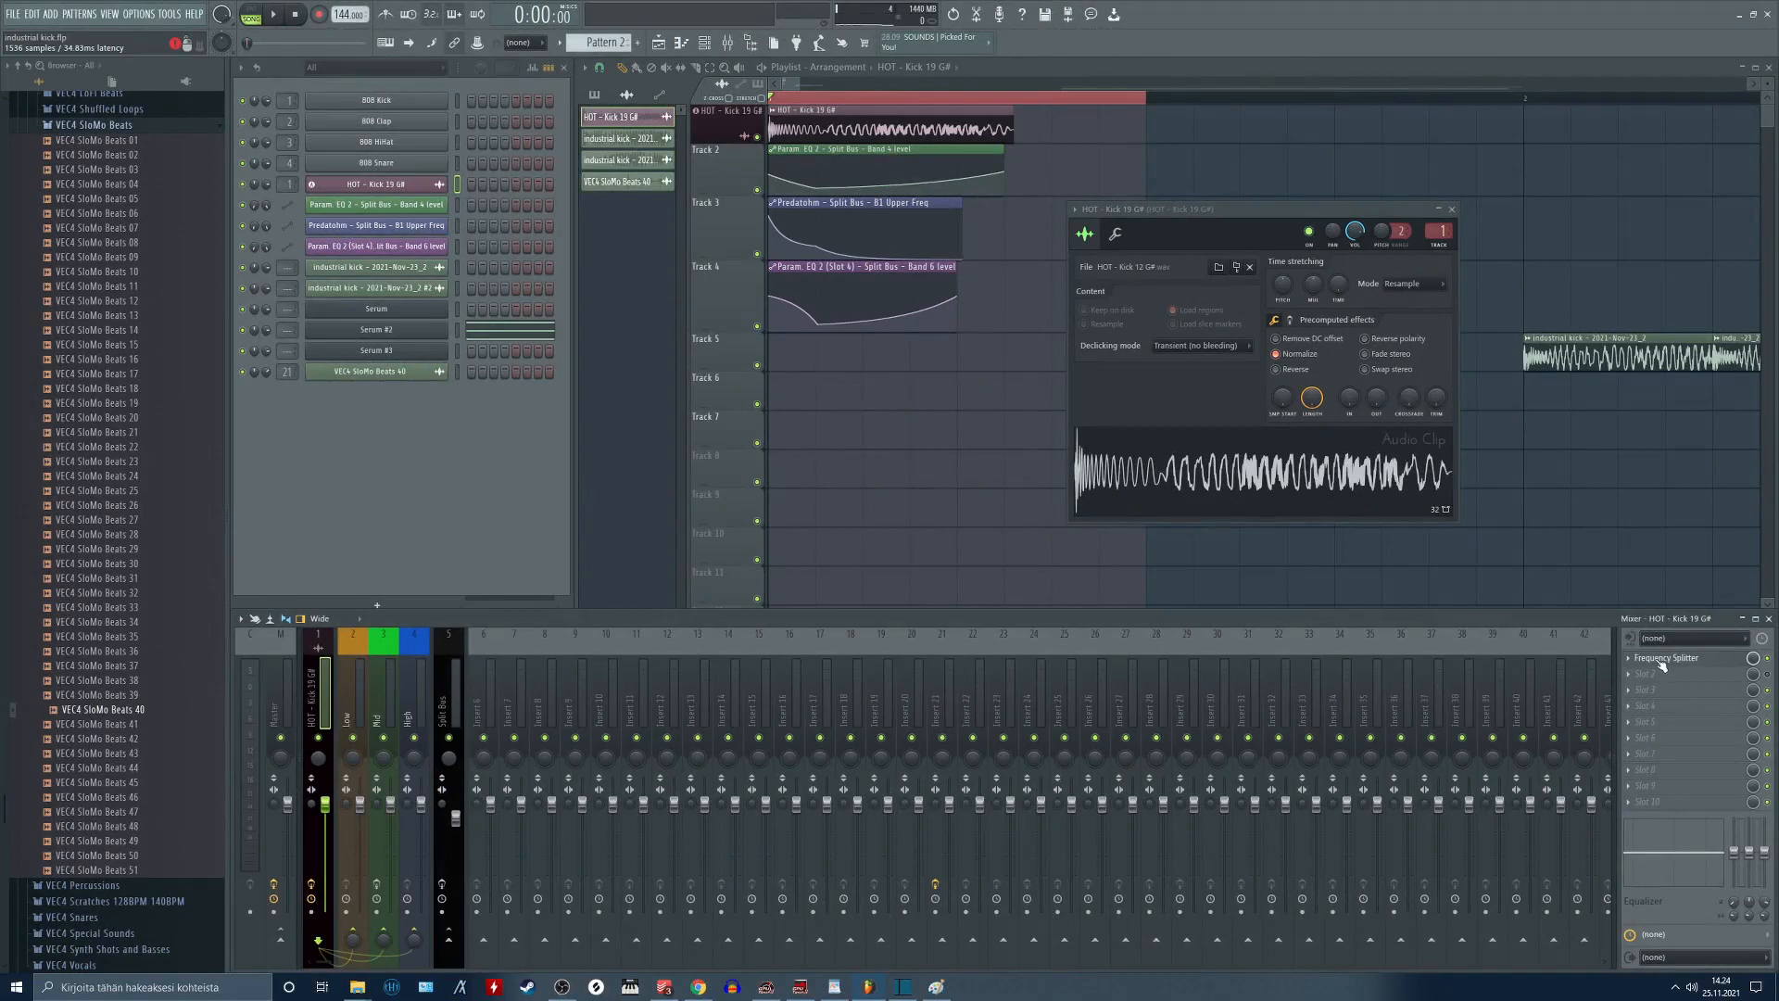
Disable the kick's direct routing in Frequency Splitter and sidechain it into the Low track.
{"action": "left_click", "coordinate": [1668, 658]}
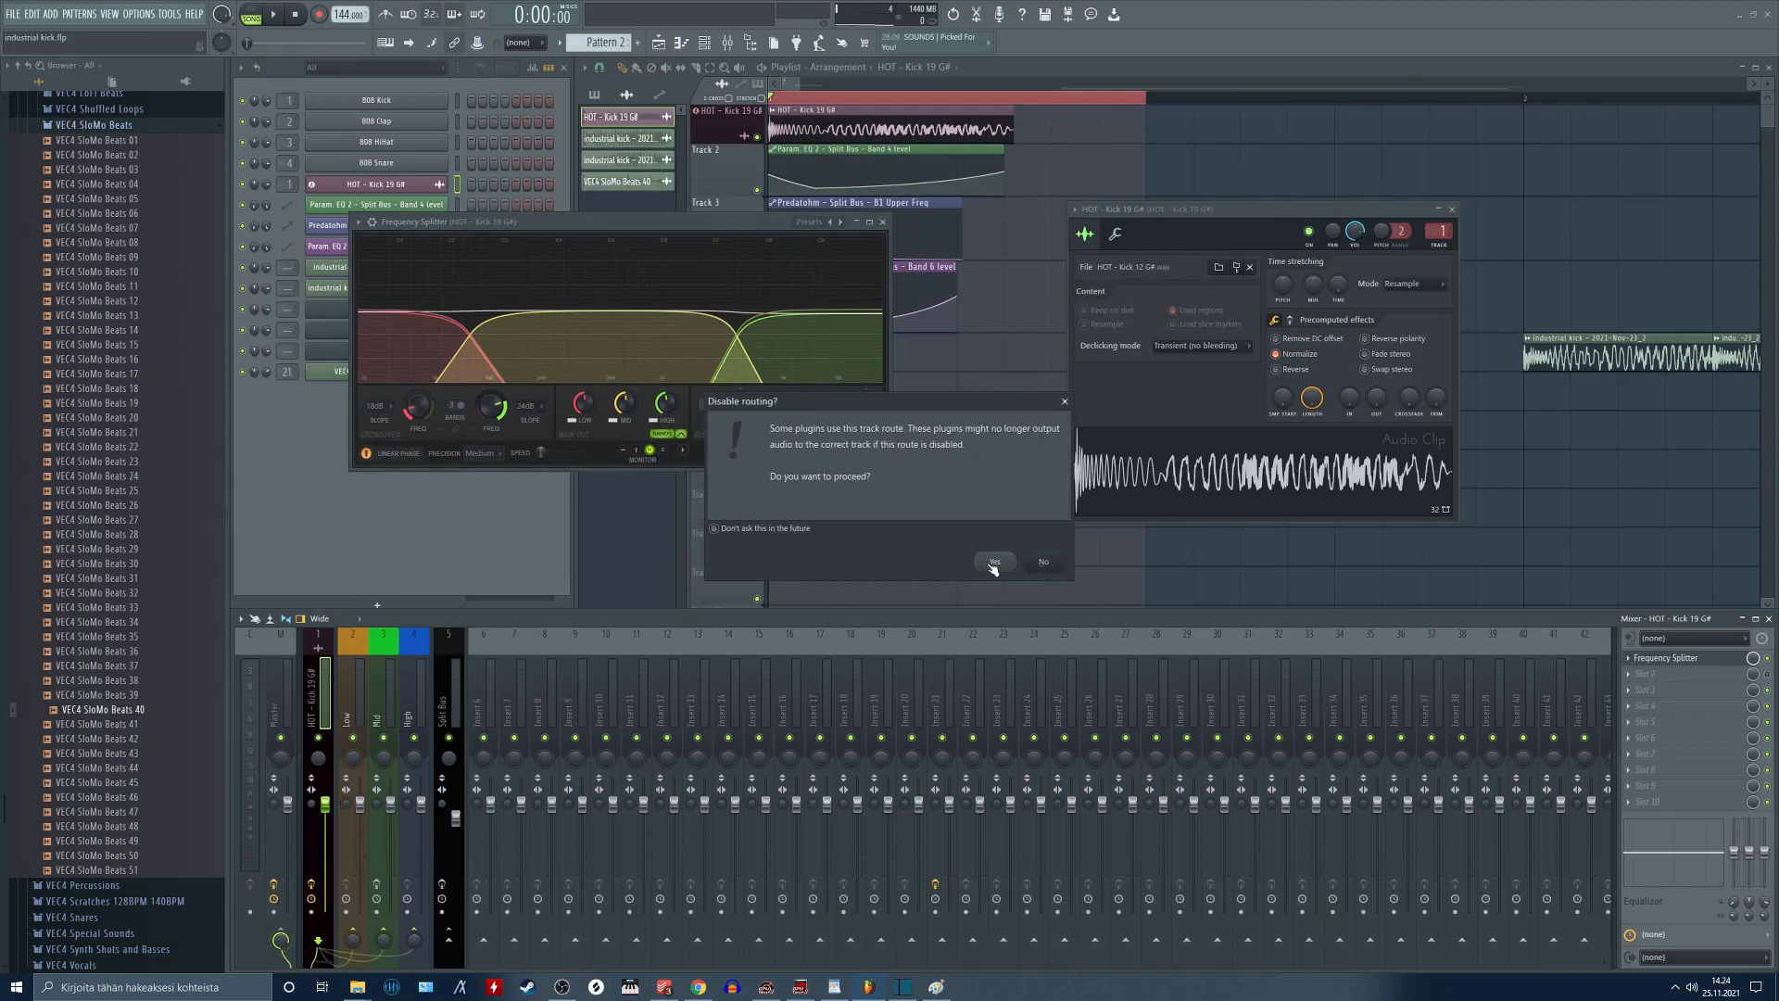
{"action": "left_click", "coordinate": [993, 563]}
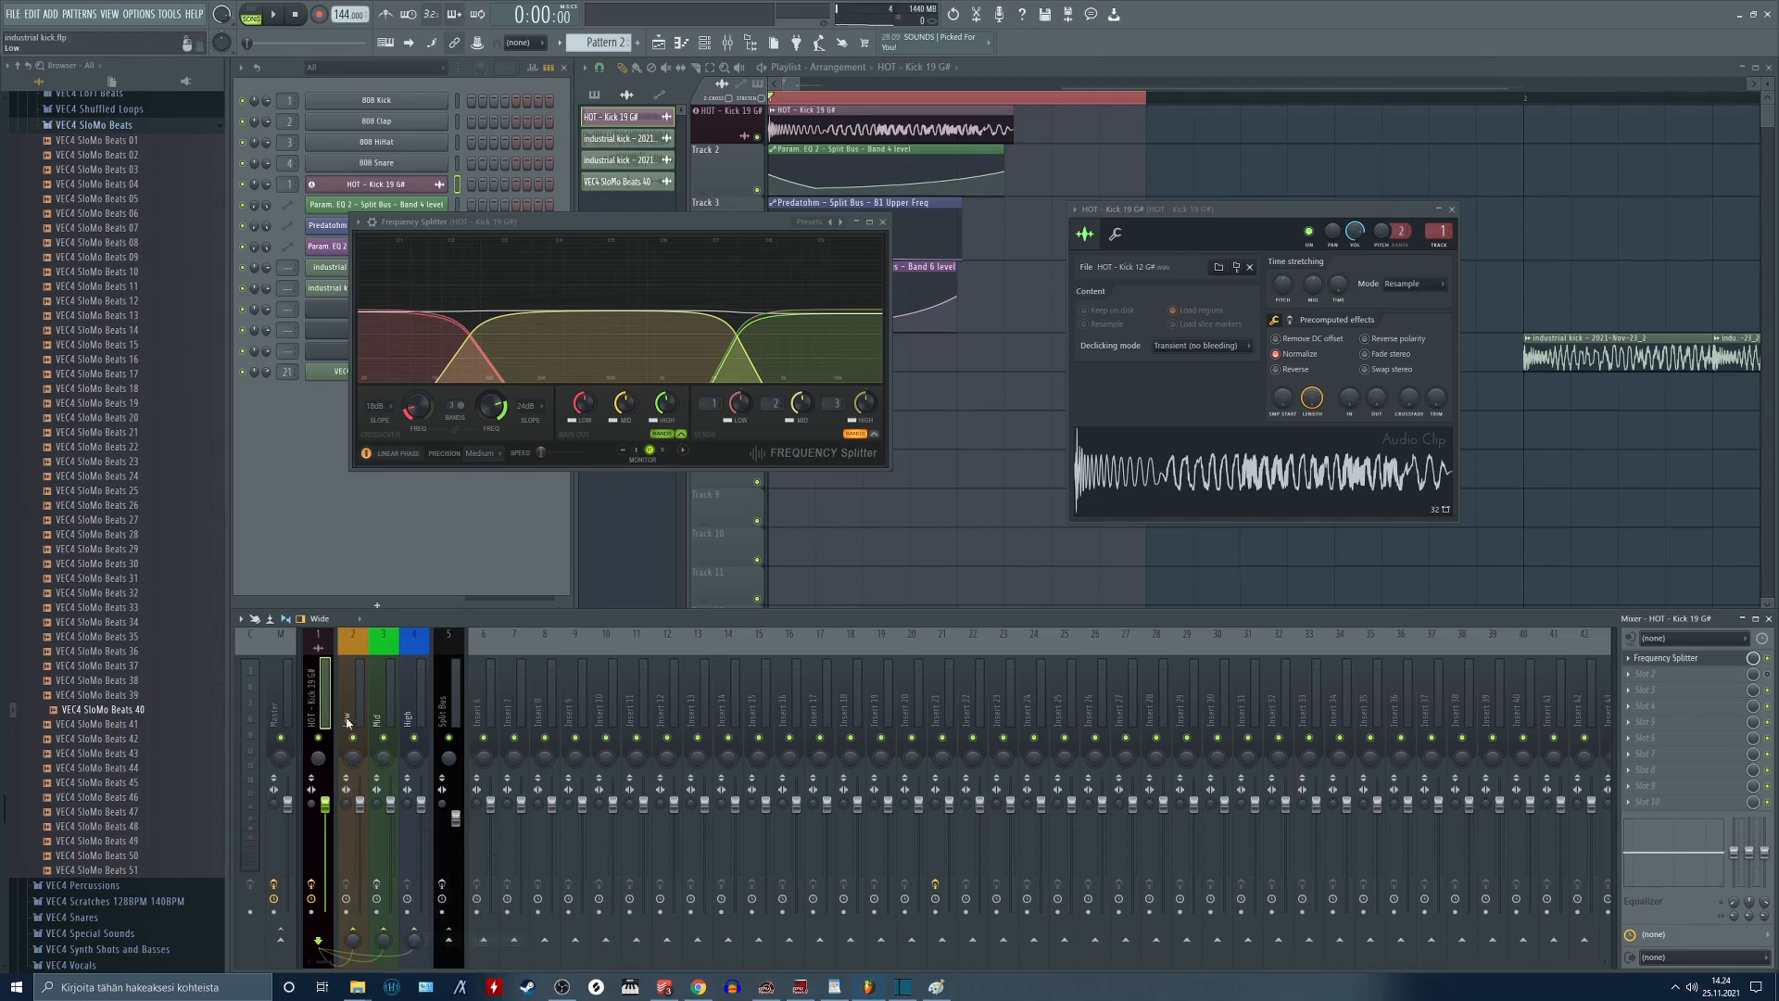
{"action": "left_click", "coordinate": [353, 704]}
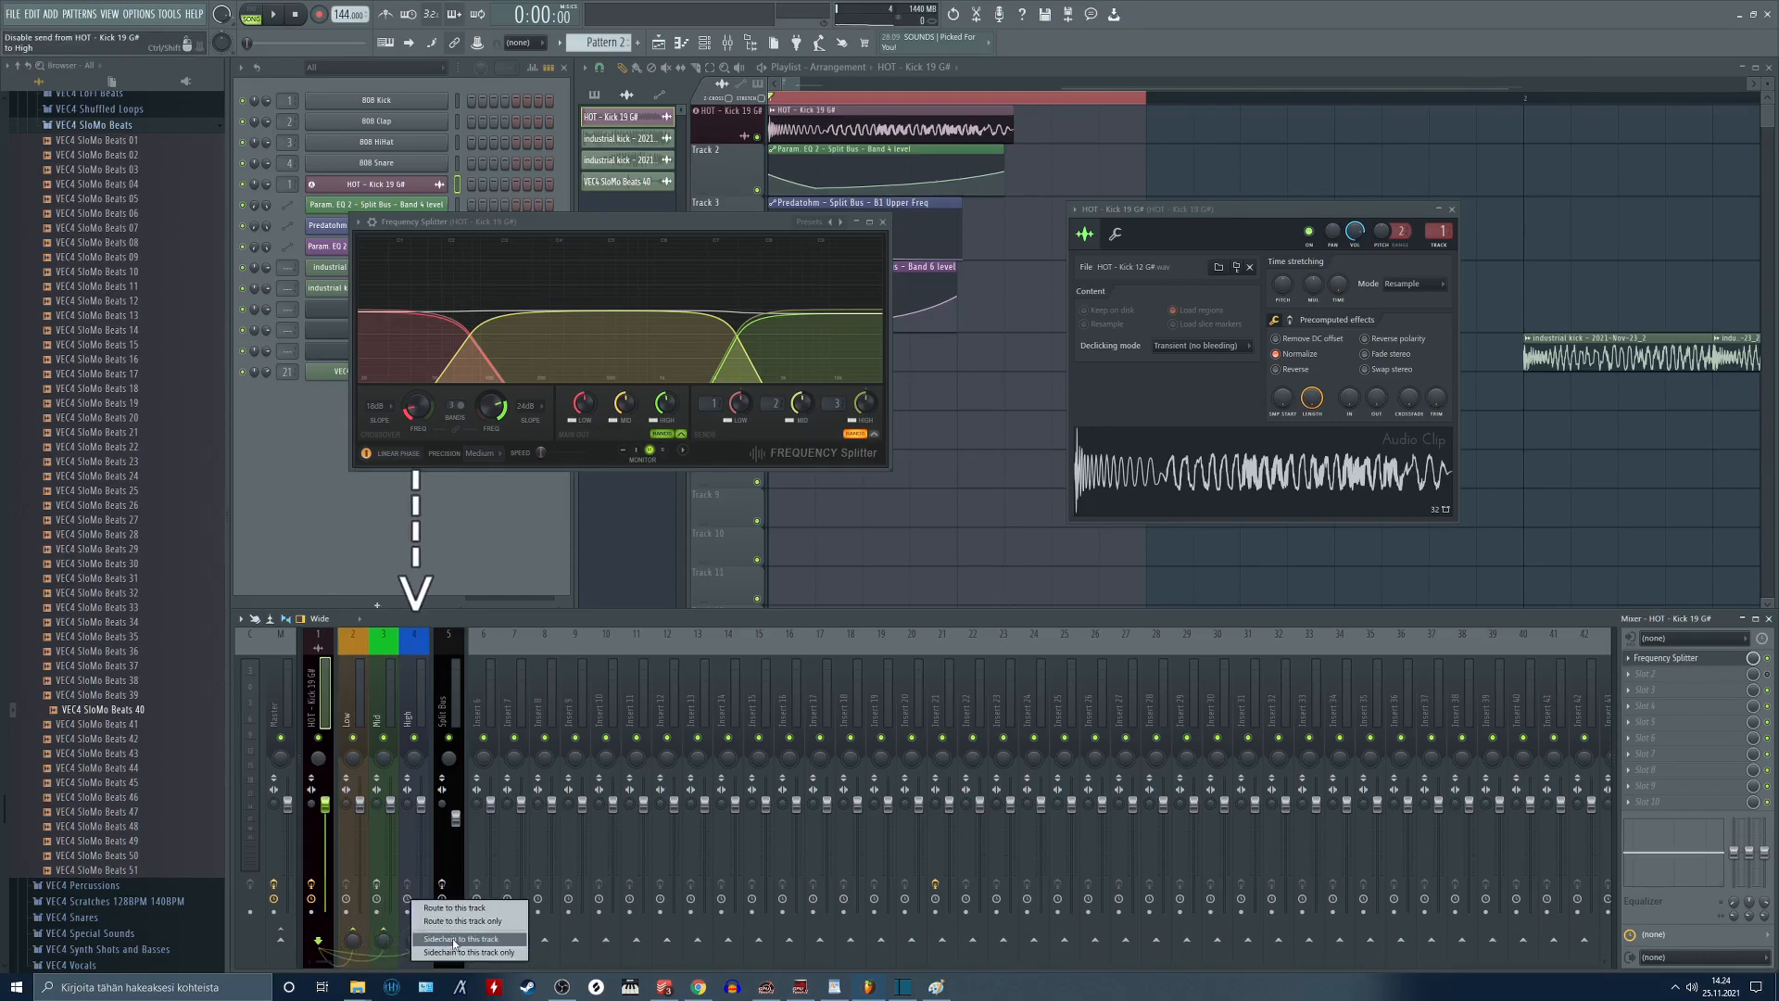
Sidechain the kick into High and route the splitter's mid band to the Mid track.
{"action": "left_click", "coordinate": [465, 938]}
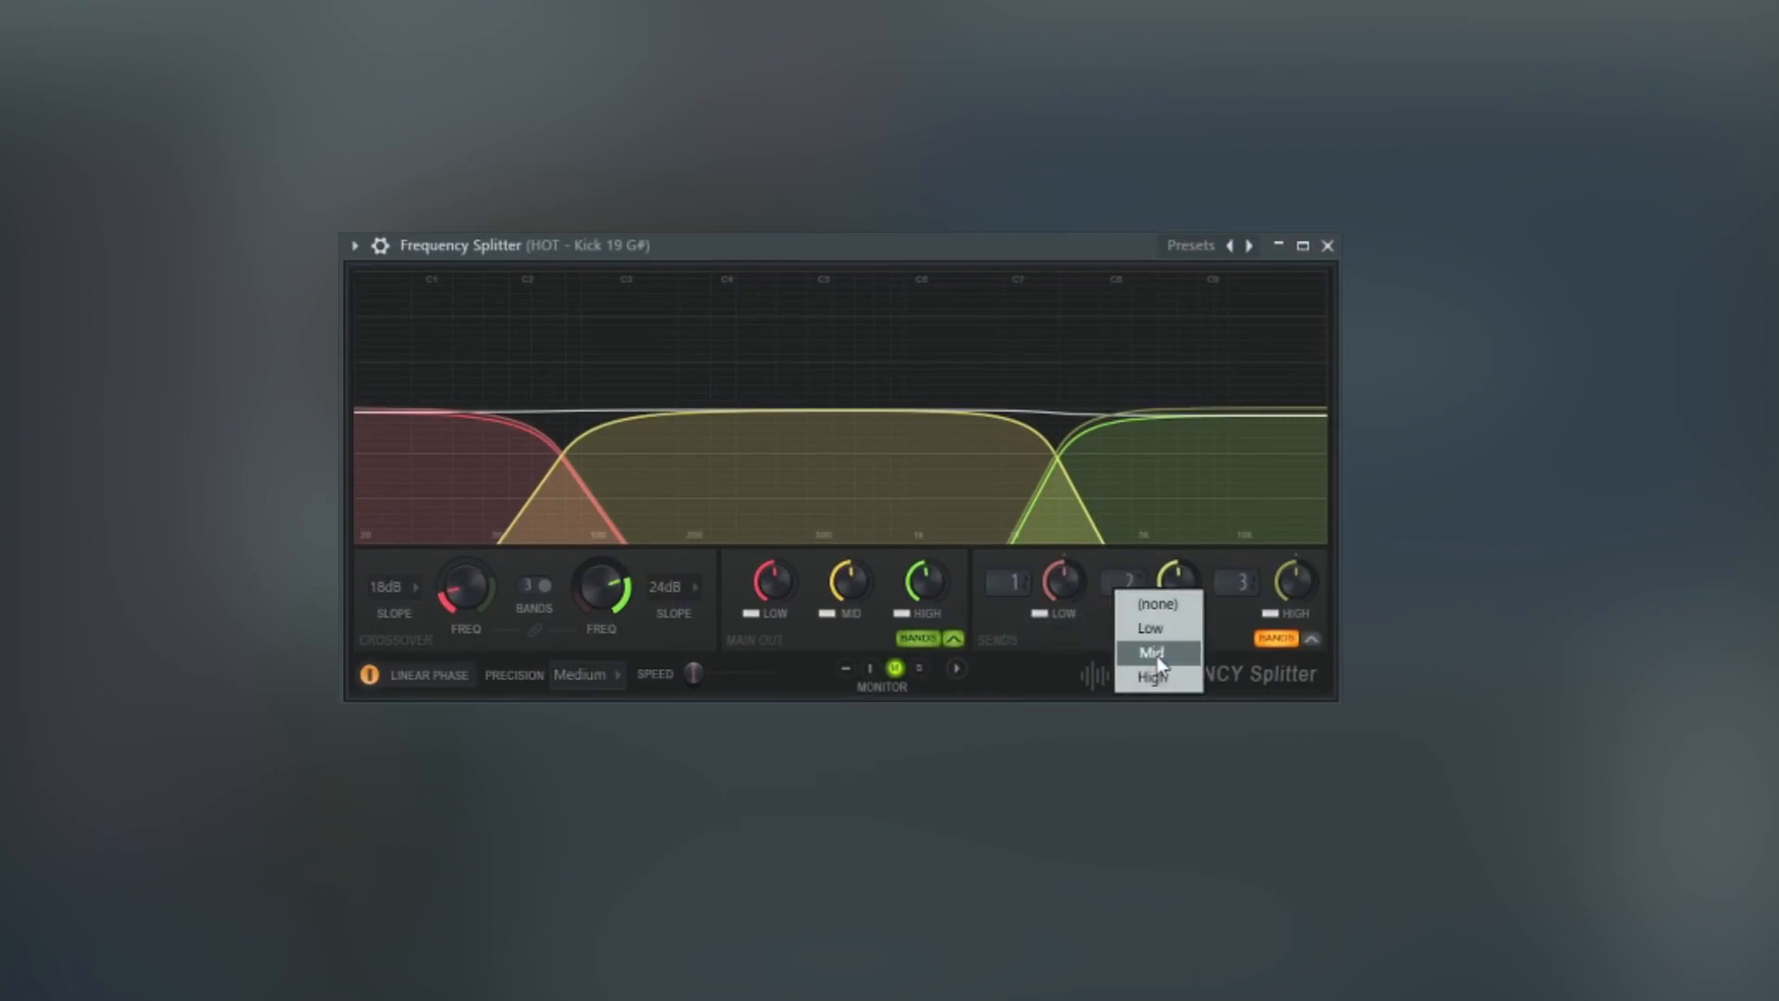
{"action": "left_click", "coordinate": [1154, 651]}
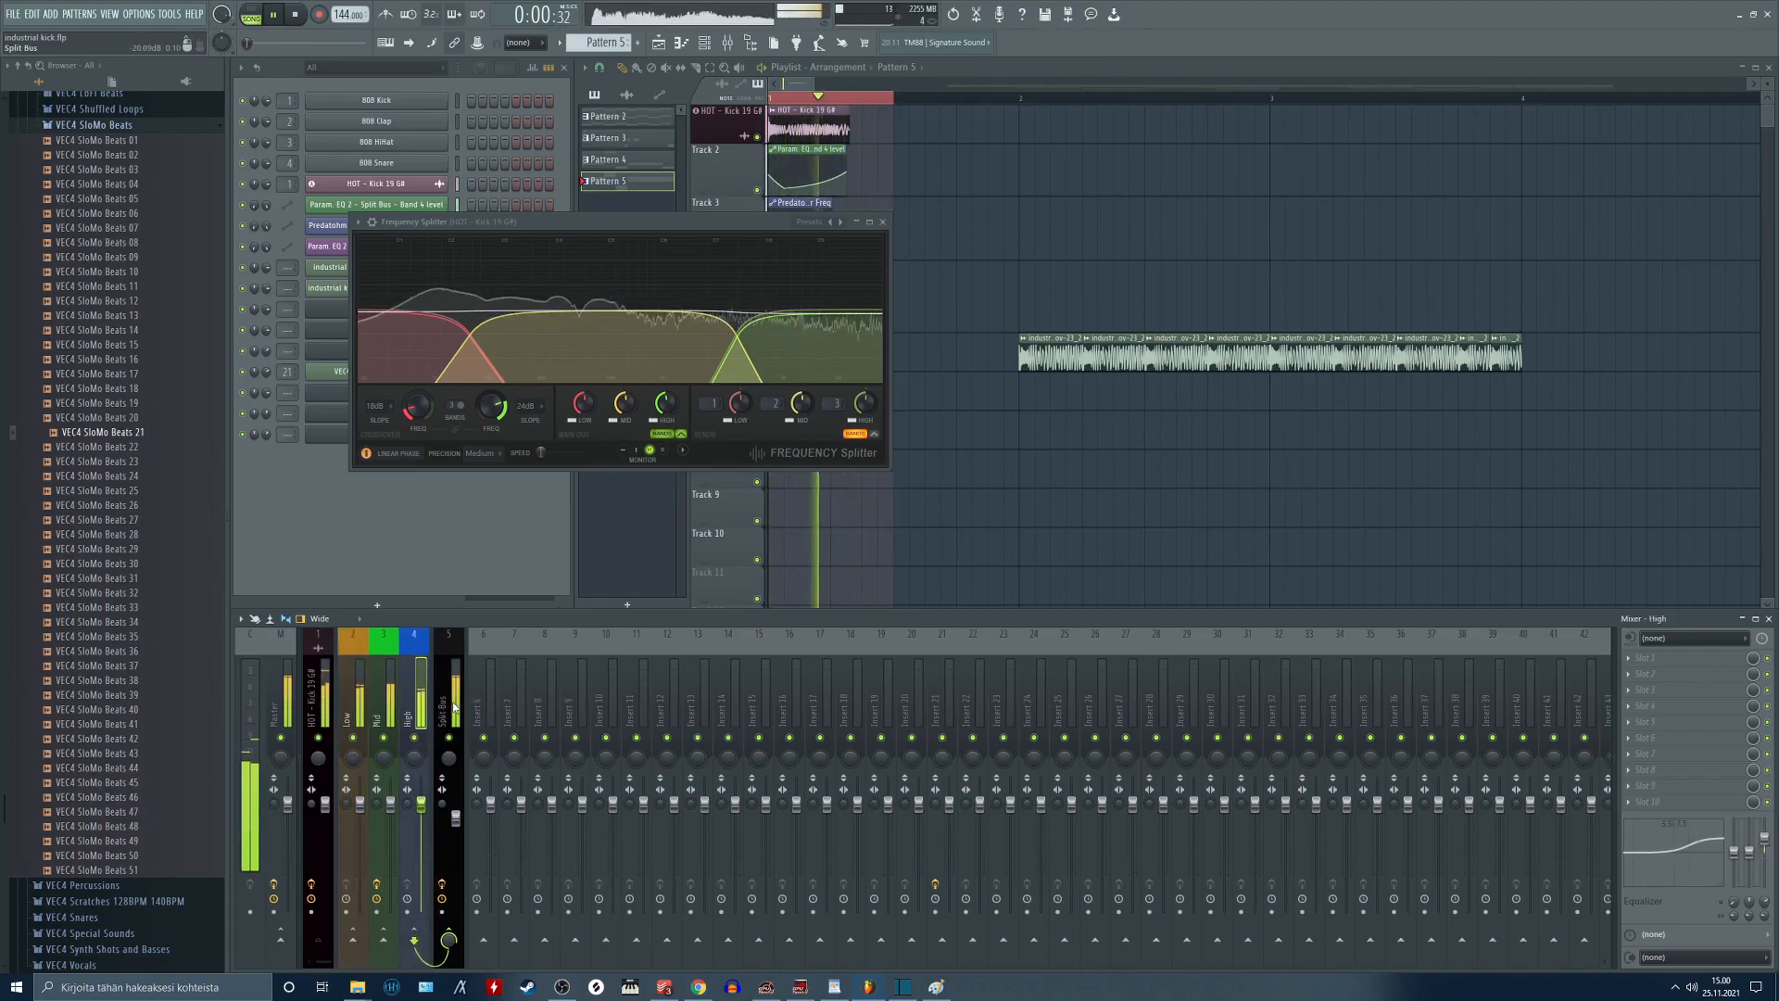
Select the Mid insert for its Fruity Squeeze, Saturation Knob and Fast Dist chain.
{"action": "left_click", "coordinate": [443, 701]}
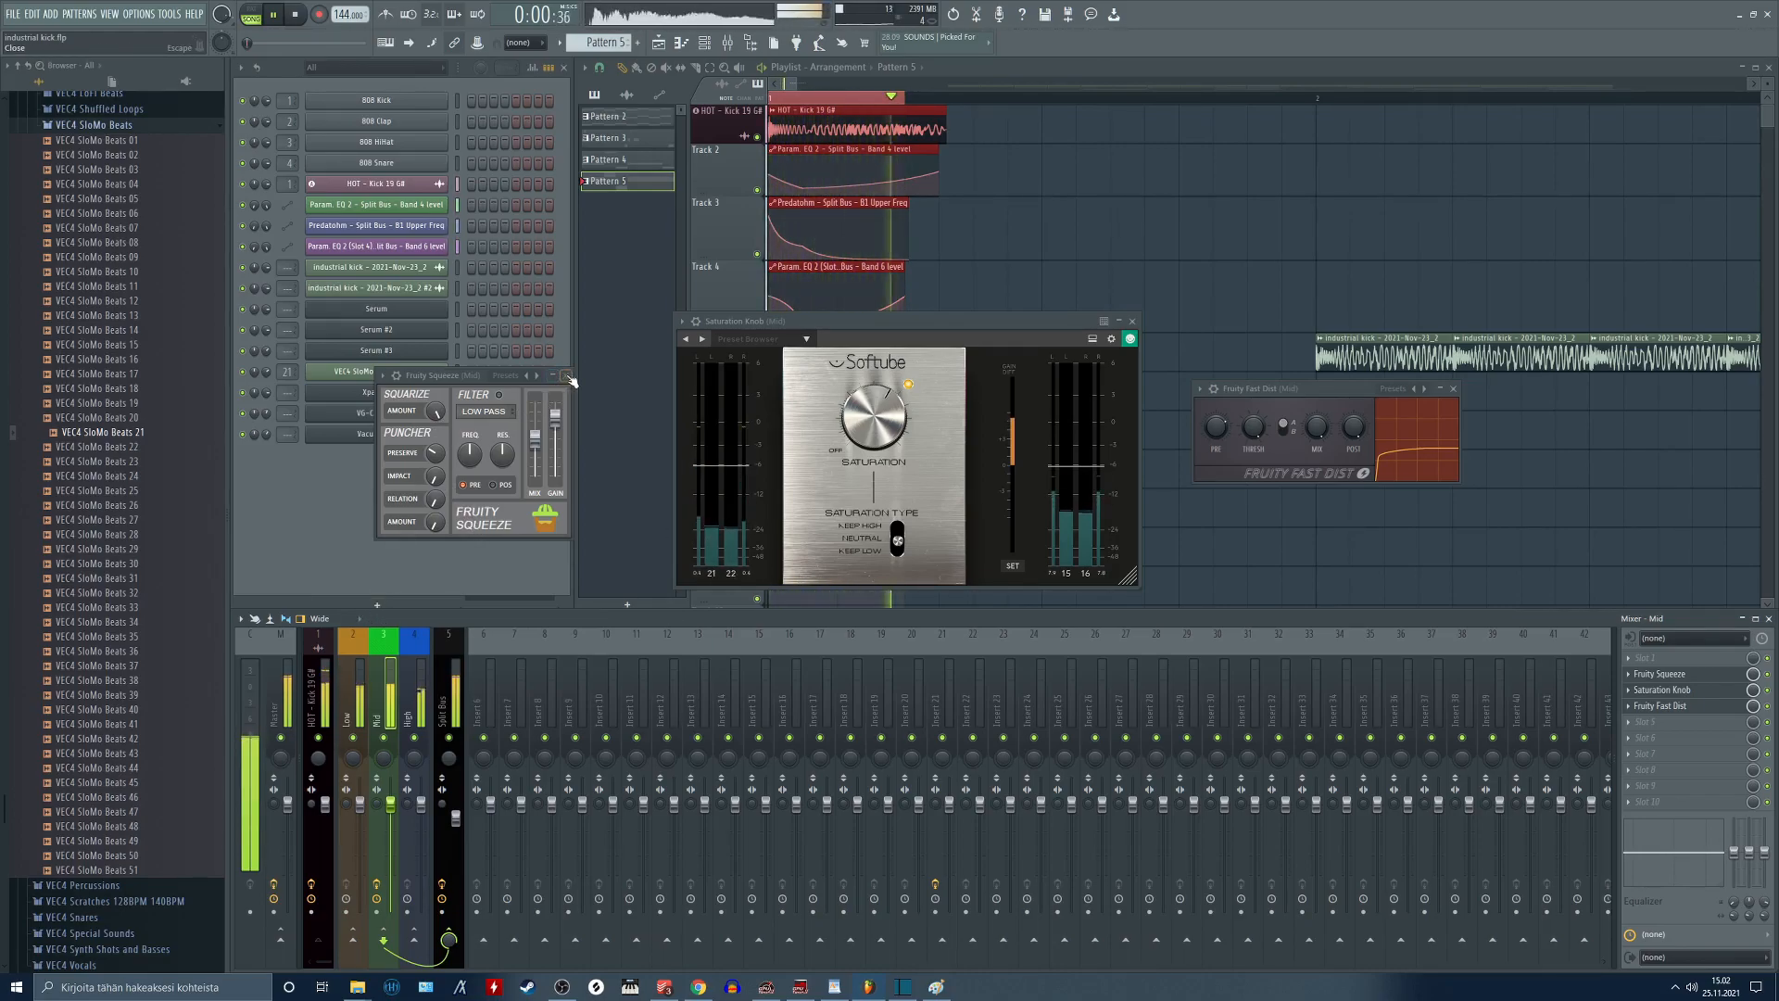
Dismiss Fruity Squeeze and turn the Mid track's Saturation Knob up hotter.
{"action": "left_click", "coordinate": [564, 374]}
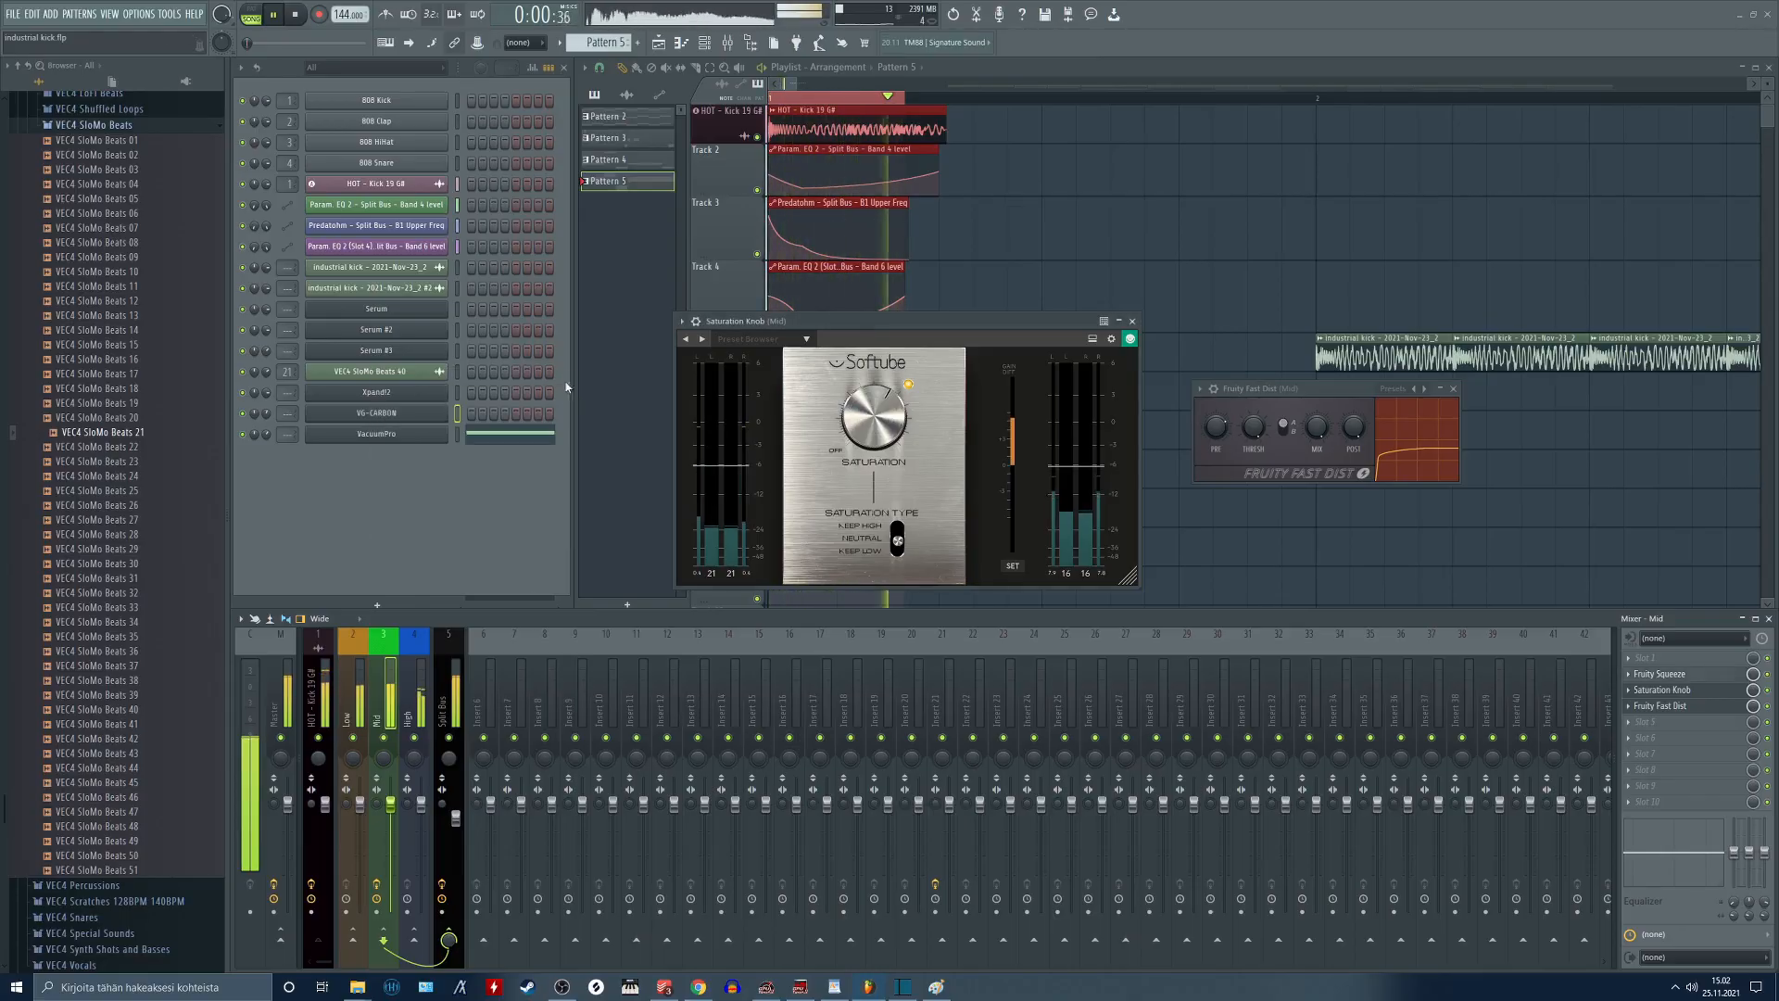
{"action": "left_click", "coordinate": [376, 310]}
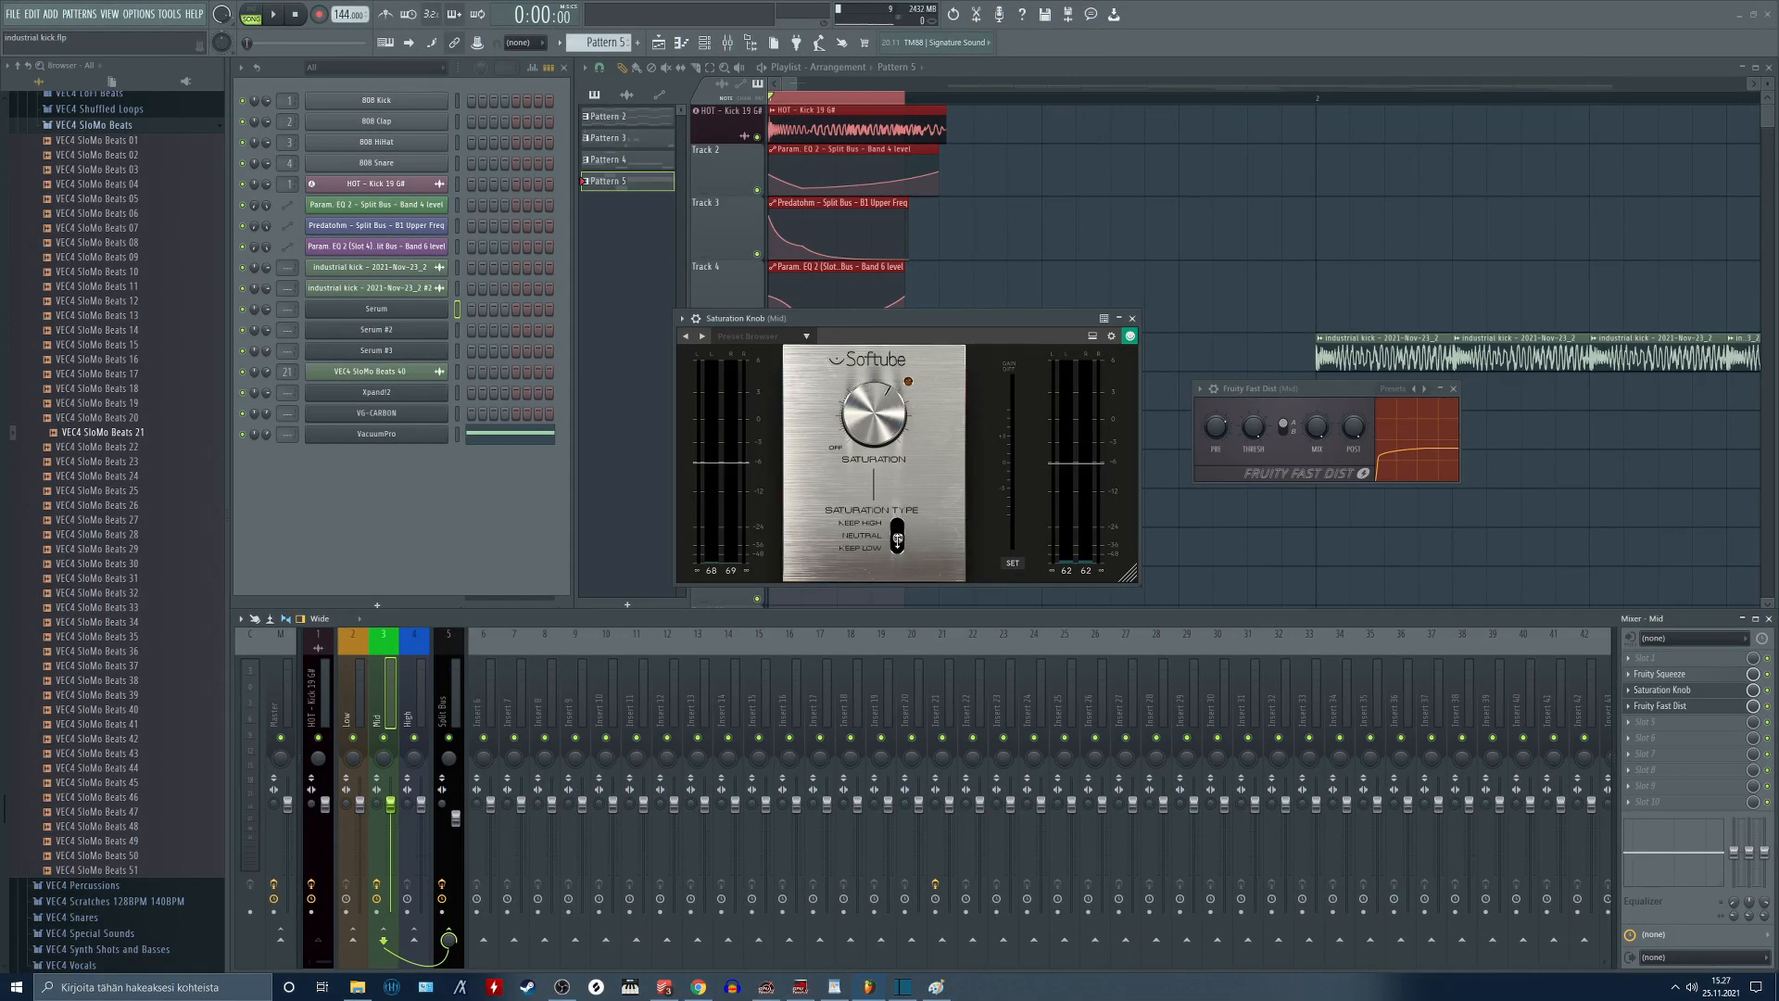
Close Saturation Knob and start playback for the Split Bus Parametric EQ 2.
{"action": "left_click", "coordinate": [1130, 317]}
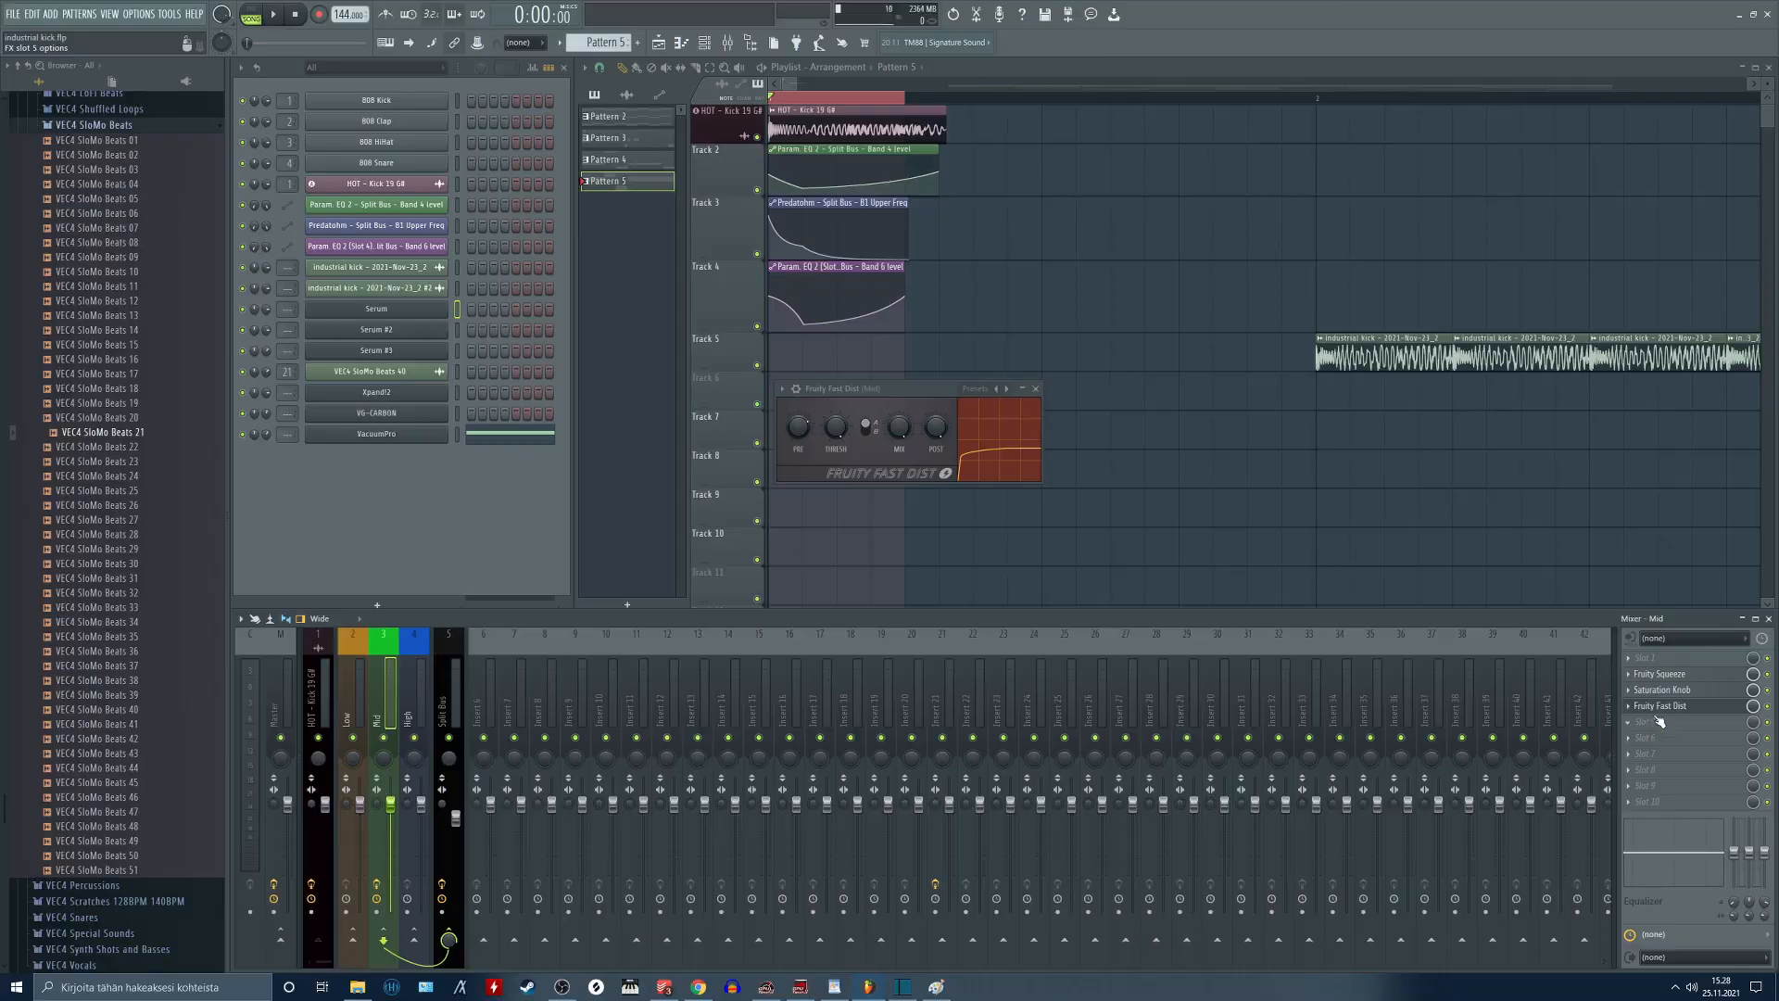
{"action": "mouse_move", "coordinate": [867, 518]}
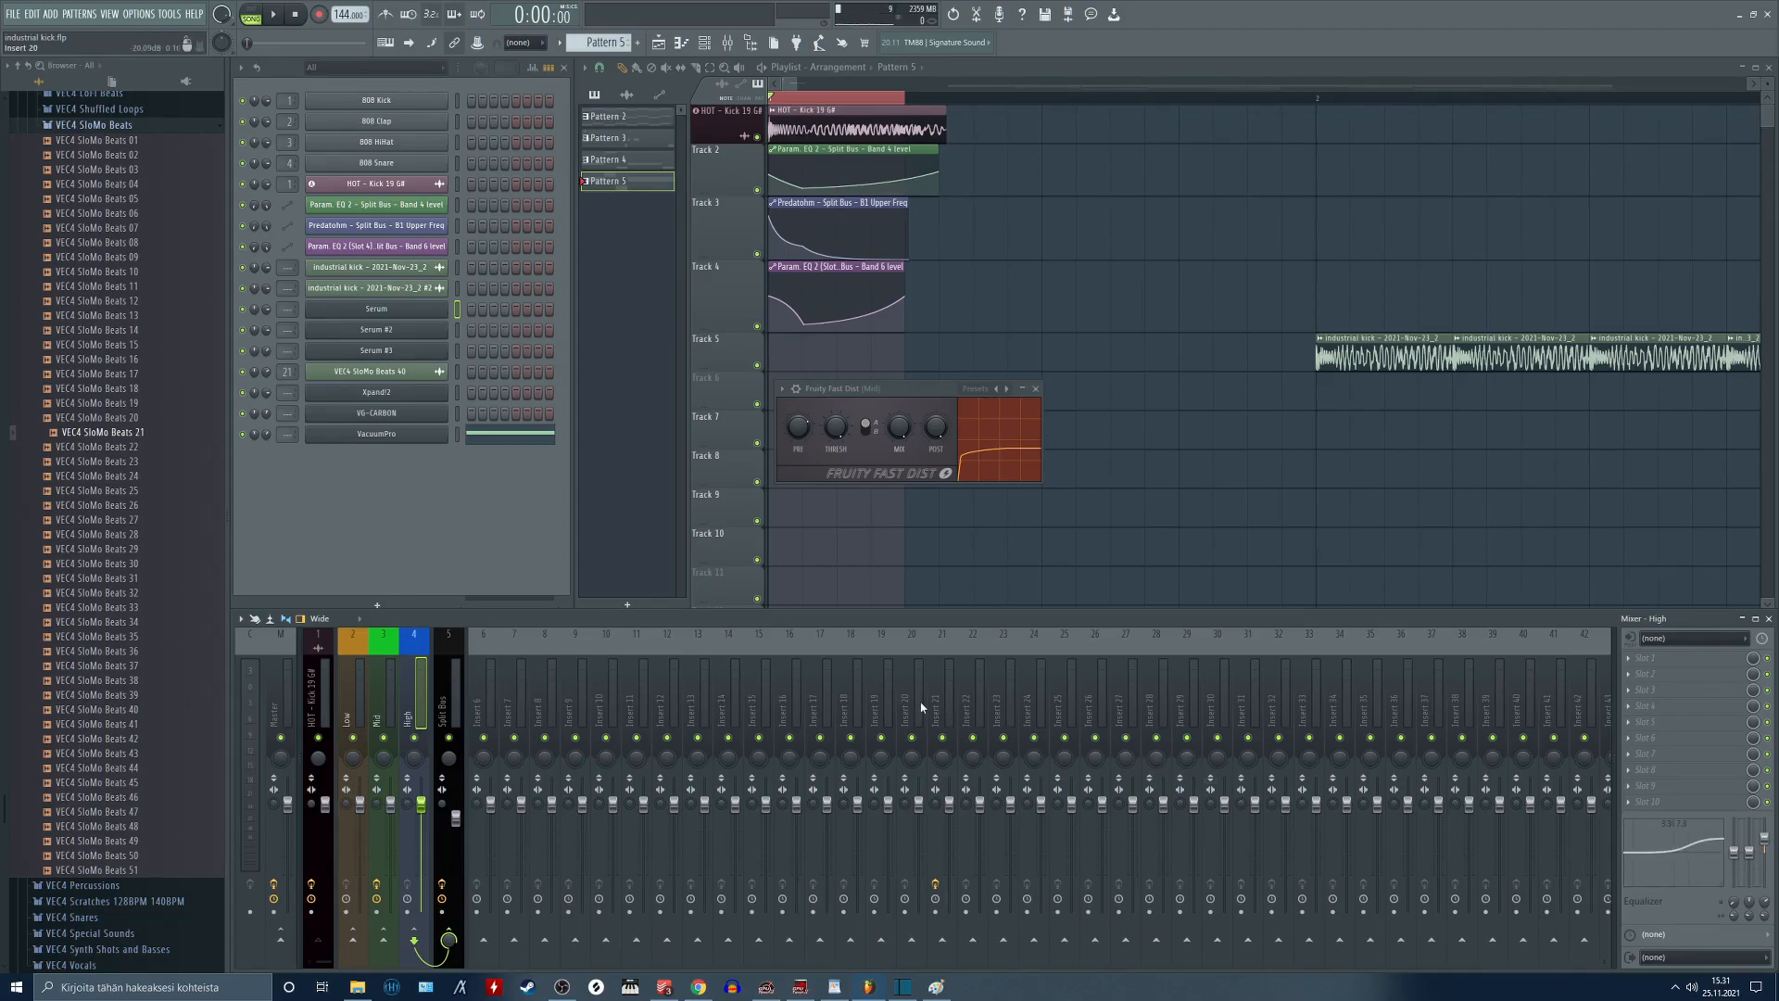
{"action": "left_click", "coordinate": [272, 14]}
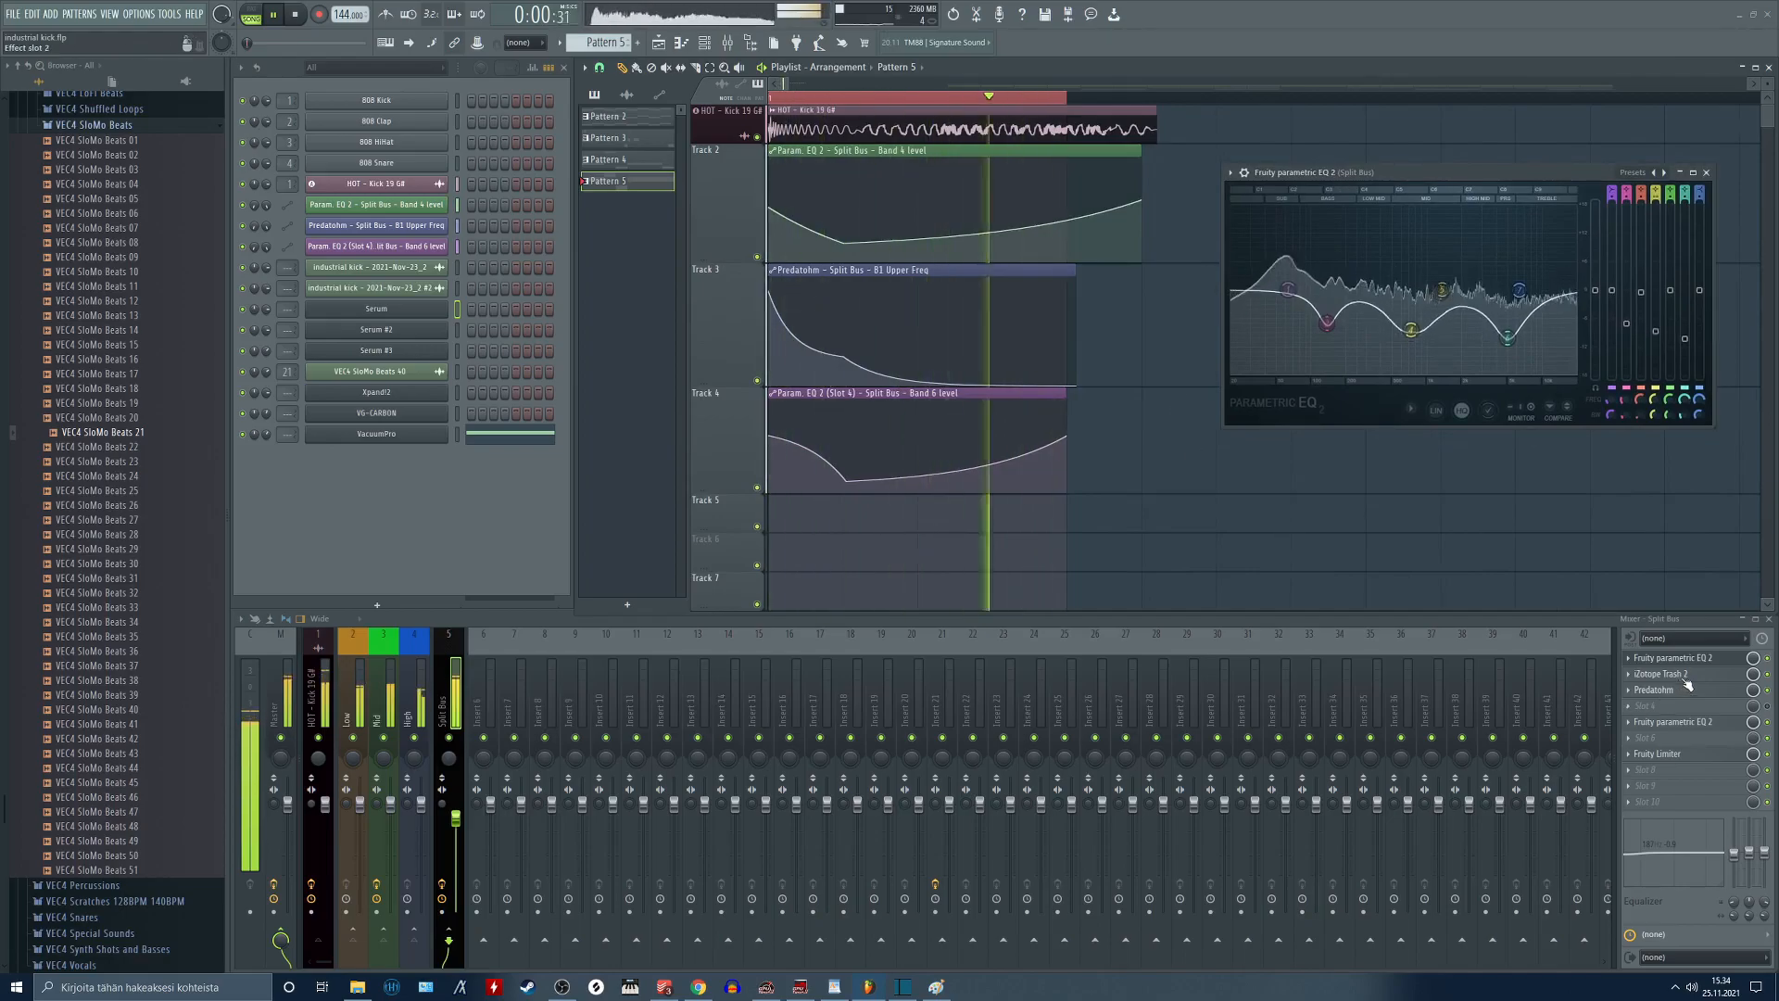
Review Trash 2 and Predatohm on the Split Bus, then leave the second Parametric EQ 2 and Fruity Limiter open.
{"action": "left_click", "coordinate": [1675, 675]}
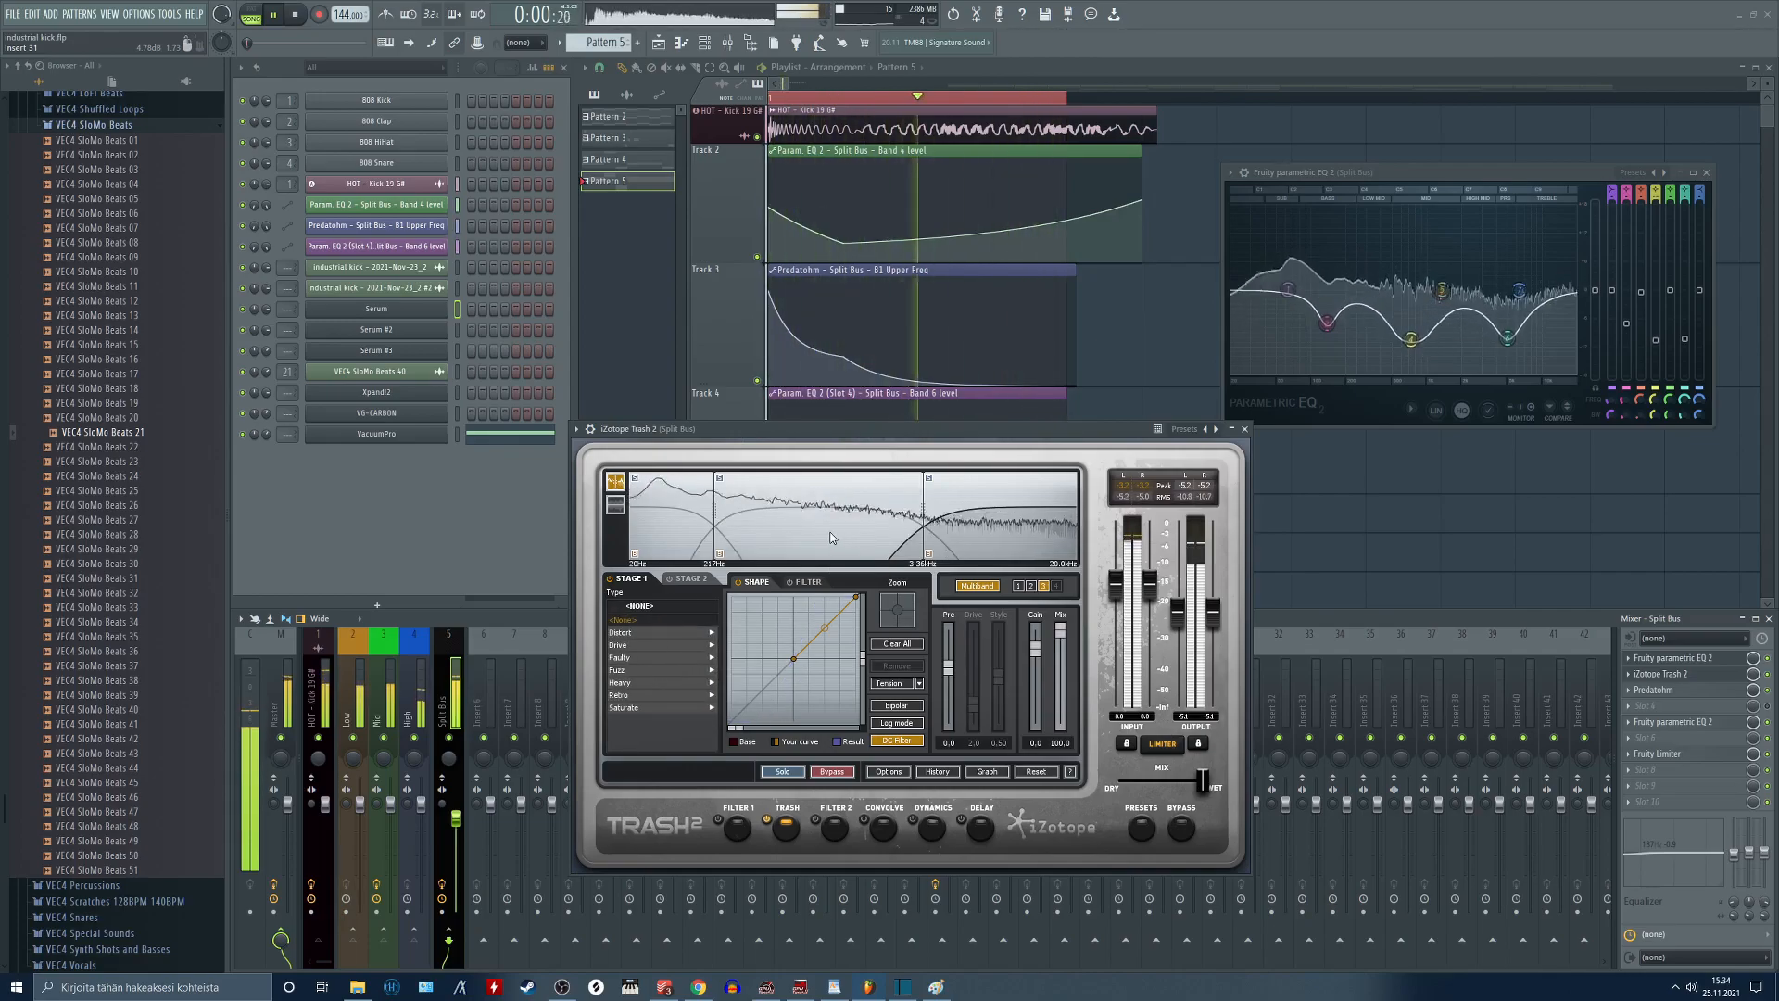
{"action": "left_click", "coordinate": [622, 695]}
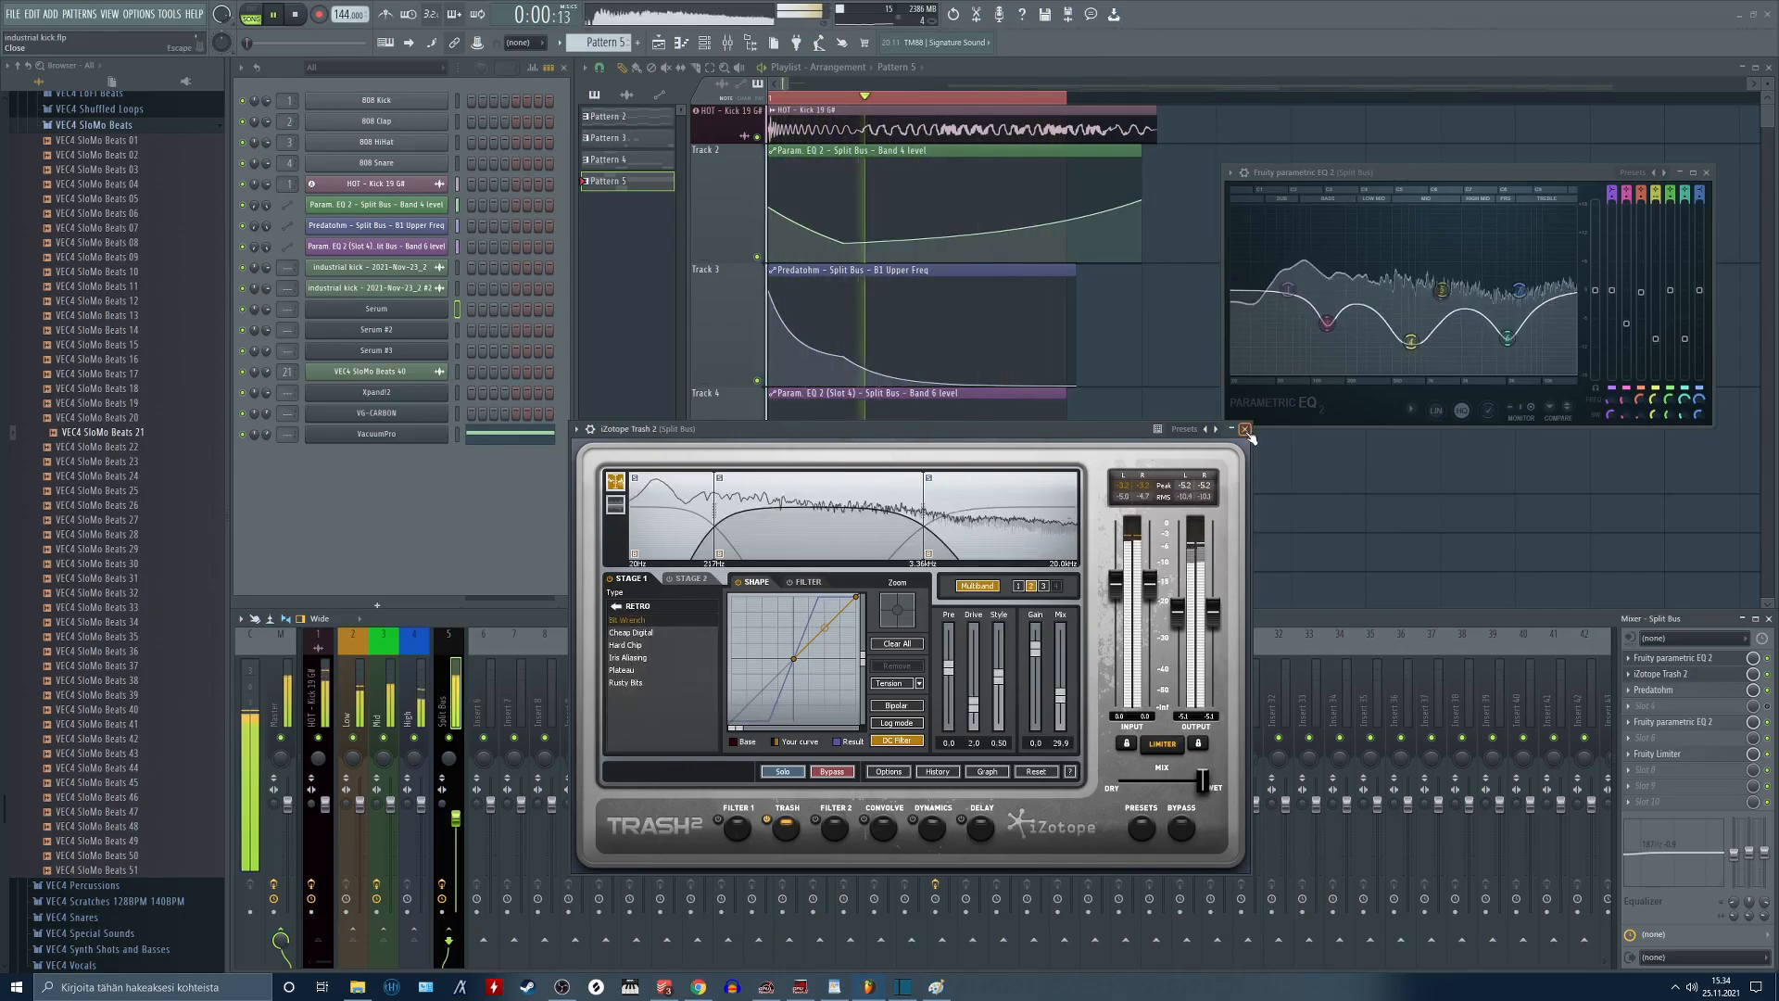
{"action": "left_click", "coordinate": [1245, 428]}
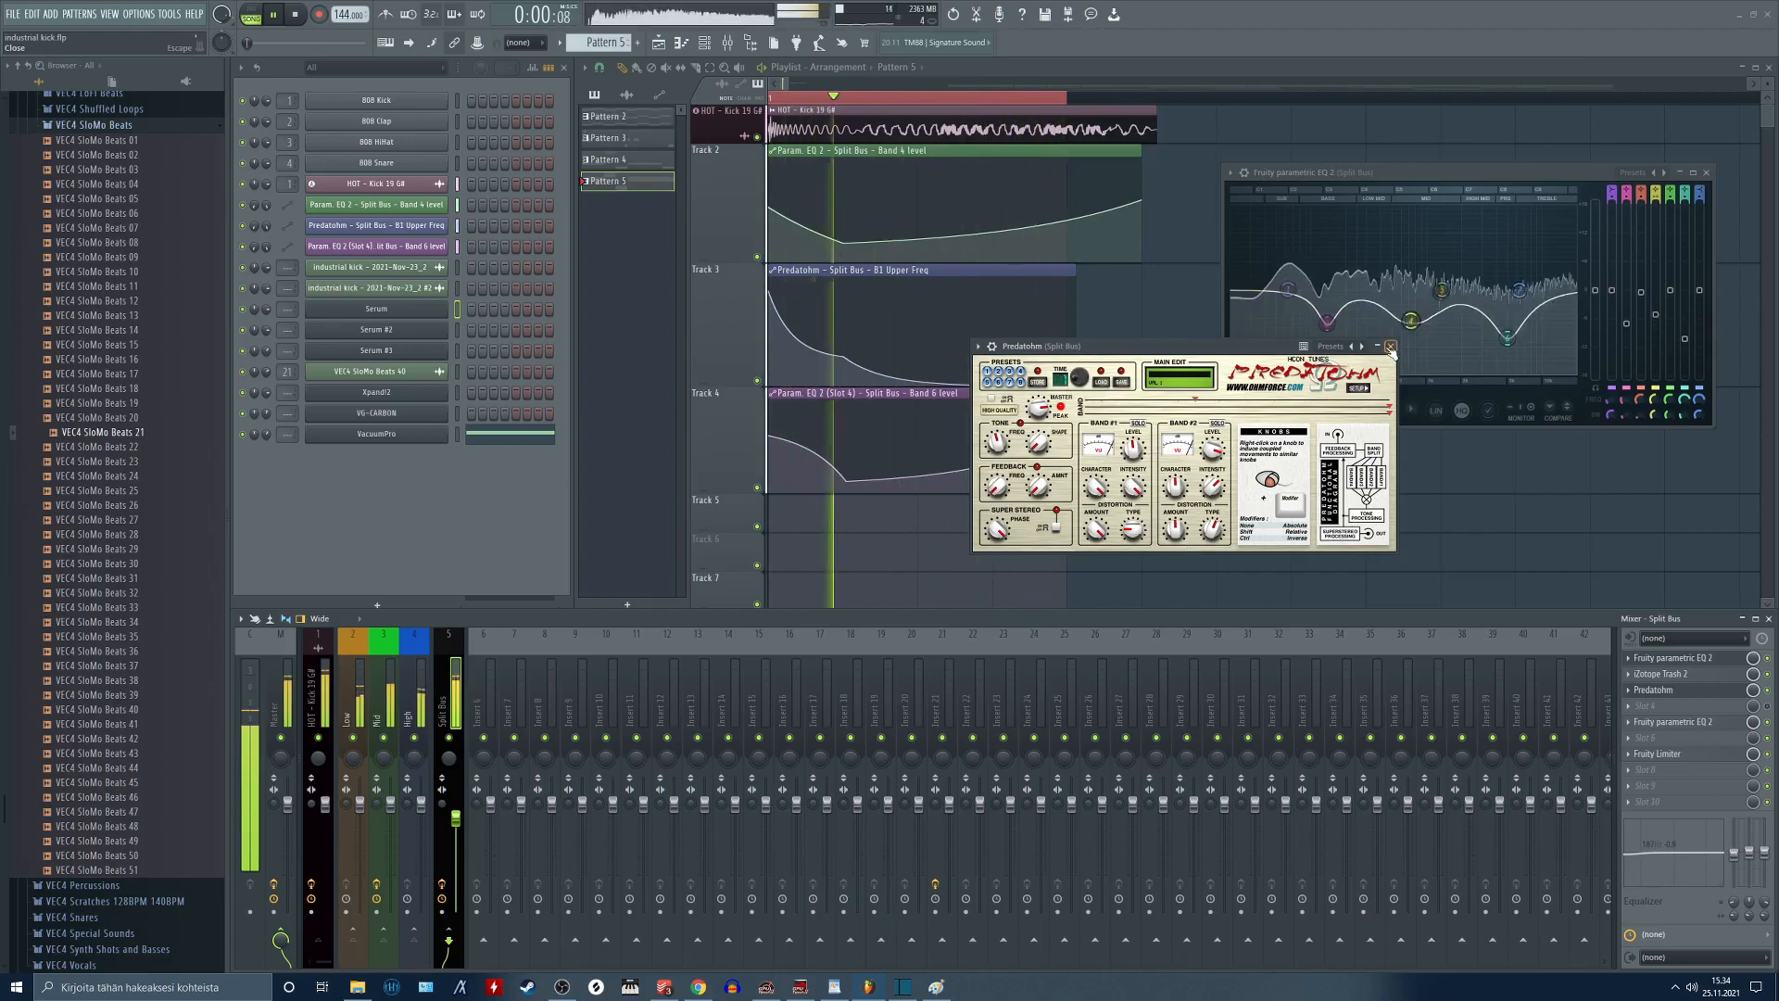
{"action": "left_click", "coordinate": [1388, 347]}
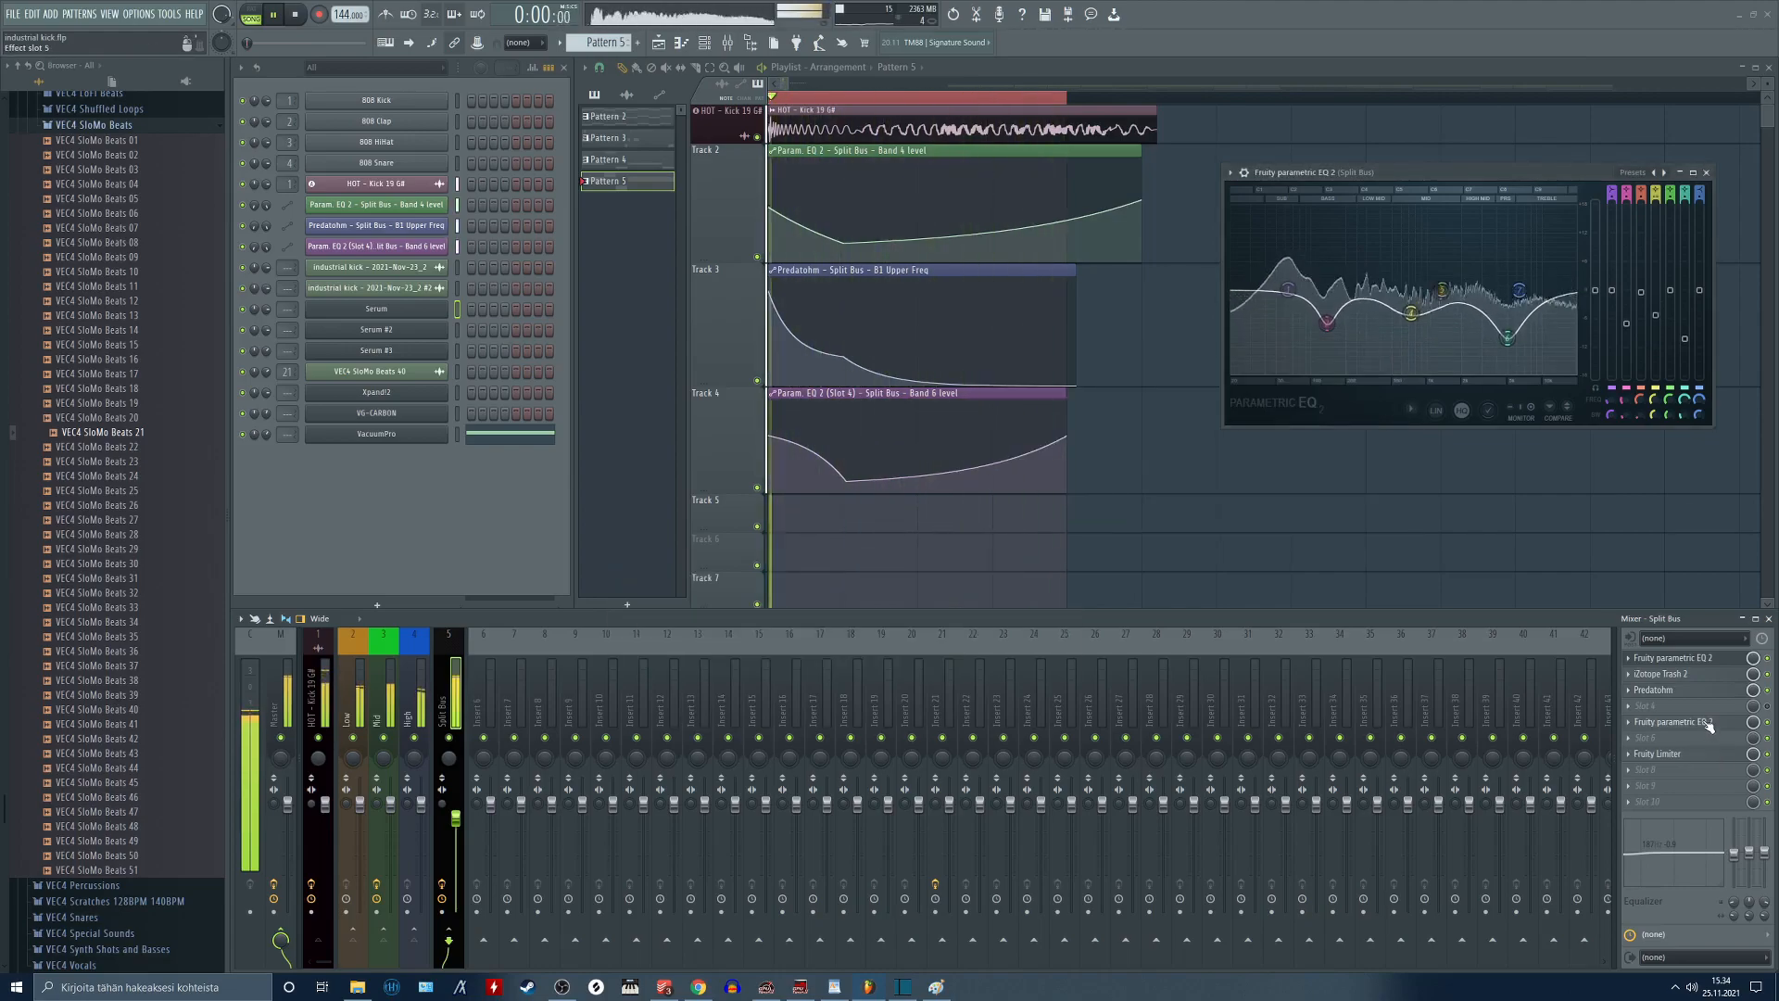
{"action": "left_click", "coordinate": [1679, 722]}
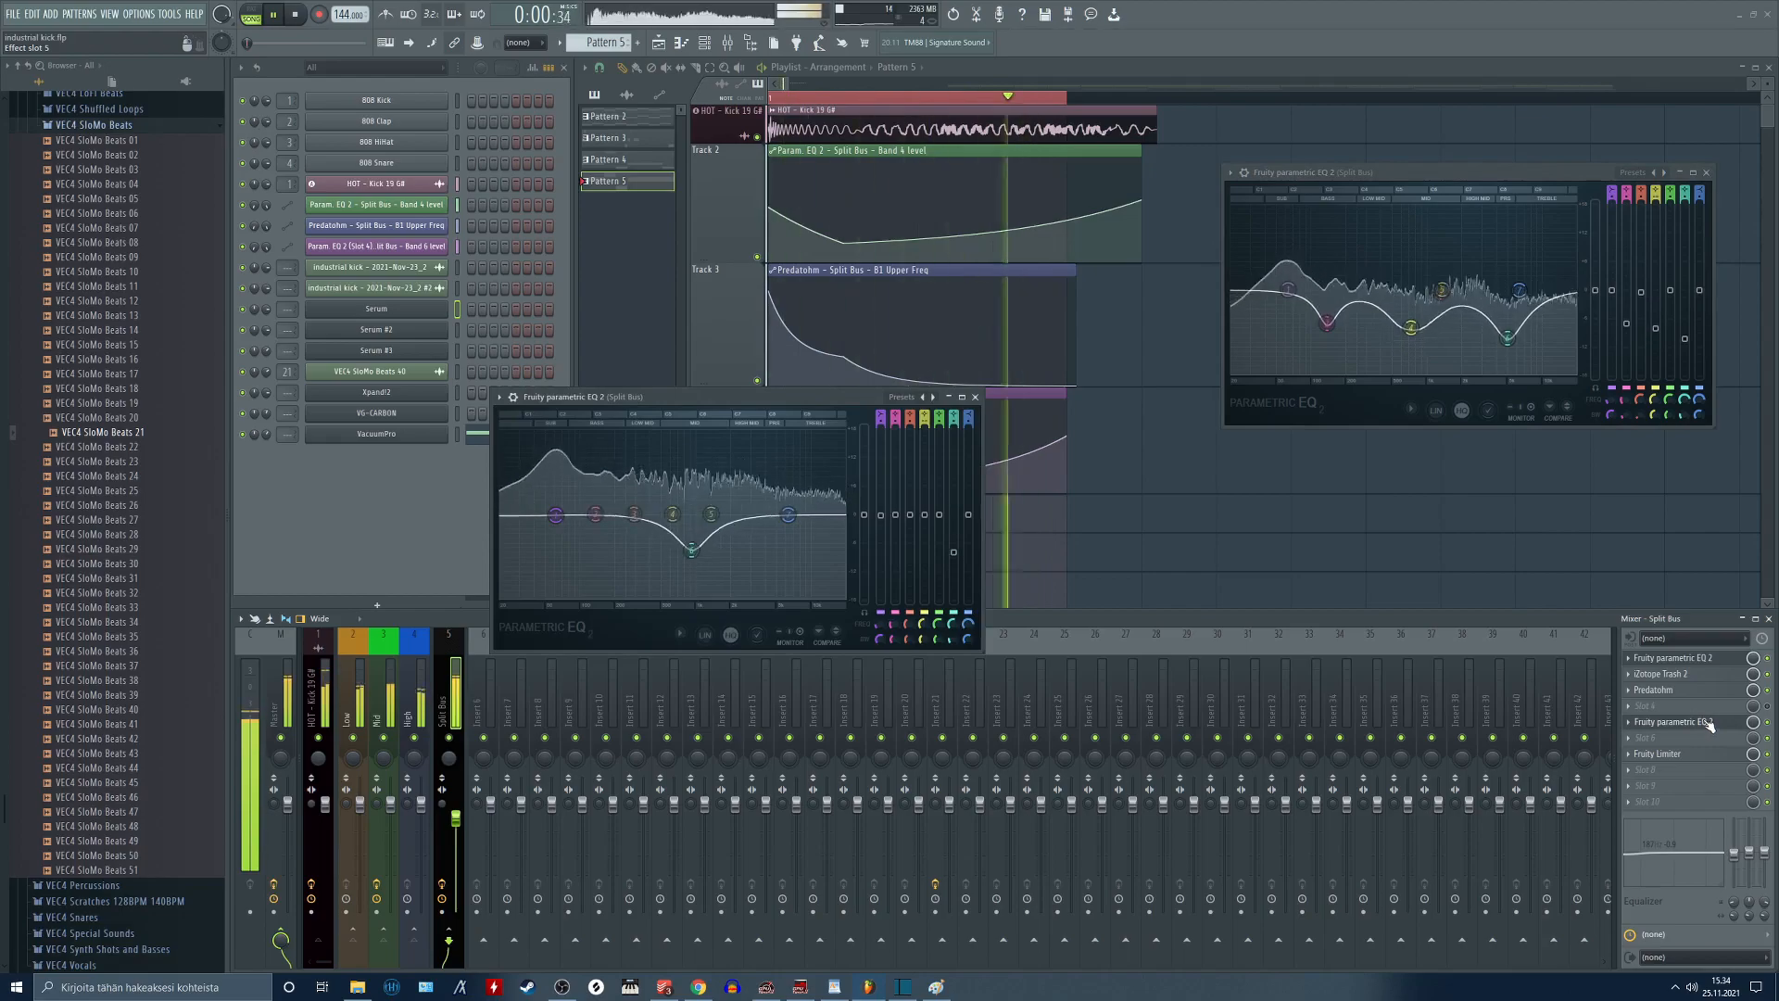
{"action": "left_click", "coordinate": [1657, 754]}
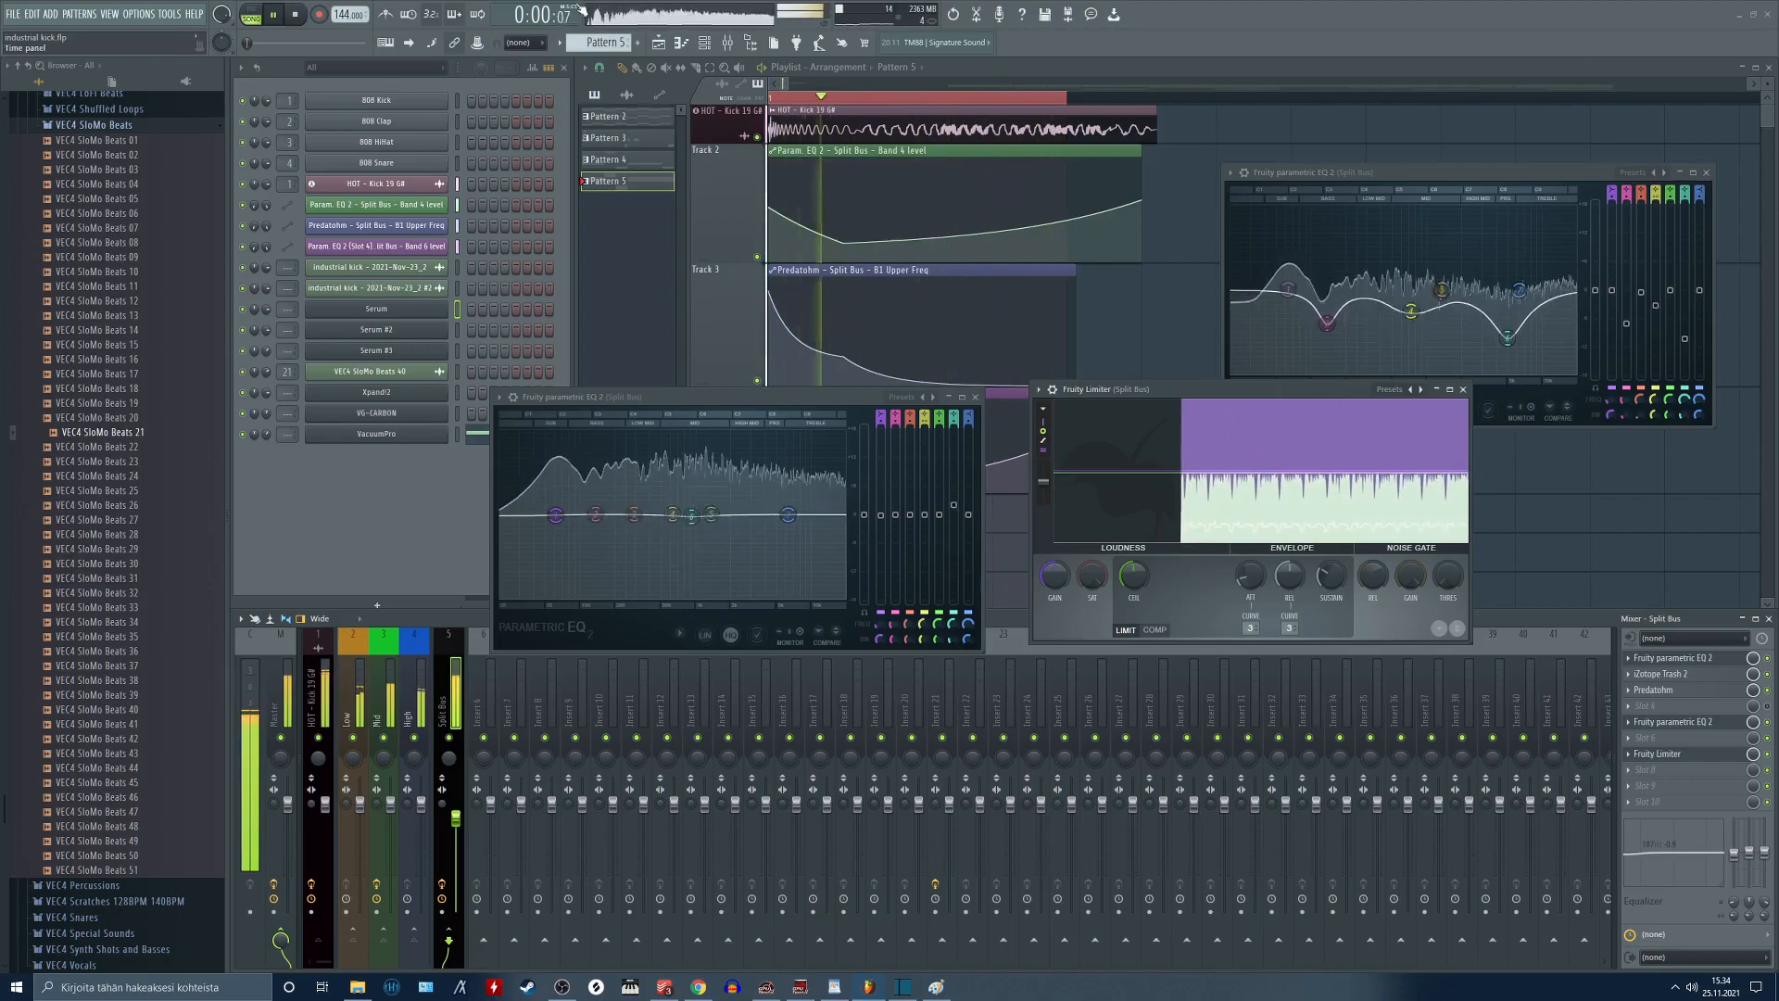
Toggle Trash 2's Bypass during playback to compare, then close it and the first EQ.
{"action": "left_click", "coordinate": [1679, 675]}
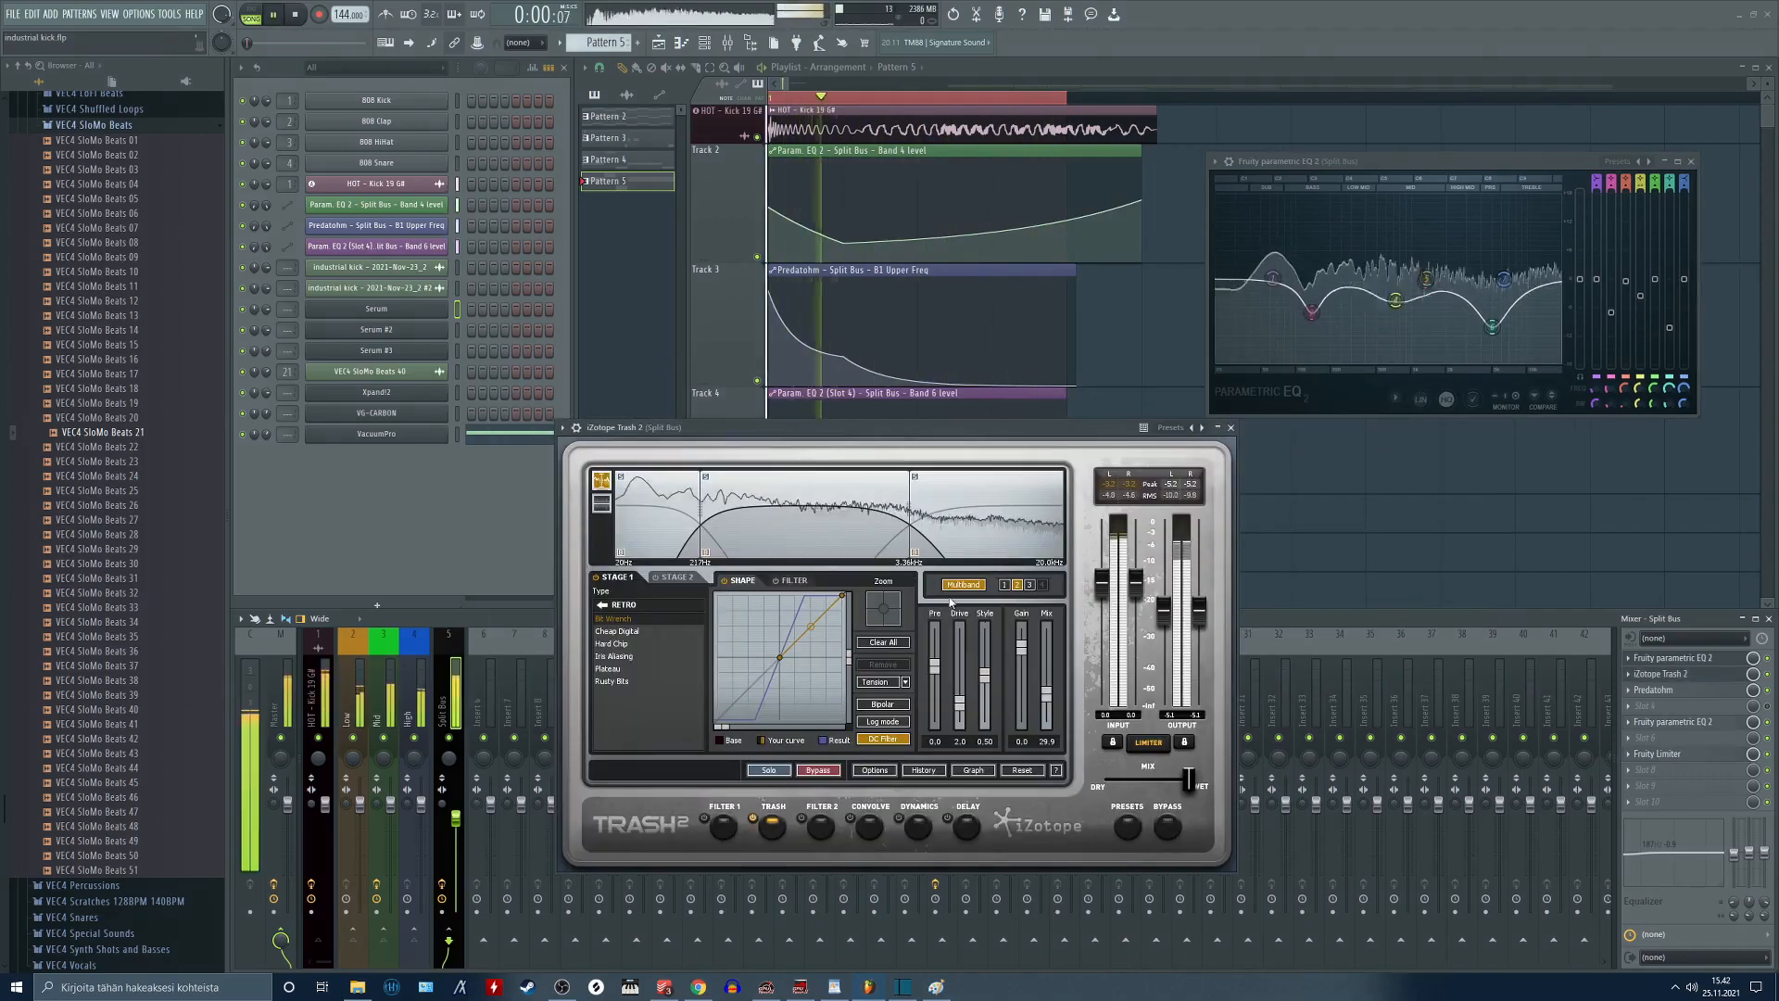
{"action": "left_click", "coordinate": [1167, 826]}
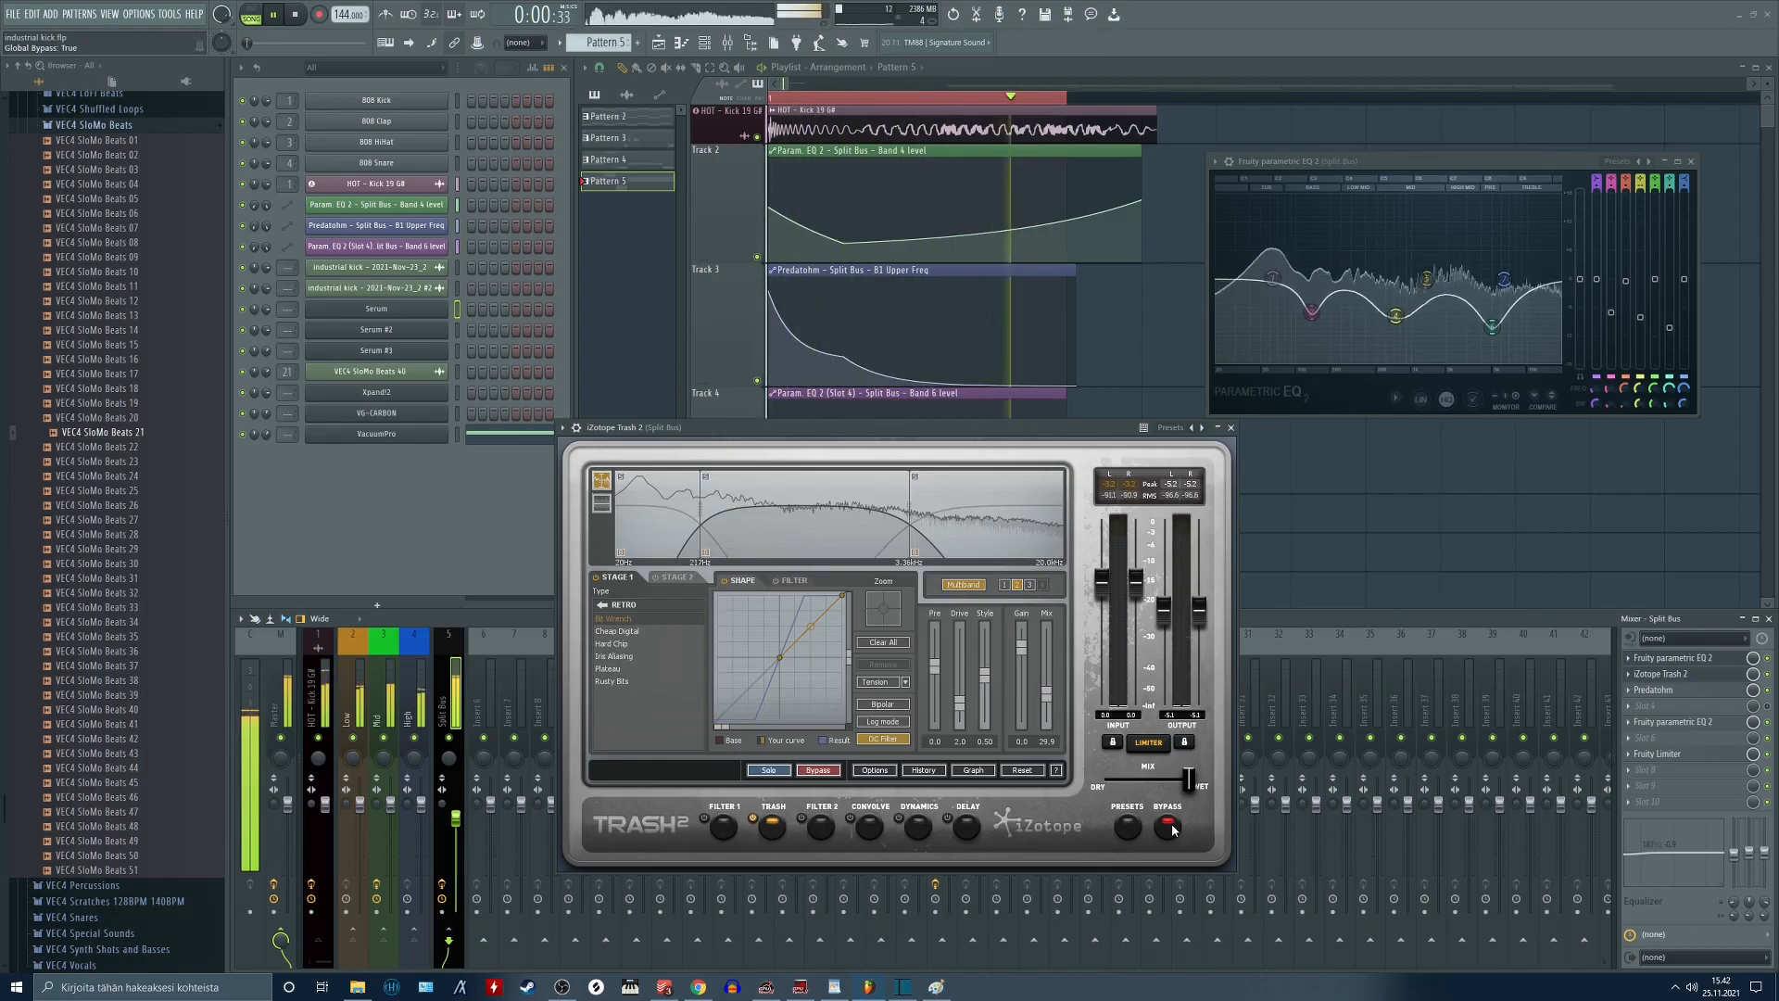
{"action": "left_click", "coordinate": [1168, 826]}
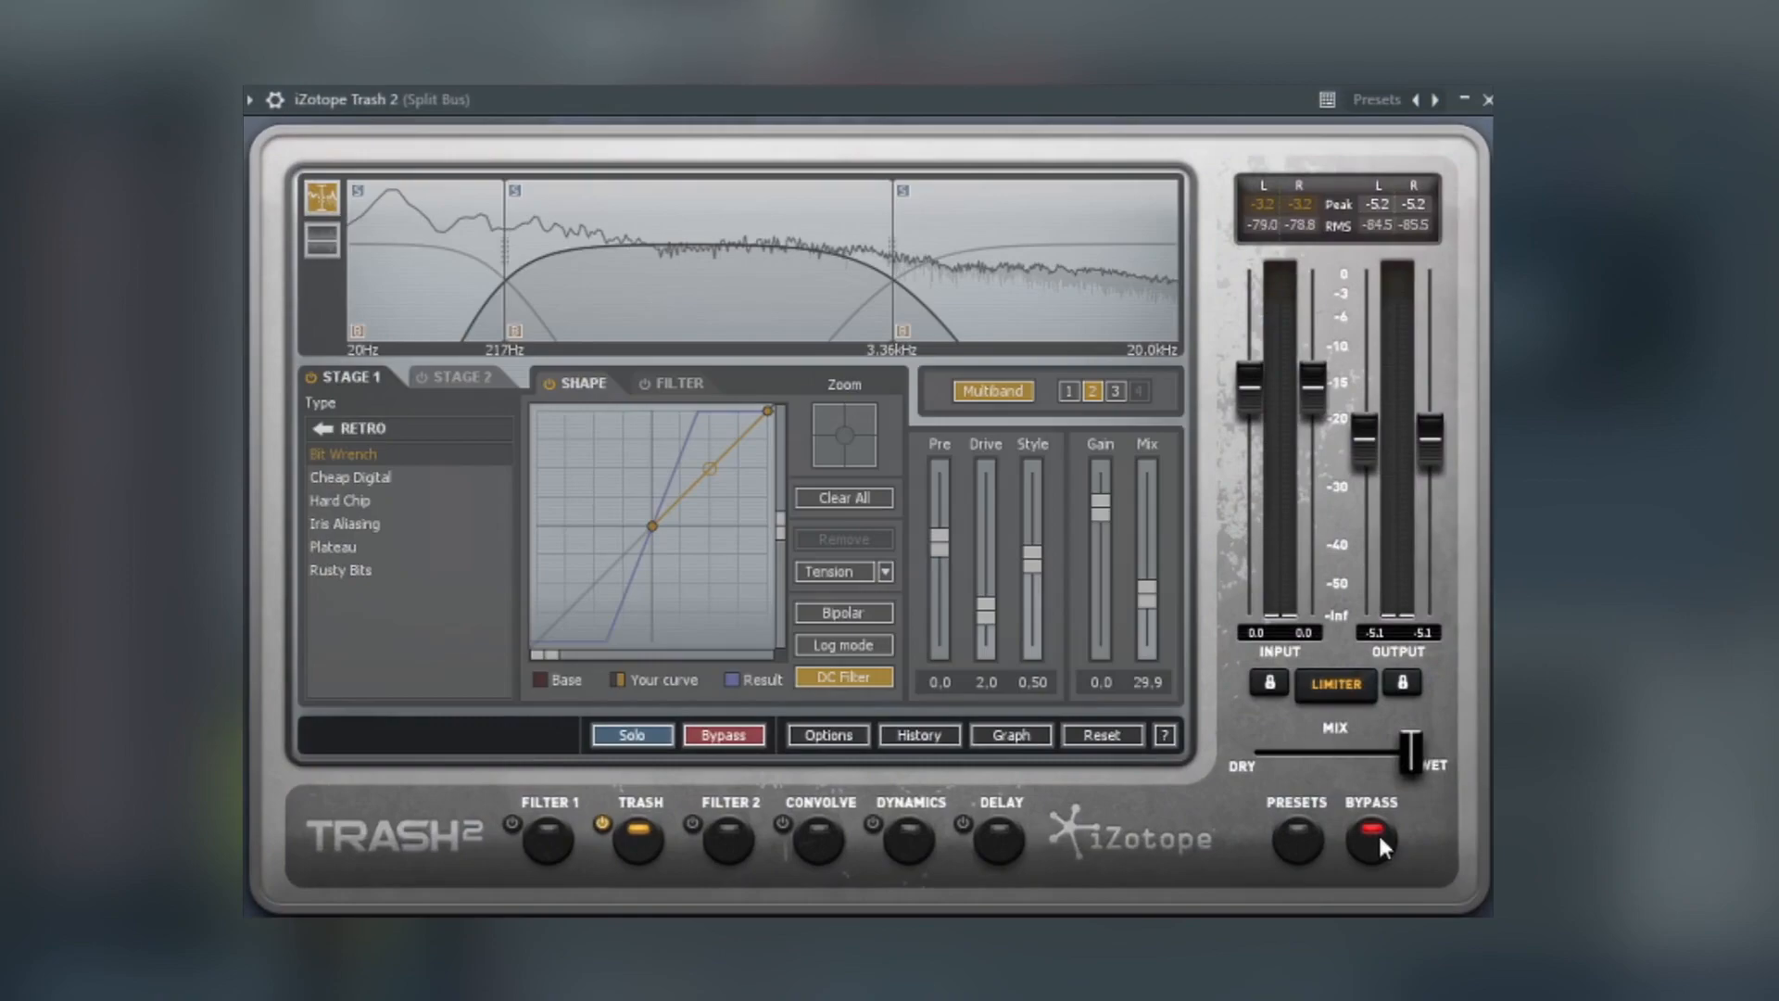
{"action": "left_click", "coordinate": [1371, 839]}
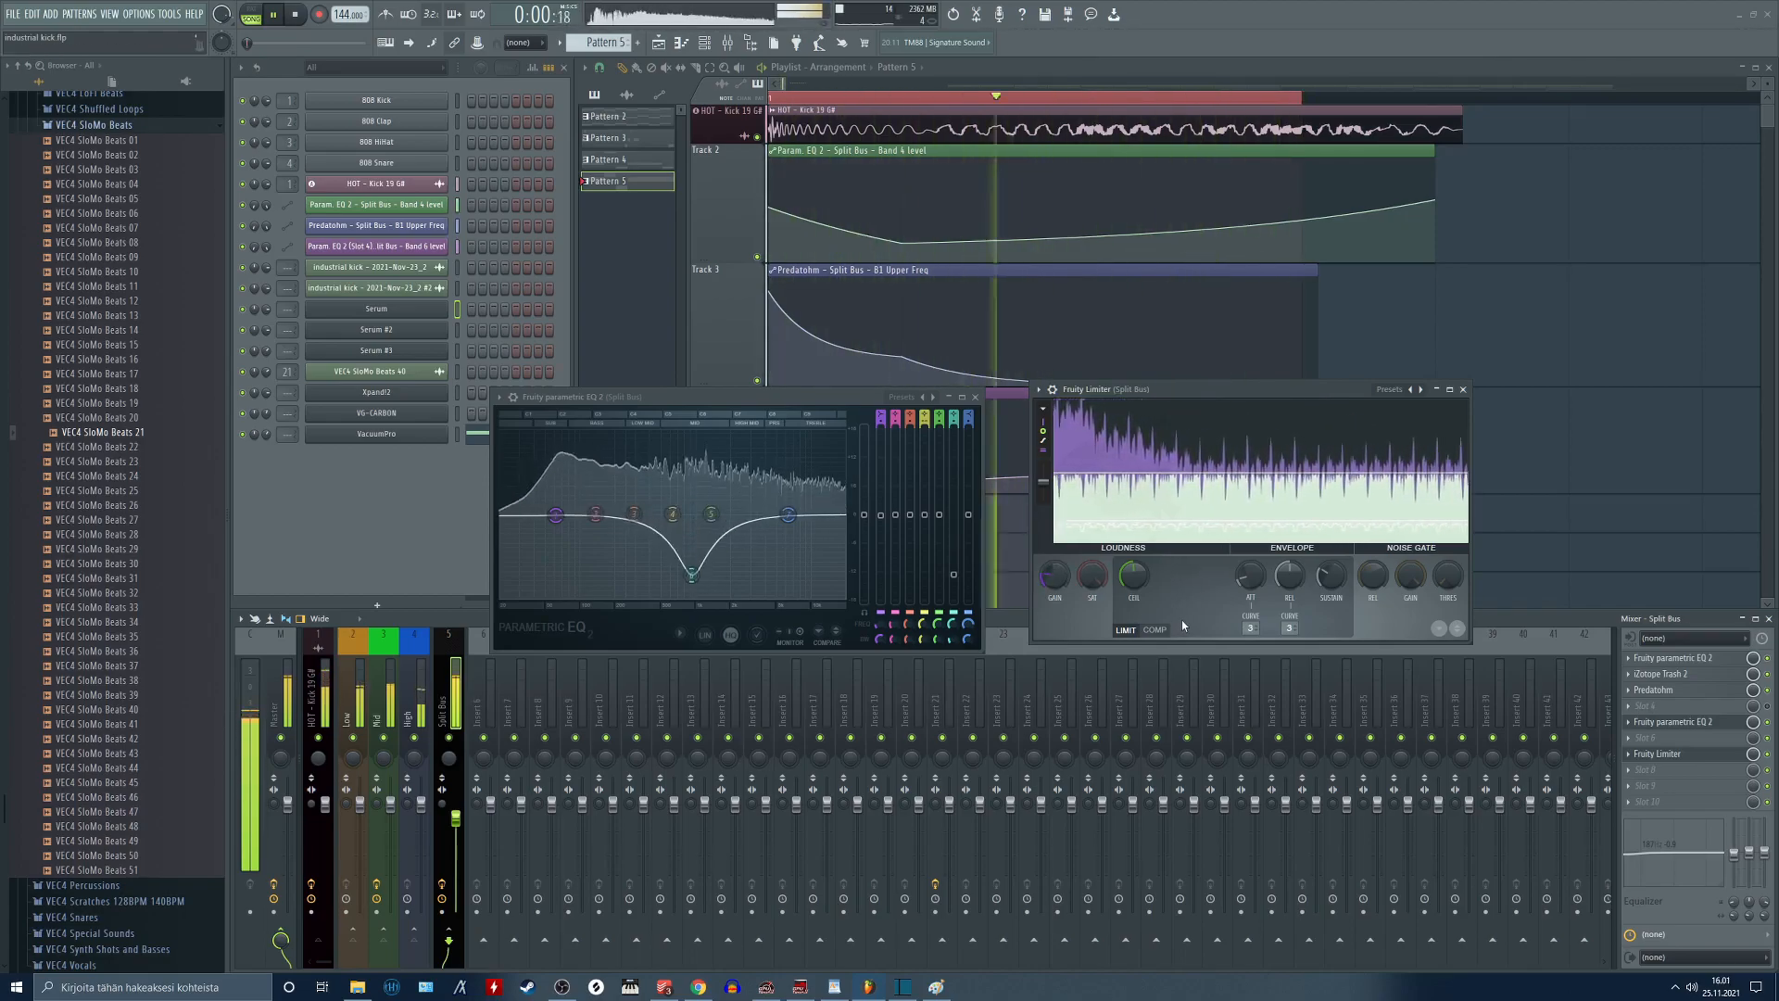
{"action": "left_click", "coordinate": [1043, 427]}
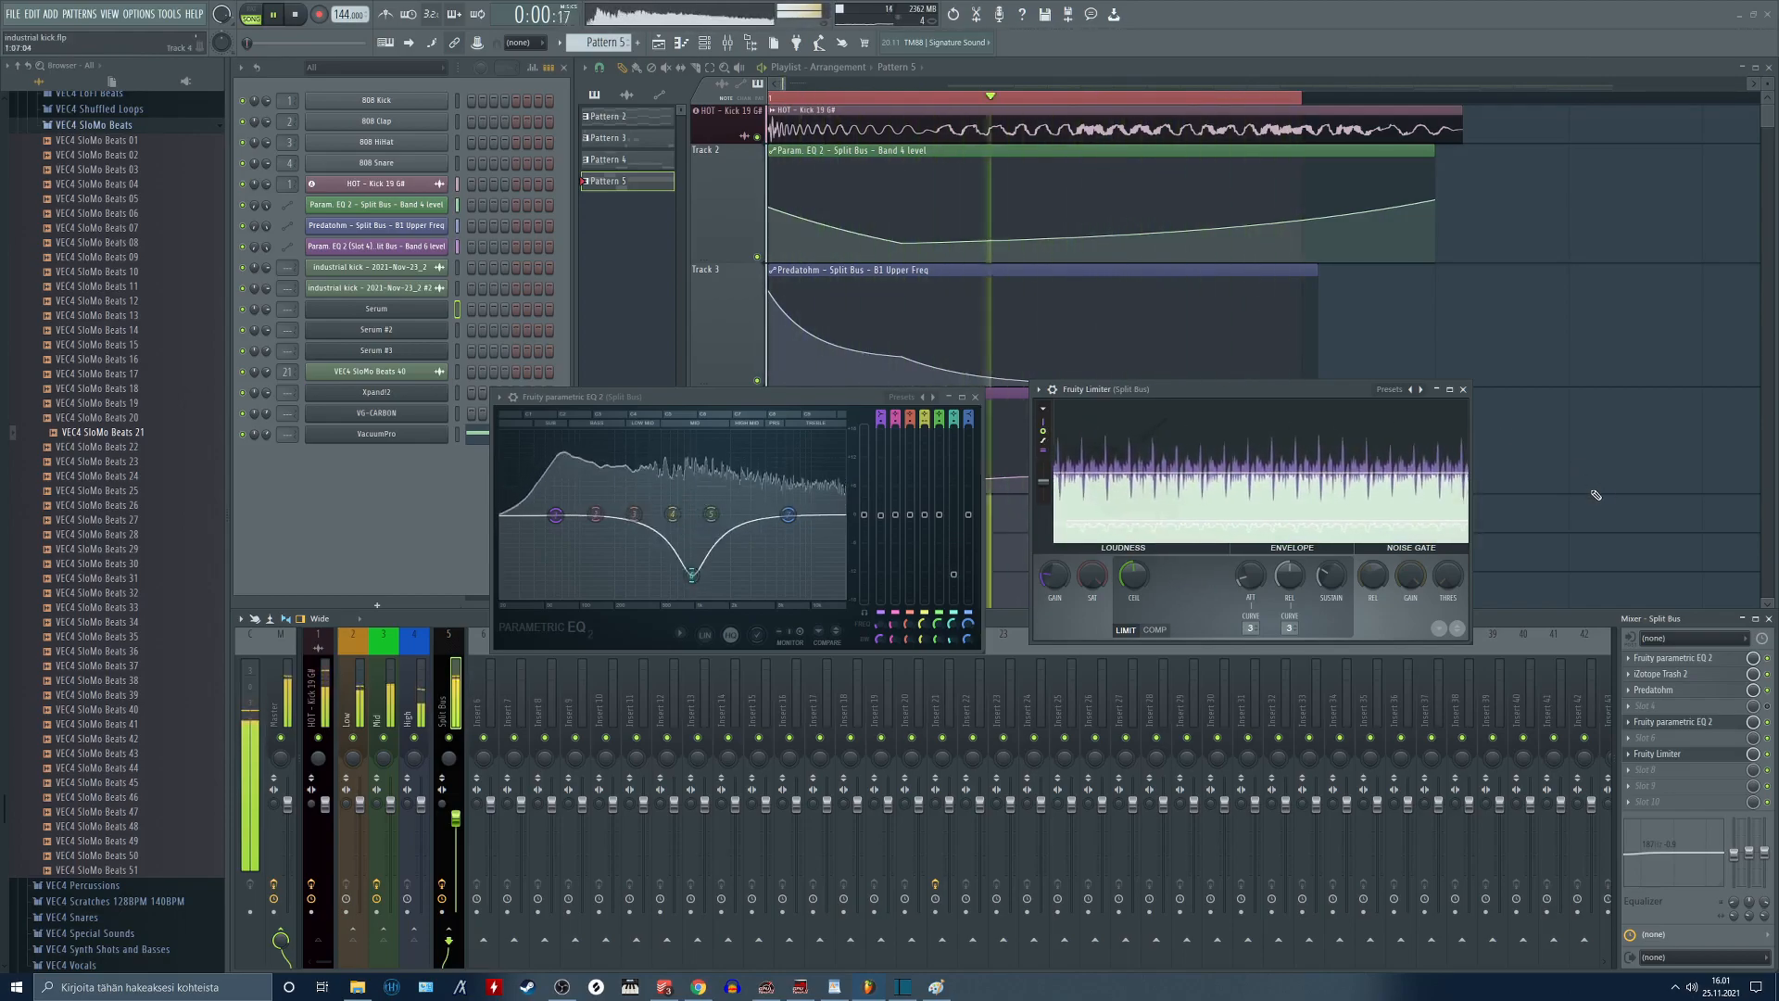
Stop playback and close the Split Bus Fruity Limiter and Parametric EQ 2 windows.
{"action": "left_click", "coordinate": [295, 15]}
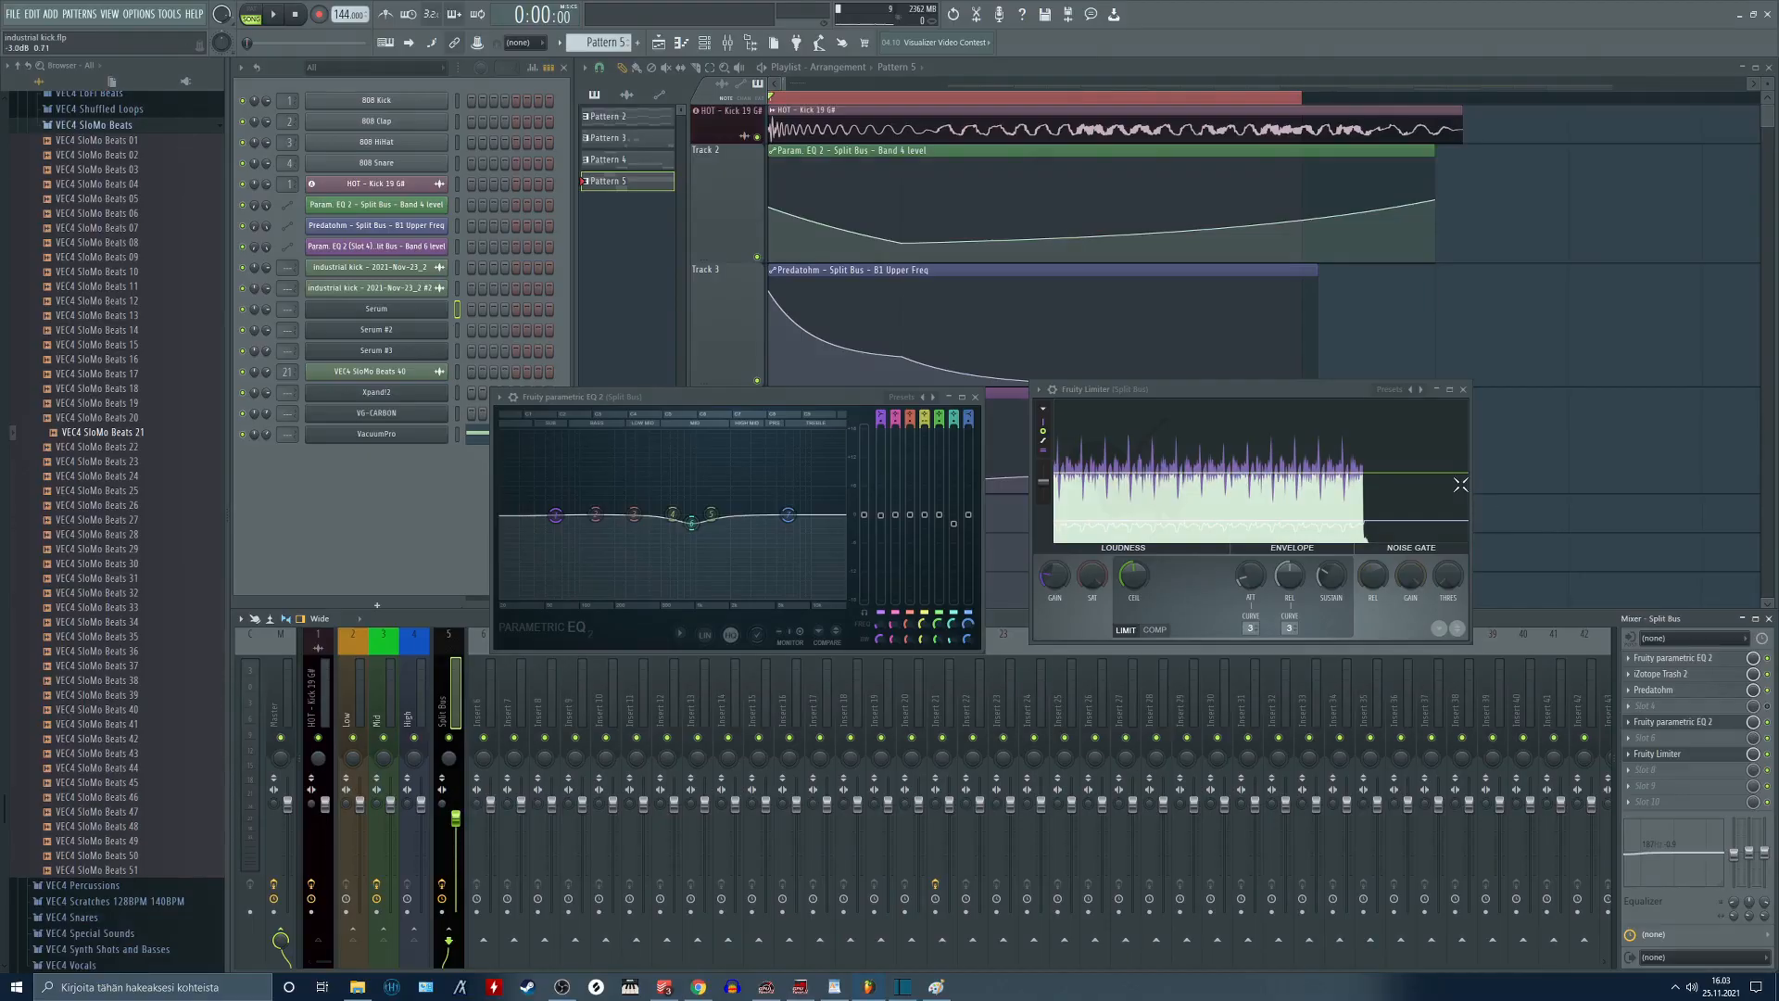
{"action": "left_click", "coordinate": [1462, 387]}
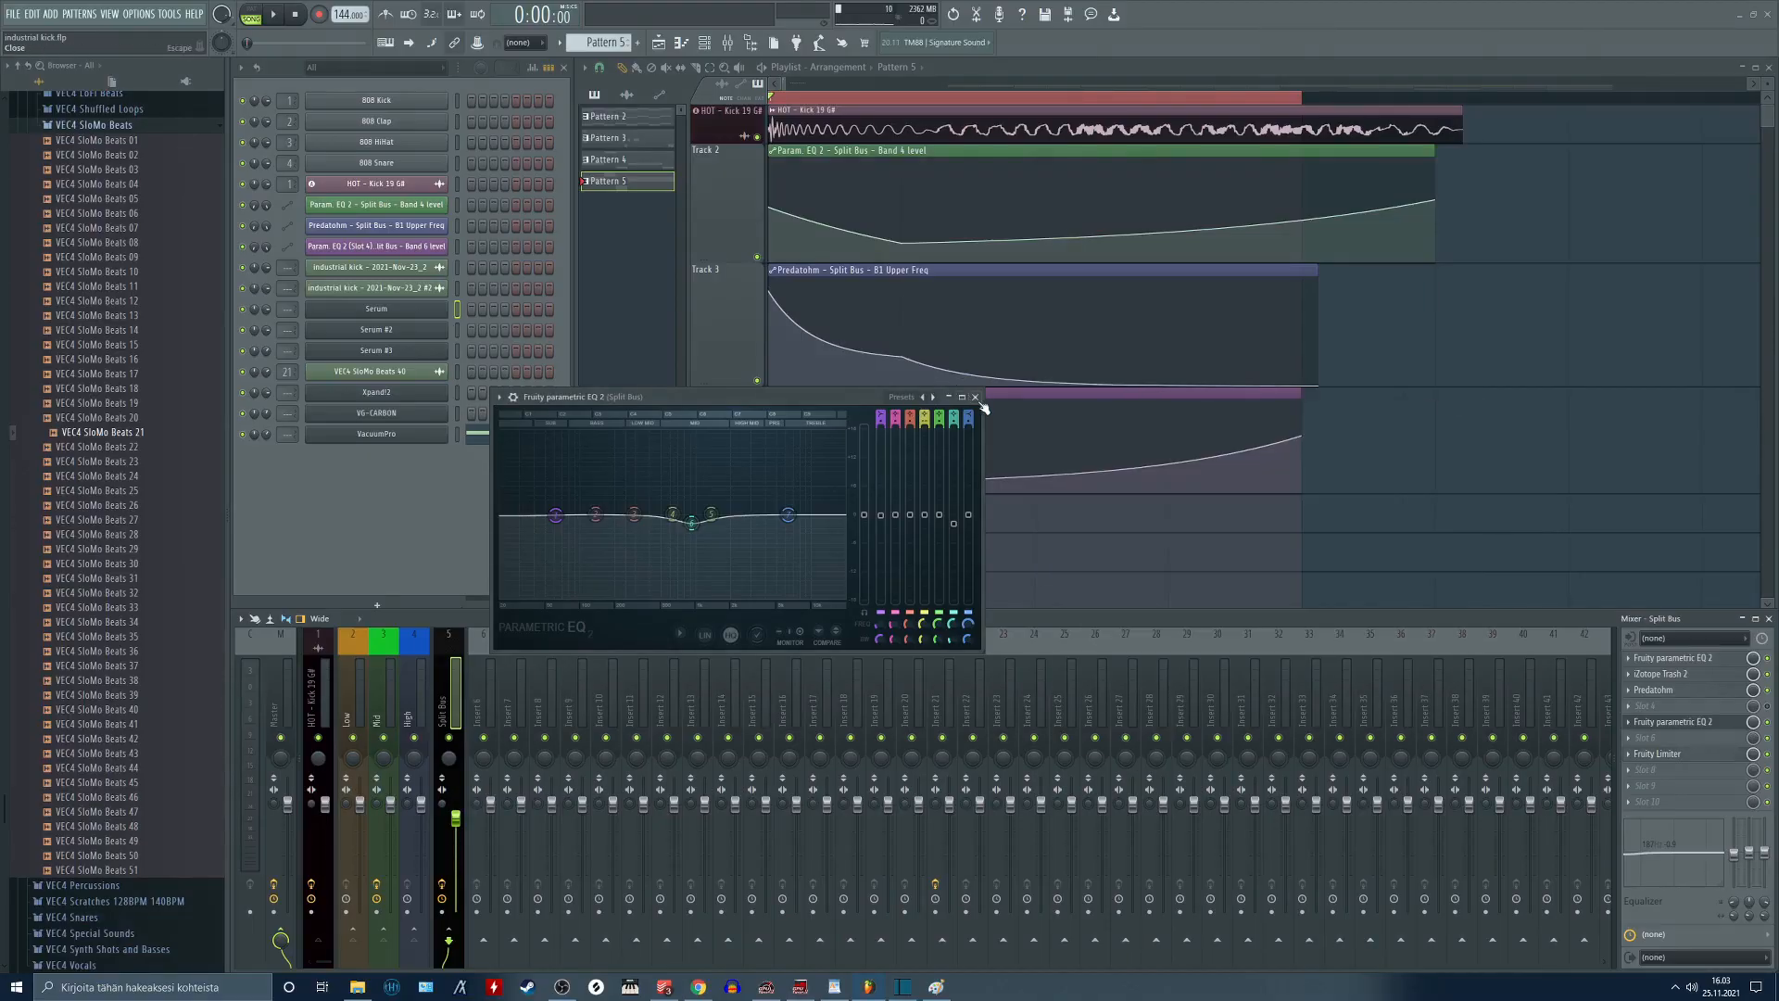
{"action": "left_click", "coordinate": [975, 396]}
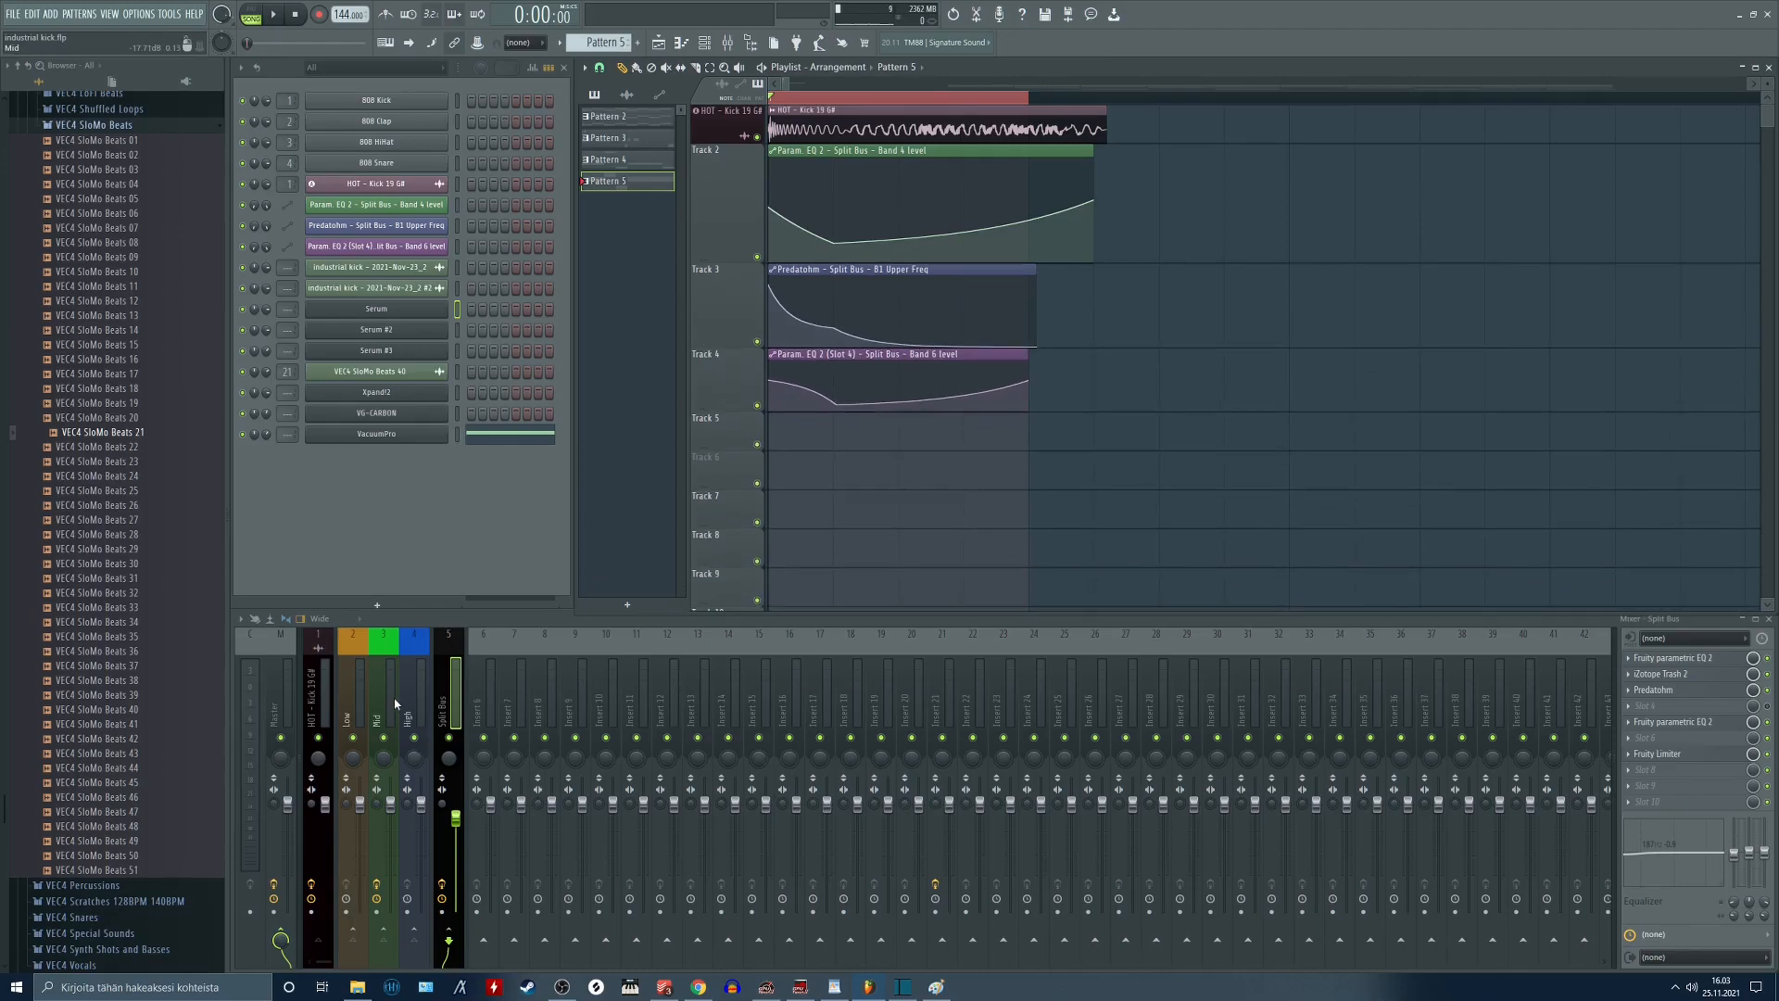
Show the HOT - Kick 19 G# channel settings and expand Kick Making > Hard Techno Kicks in the browser.
{"action": "left_click", "coordinate": [376, 698]}
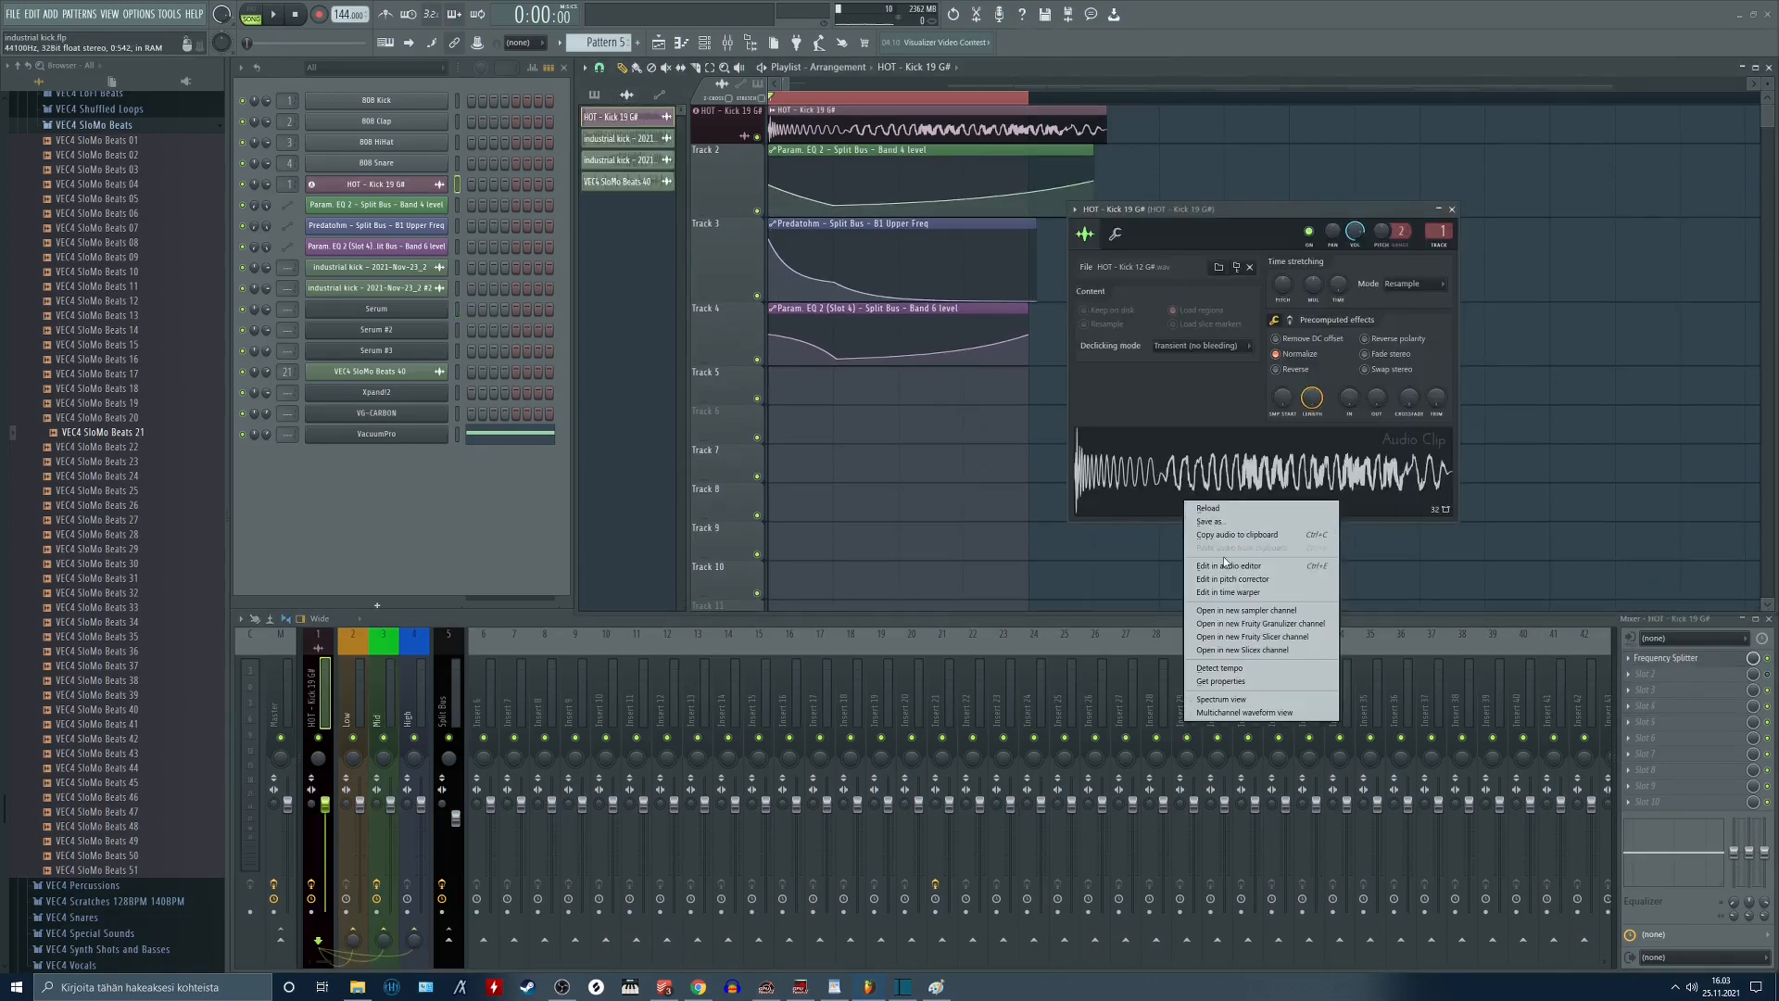
{"action": "left_click", "coordinate": [1227, 566]}
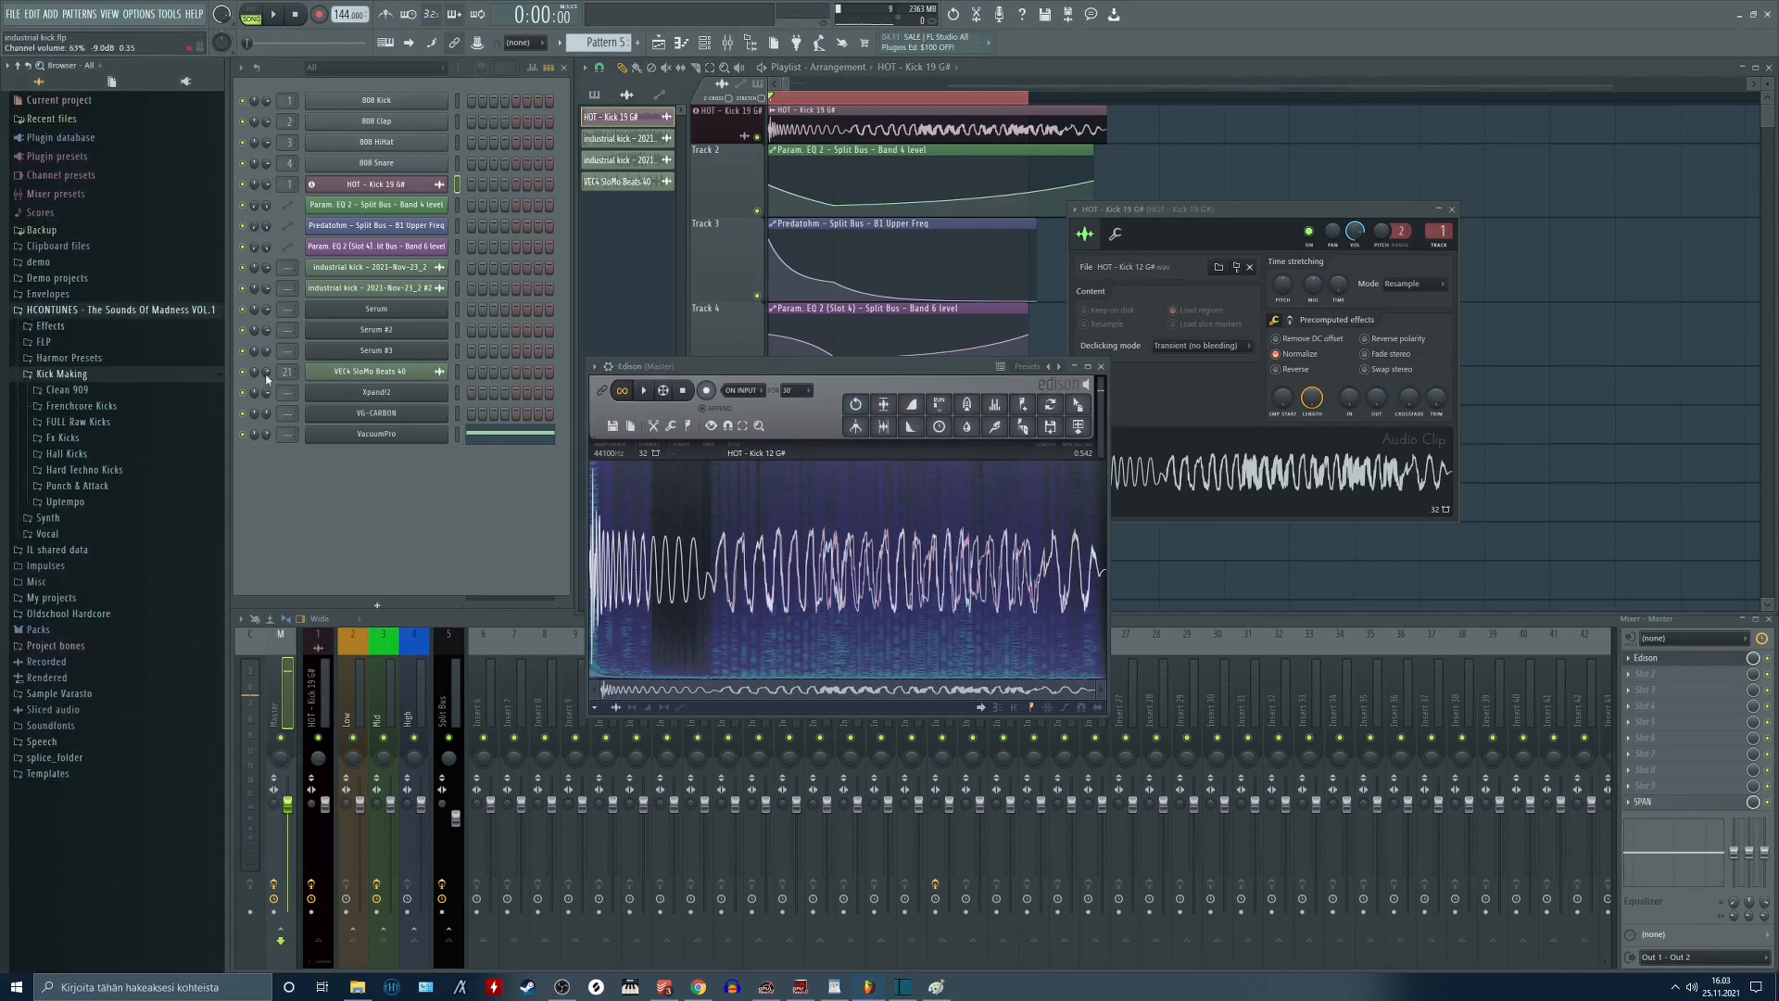
{"action": "left_click", "coordinate": [65, 454]}
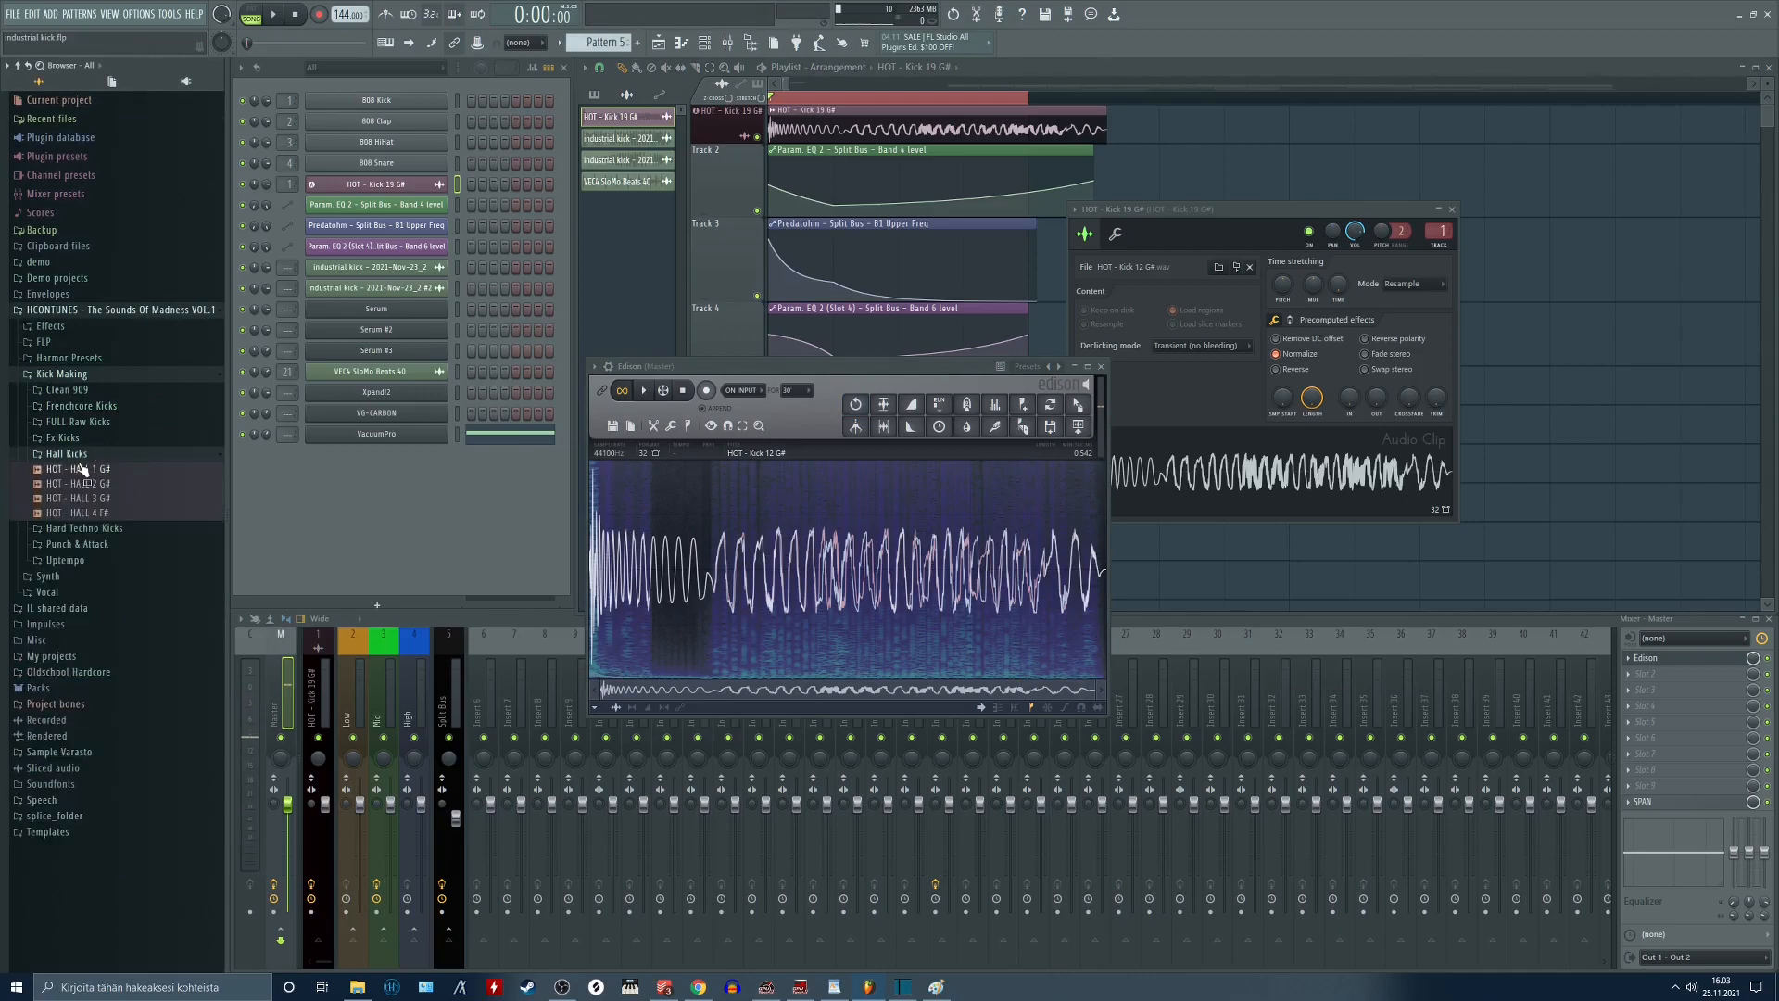
{"action": "left_click", "coordinate": [83, 528]}
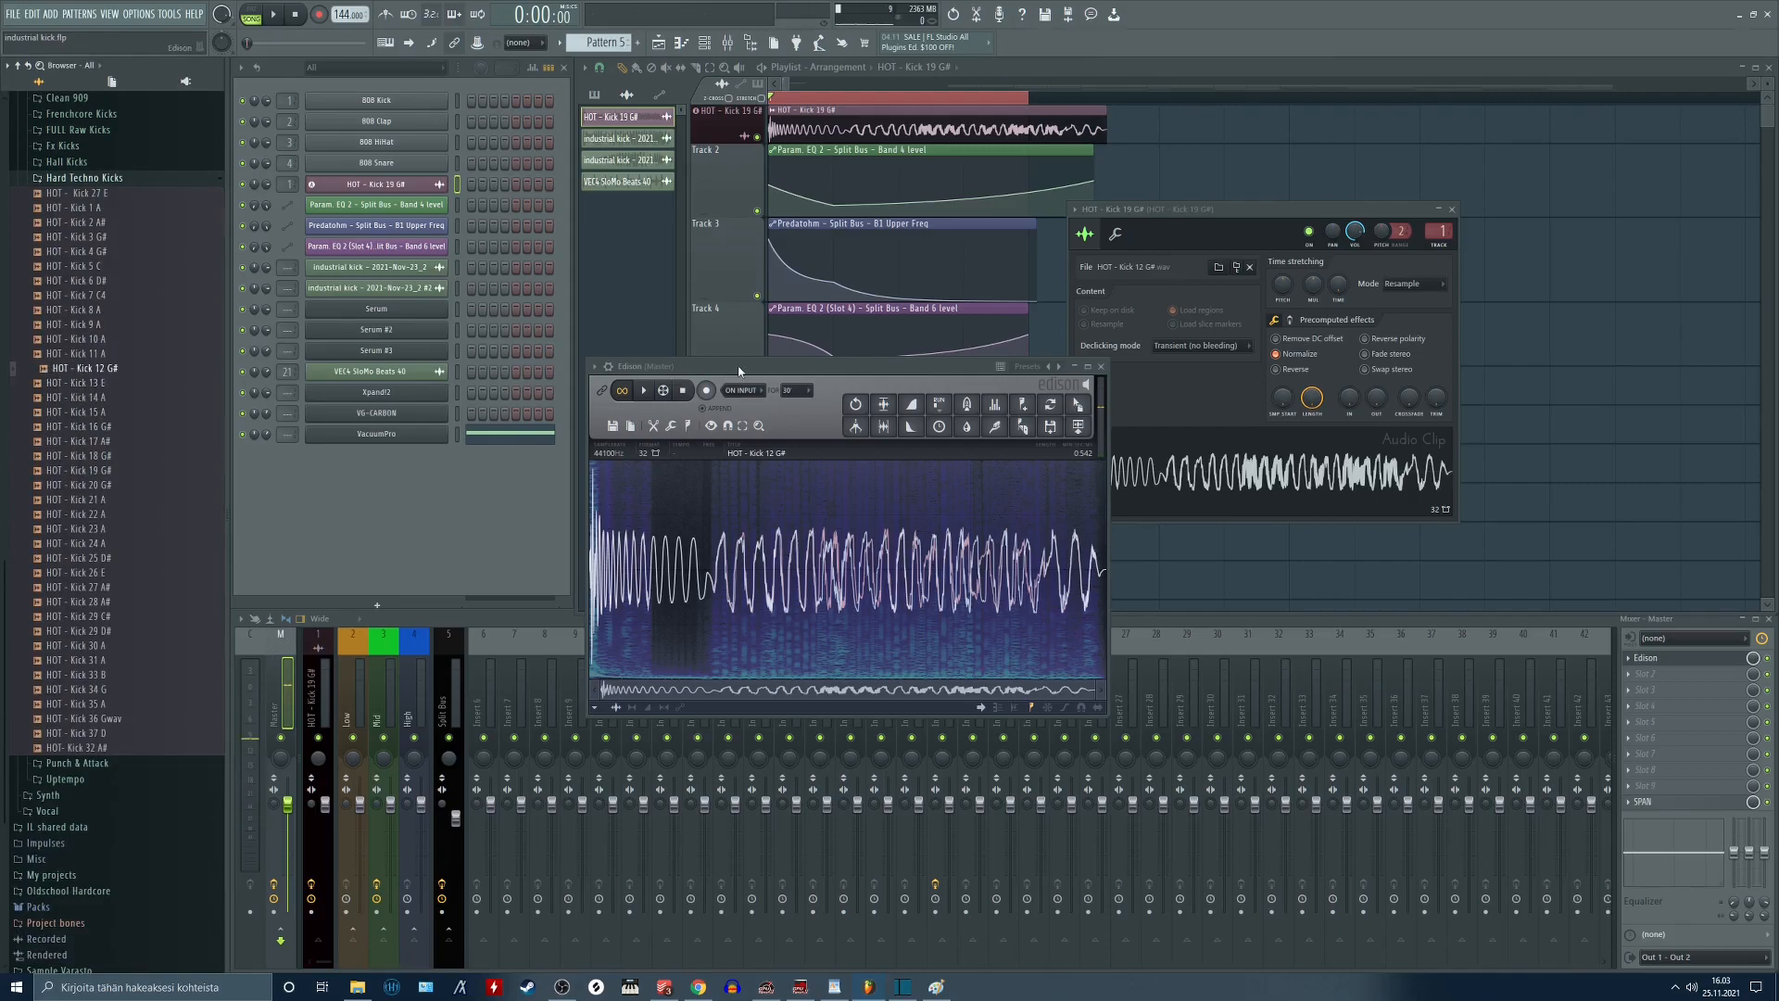
{"action": "left_click", "coordinate": [1097, 365]}
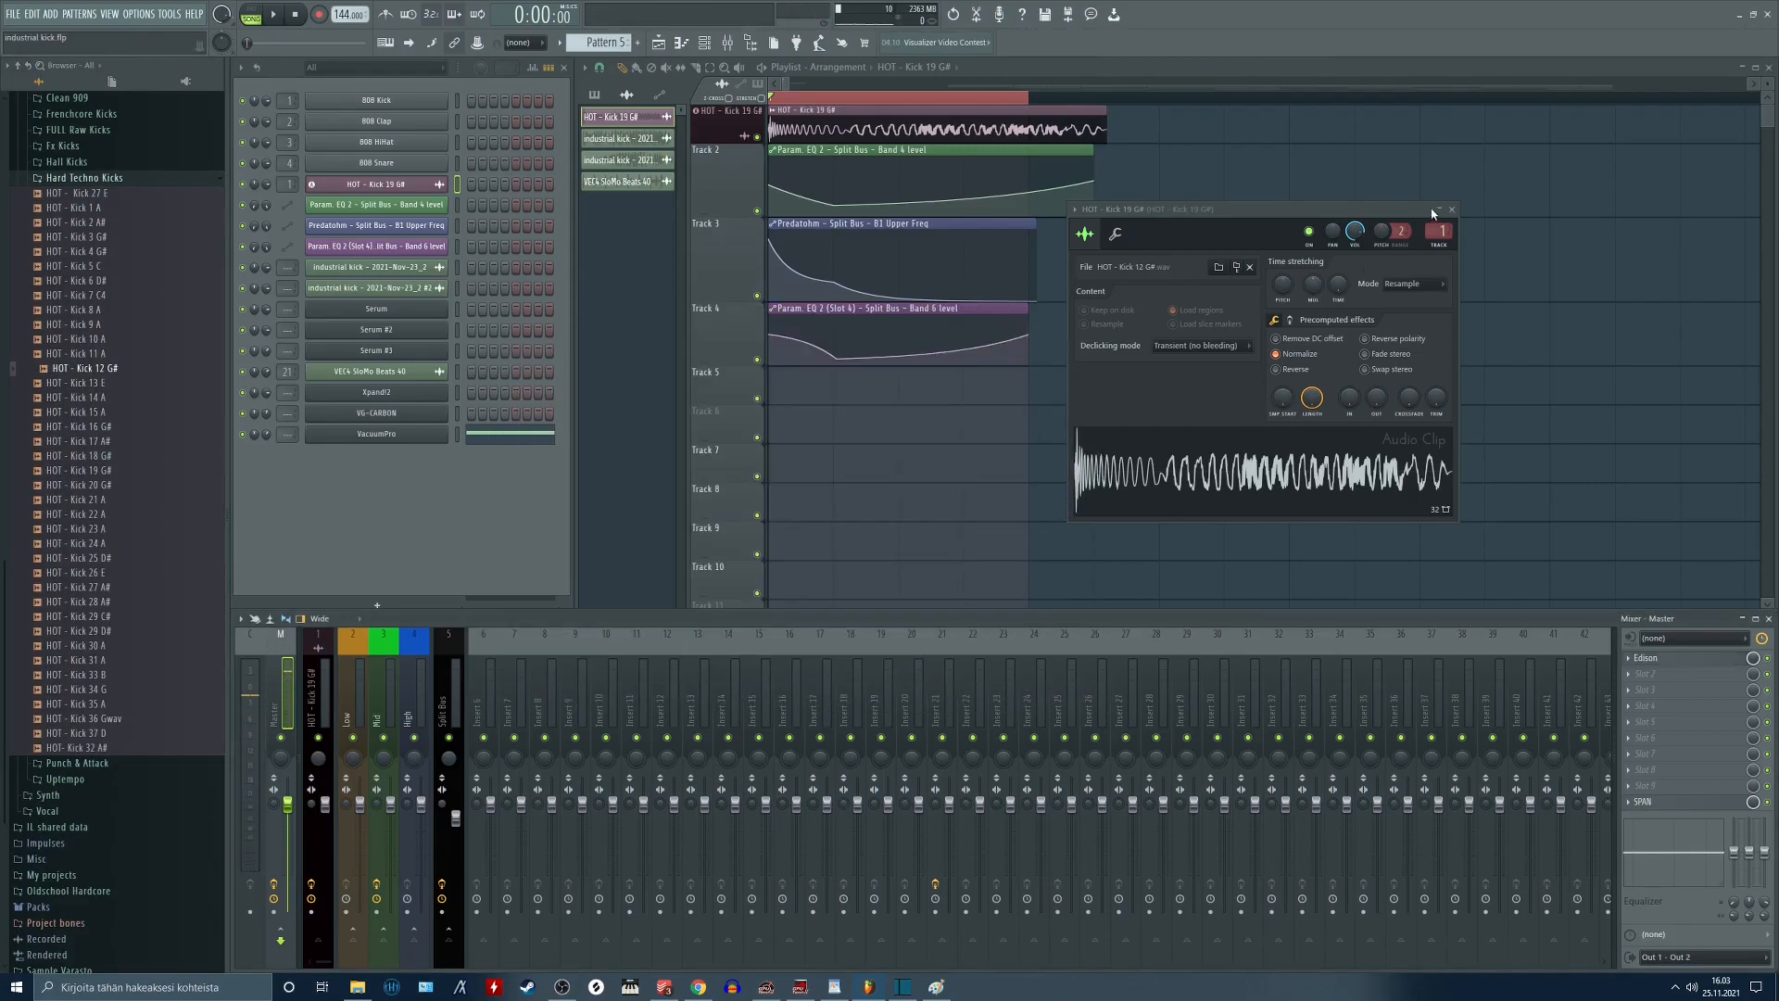
Review the Mid insert's distortion chain, then show the Split Bus's first Fruity Parametric EQ 2.
{"action": "left_click", "coordinate": [1451, 209]}
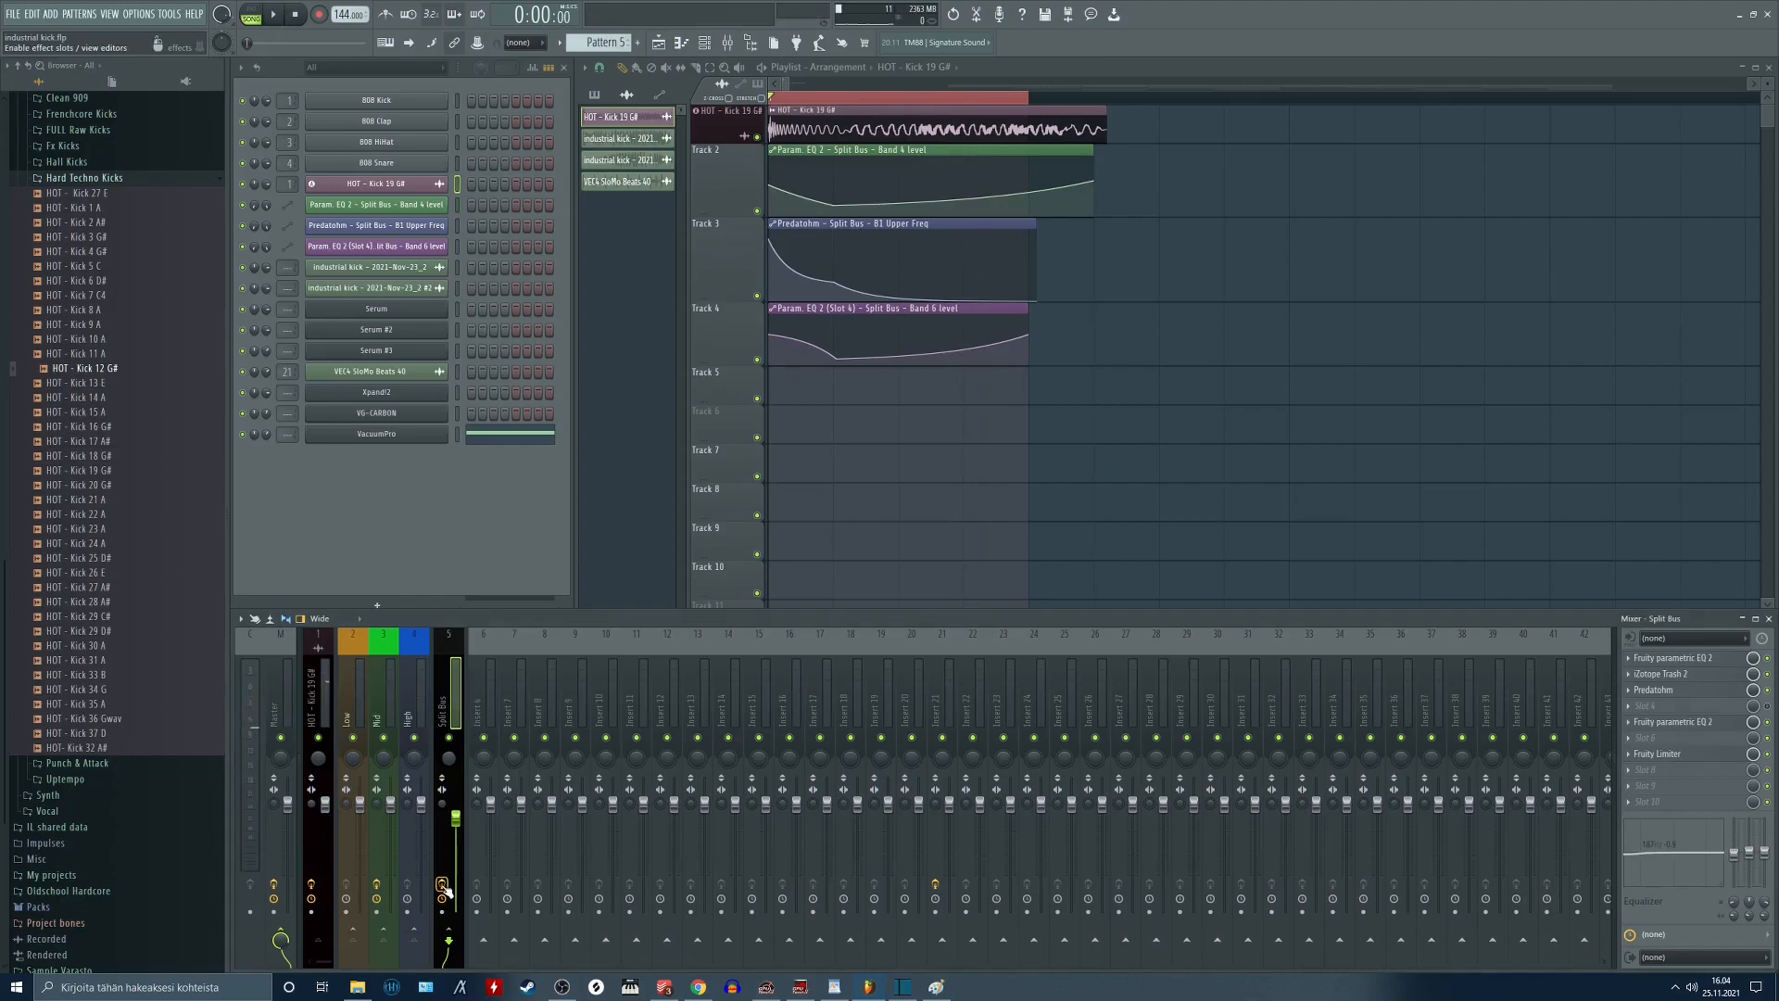
{"action": "left_click", "coordinate": [272, 15]}
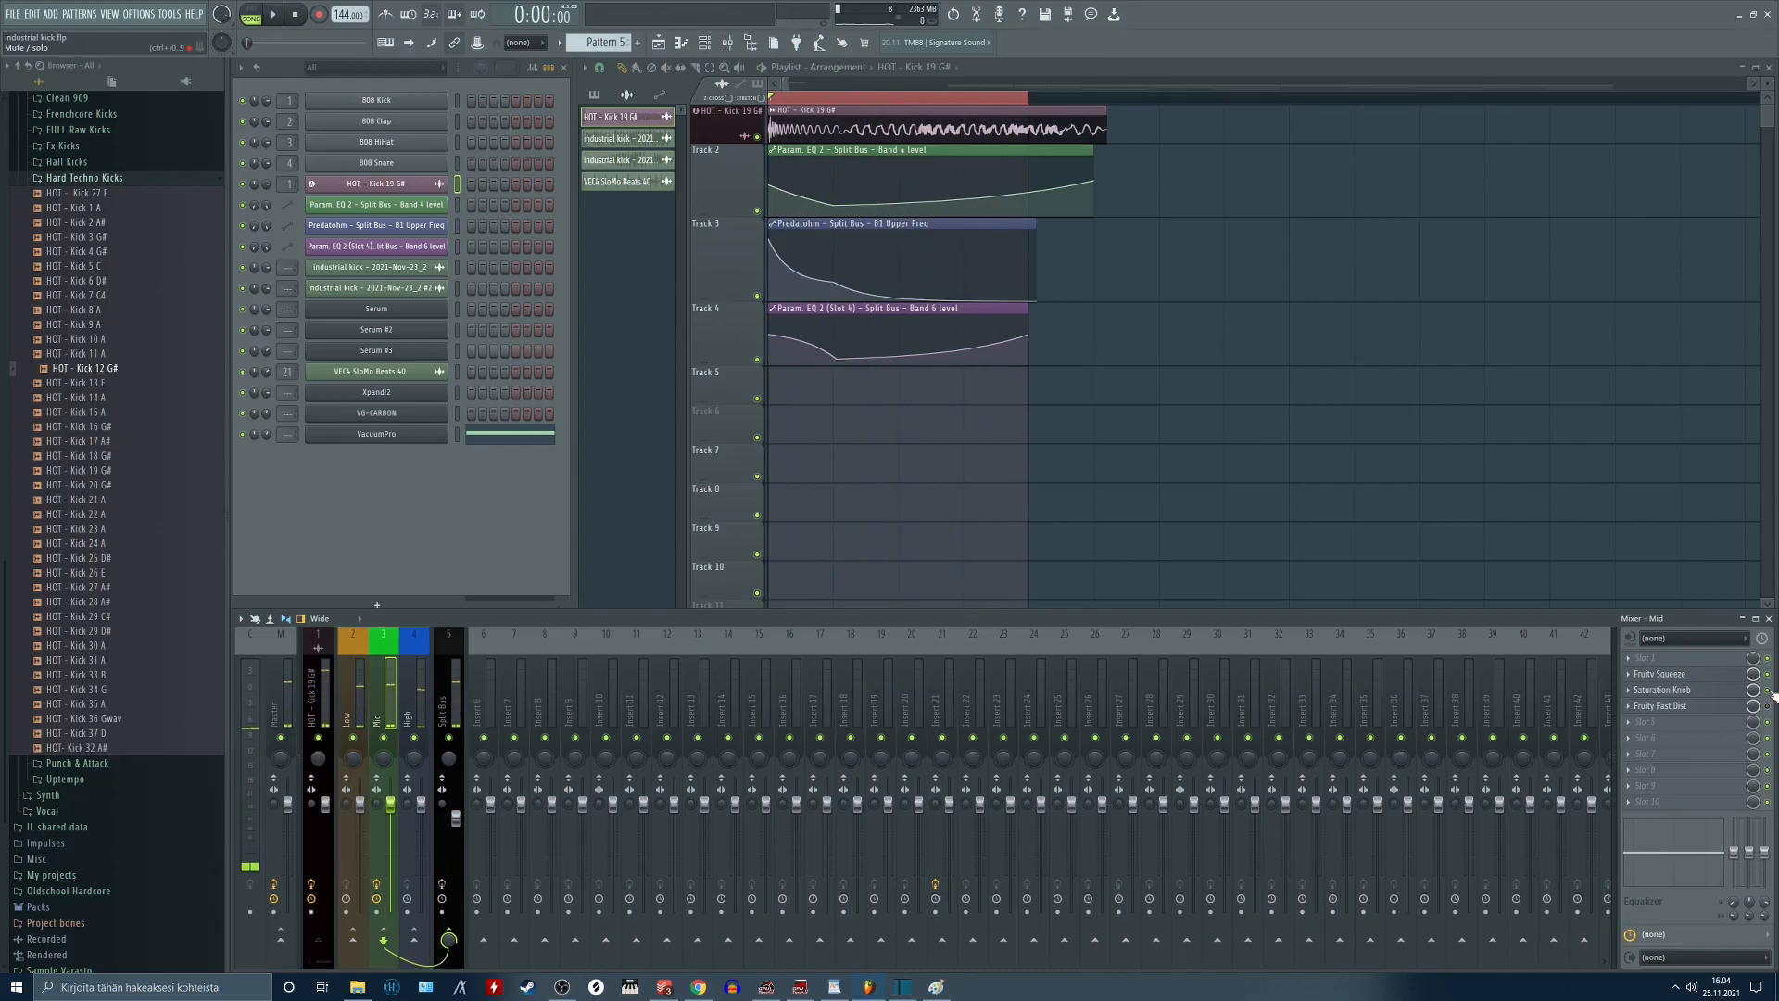
{"action": "left_click", "coordinate": [382, 674]}
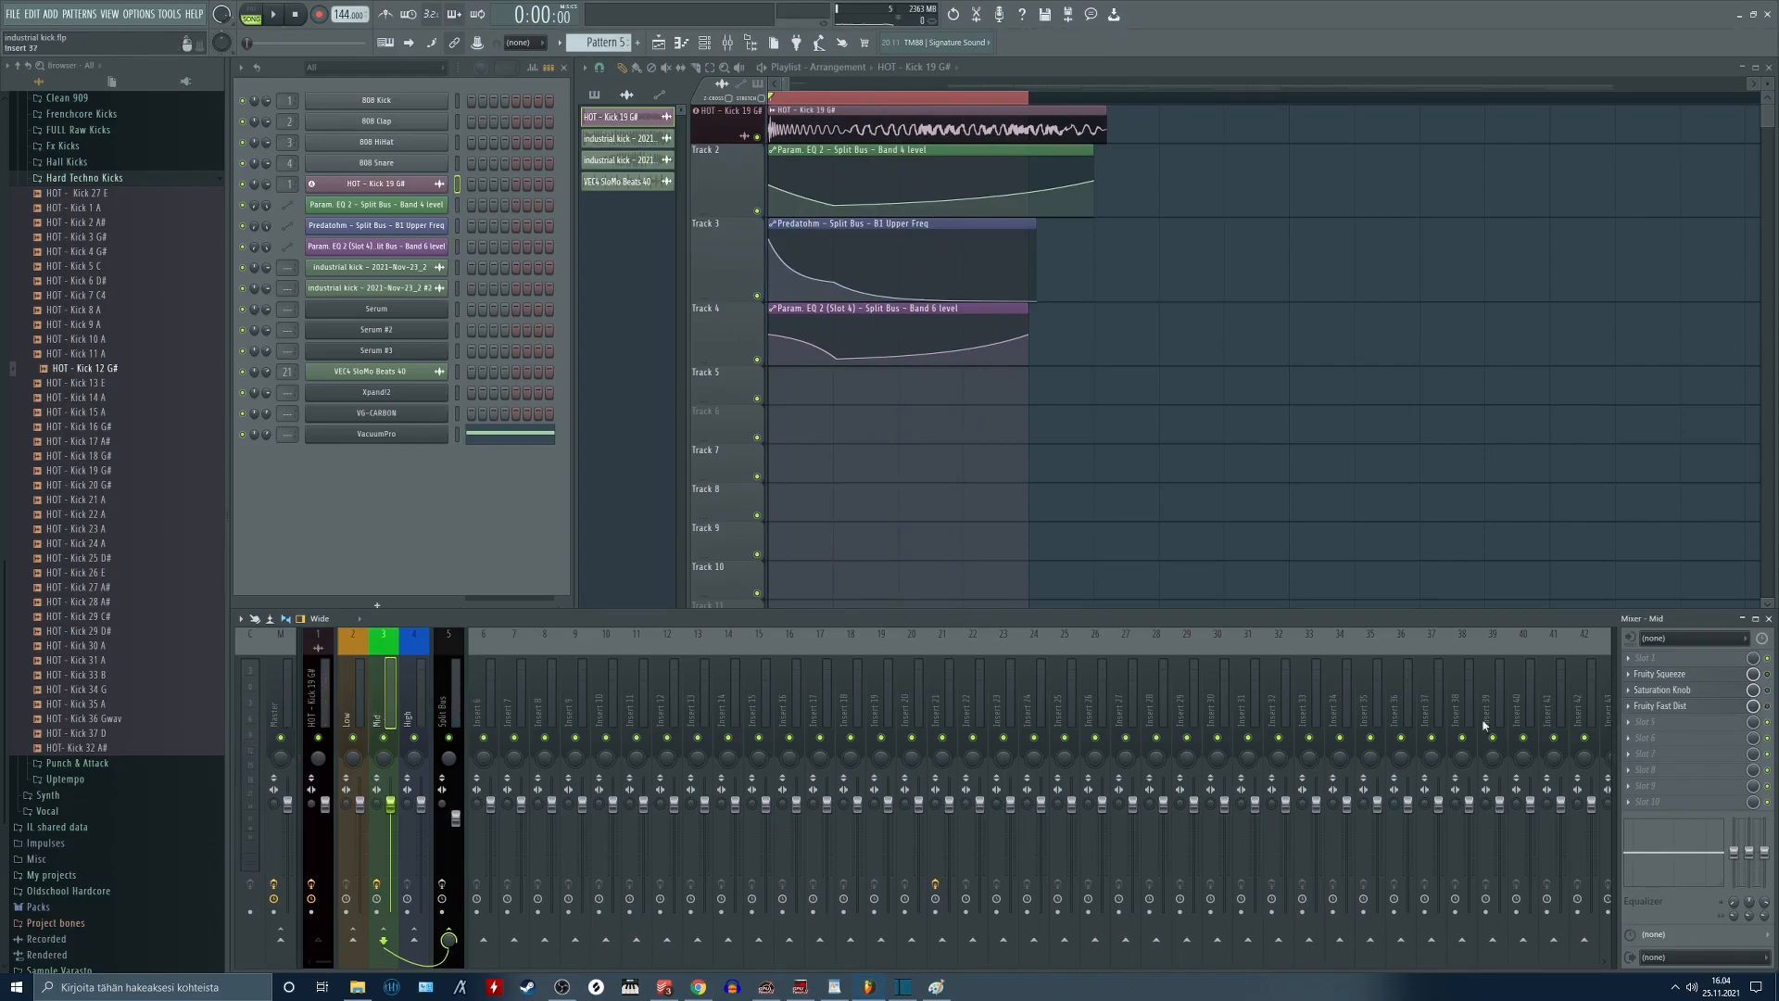
{"action": "left_click", "coordinate": [274, 13]}
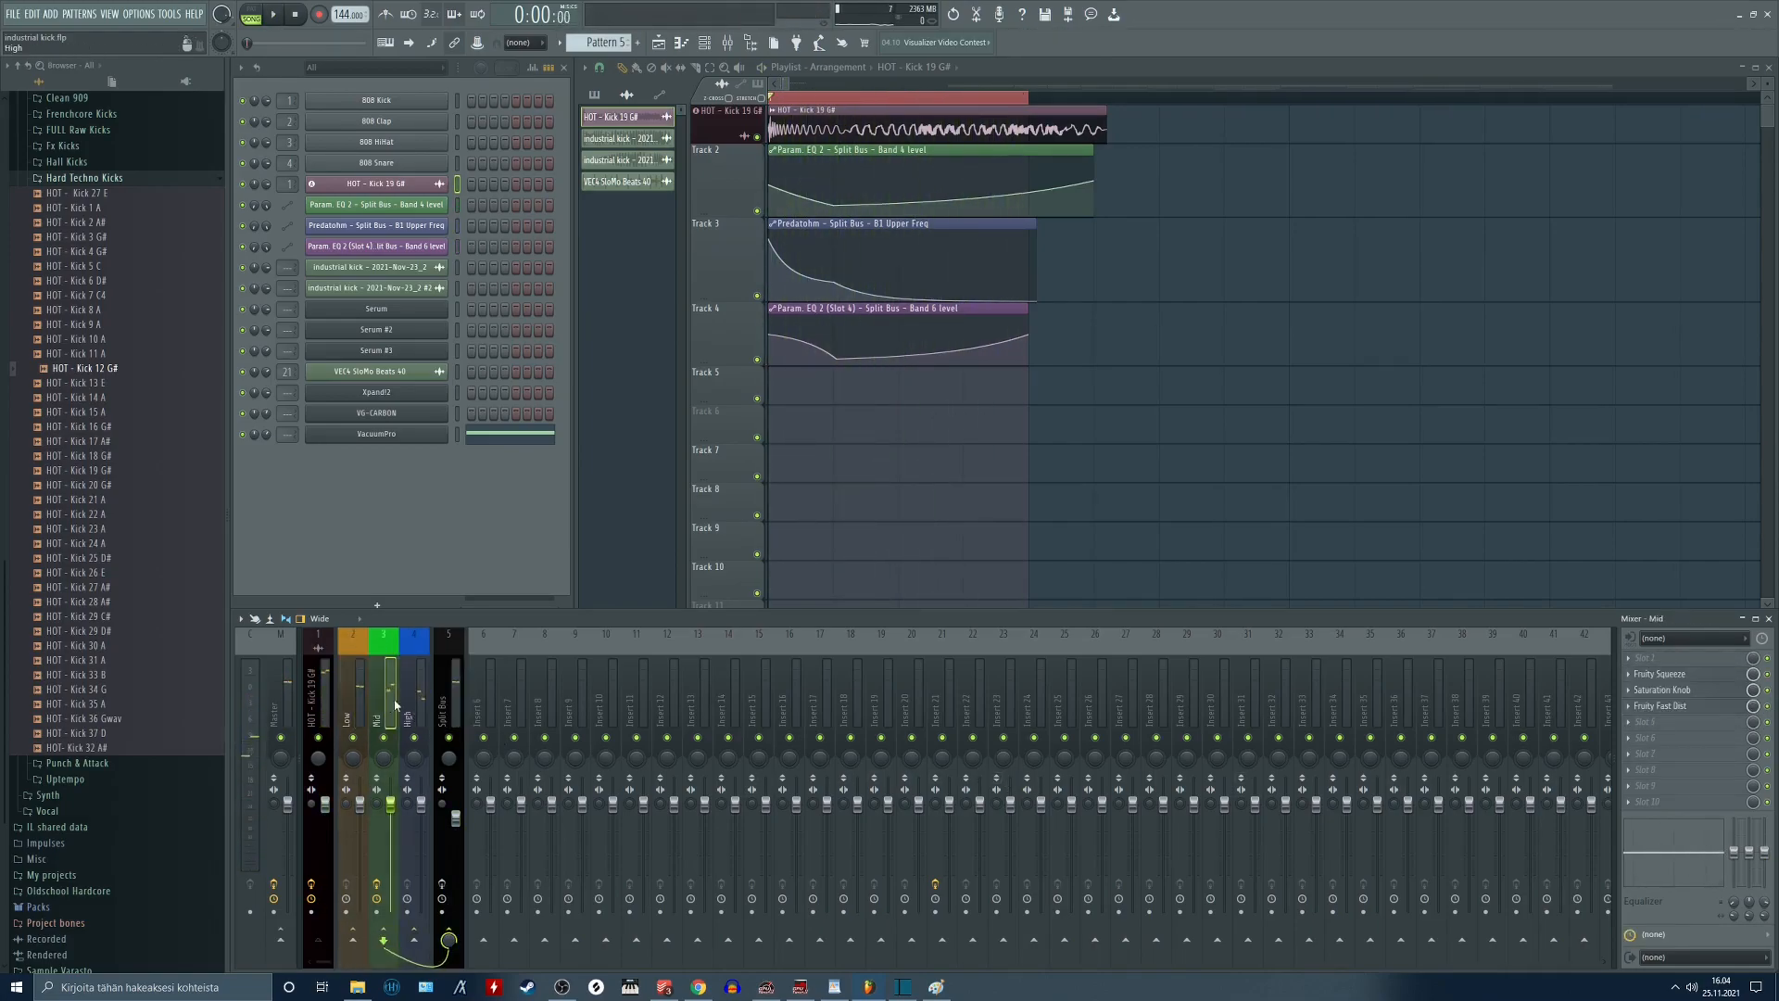
{"action": "left_click", "coordinate": [441, 700]}
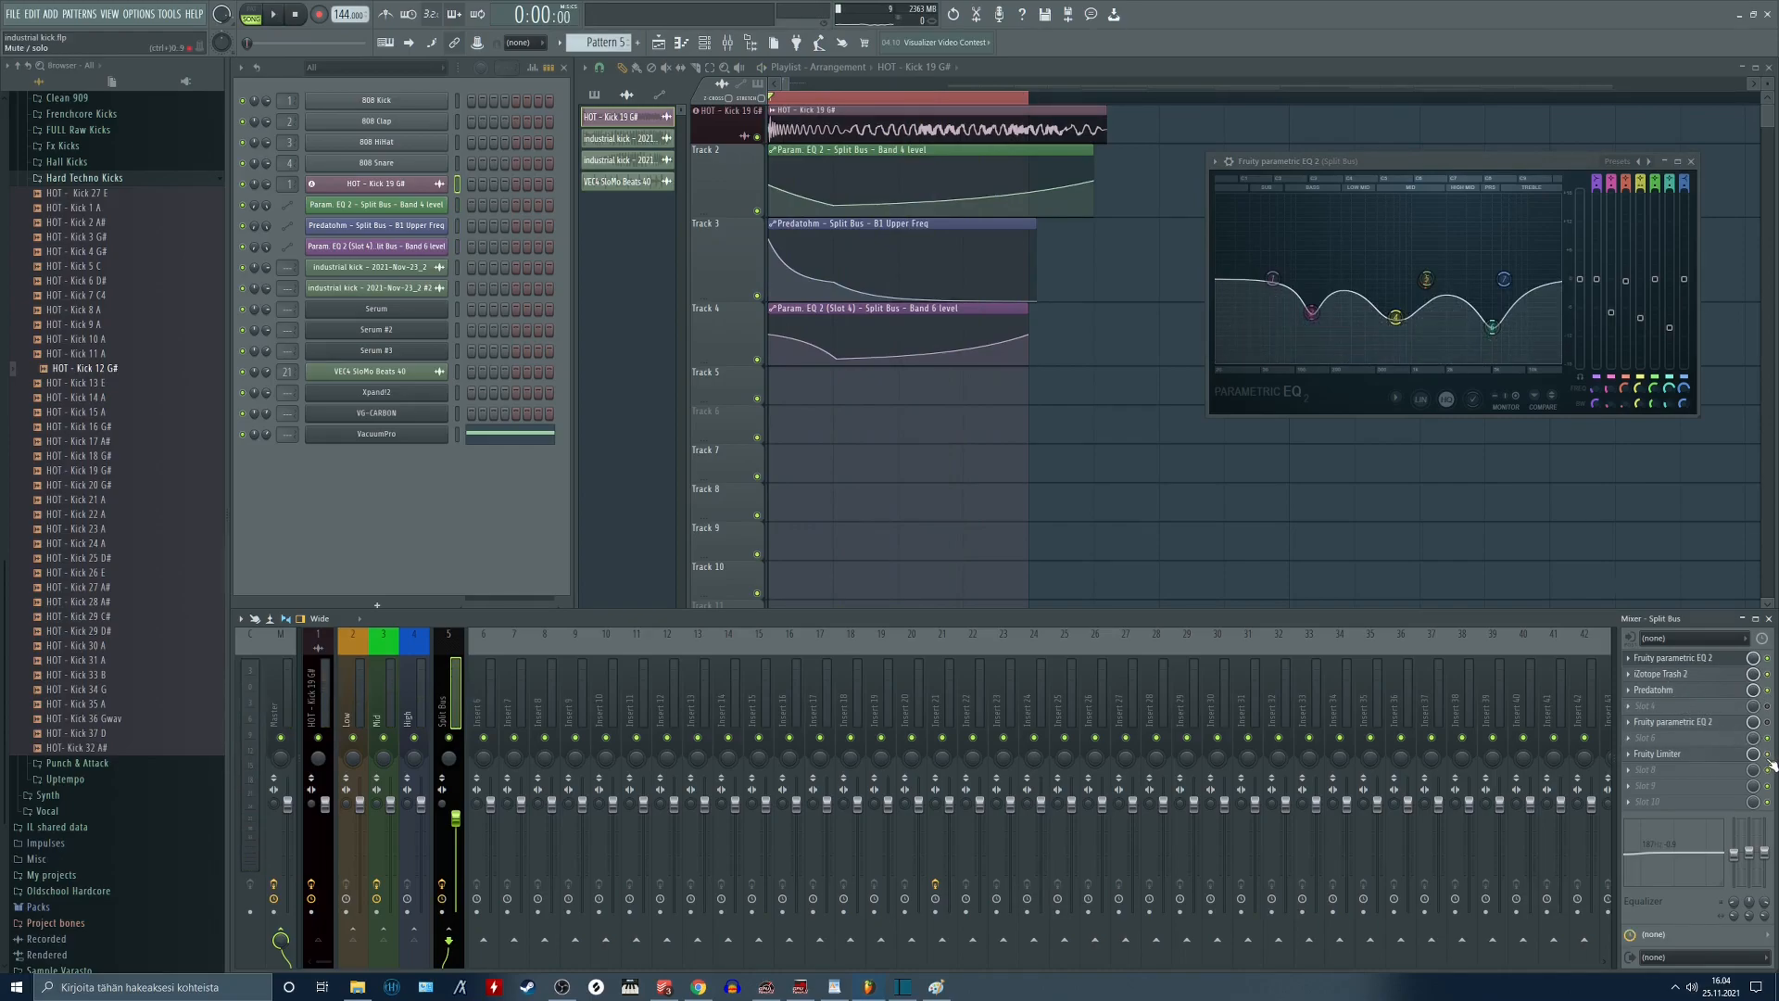
Show the Split Bus's second Parametric EQ 2 and Fruity Limiter and audition the kick pattern through them.
{"action": "left_click", "coordinate": [271, 13]}
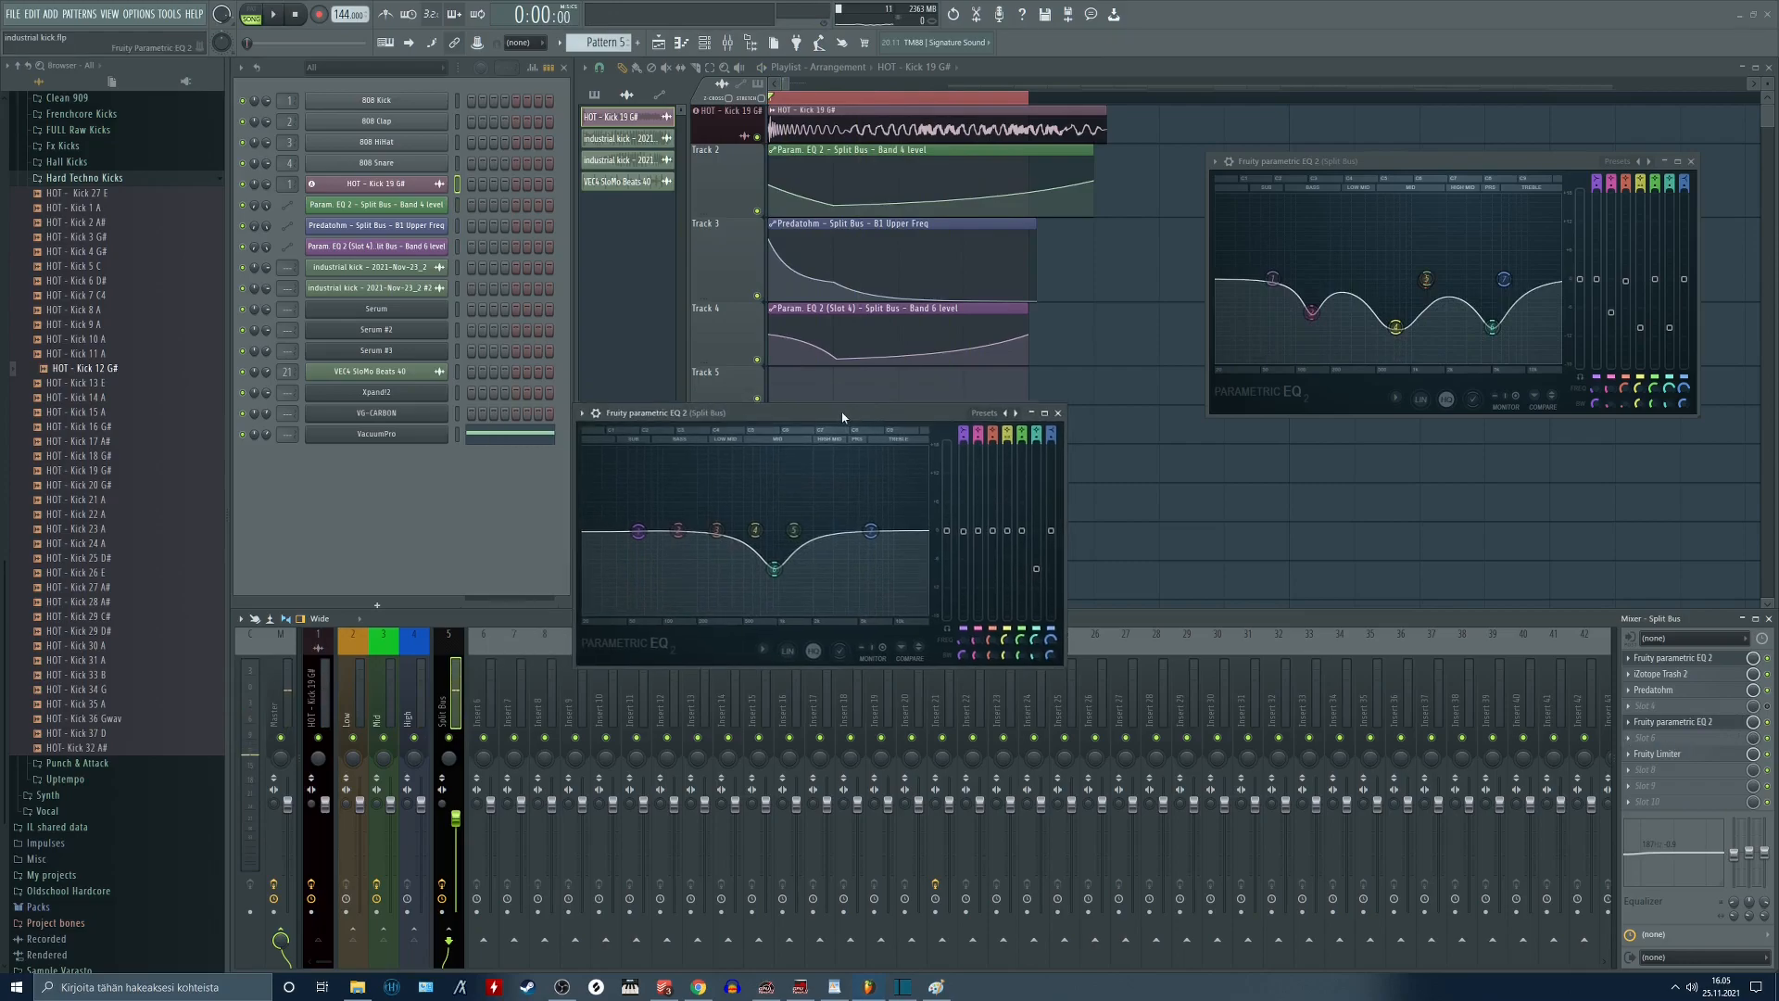
{"action": "left_click", "coordinate": [1691, 159]}
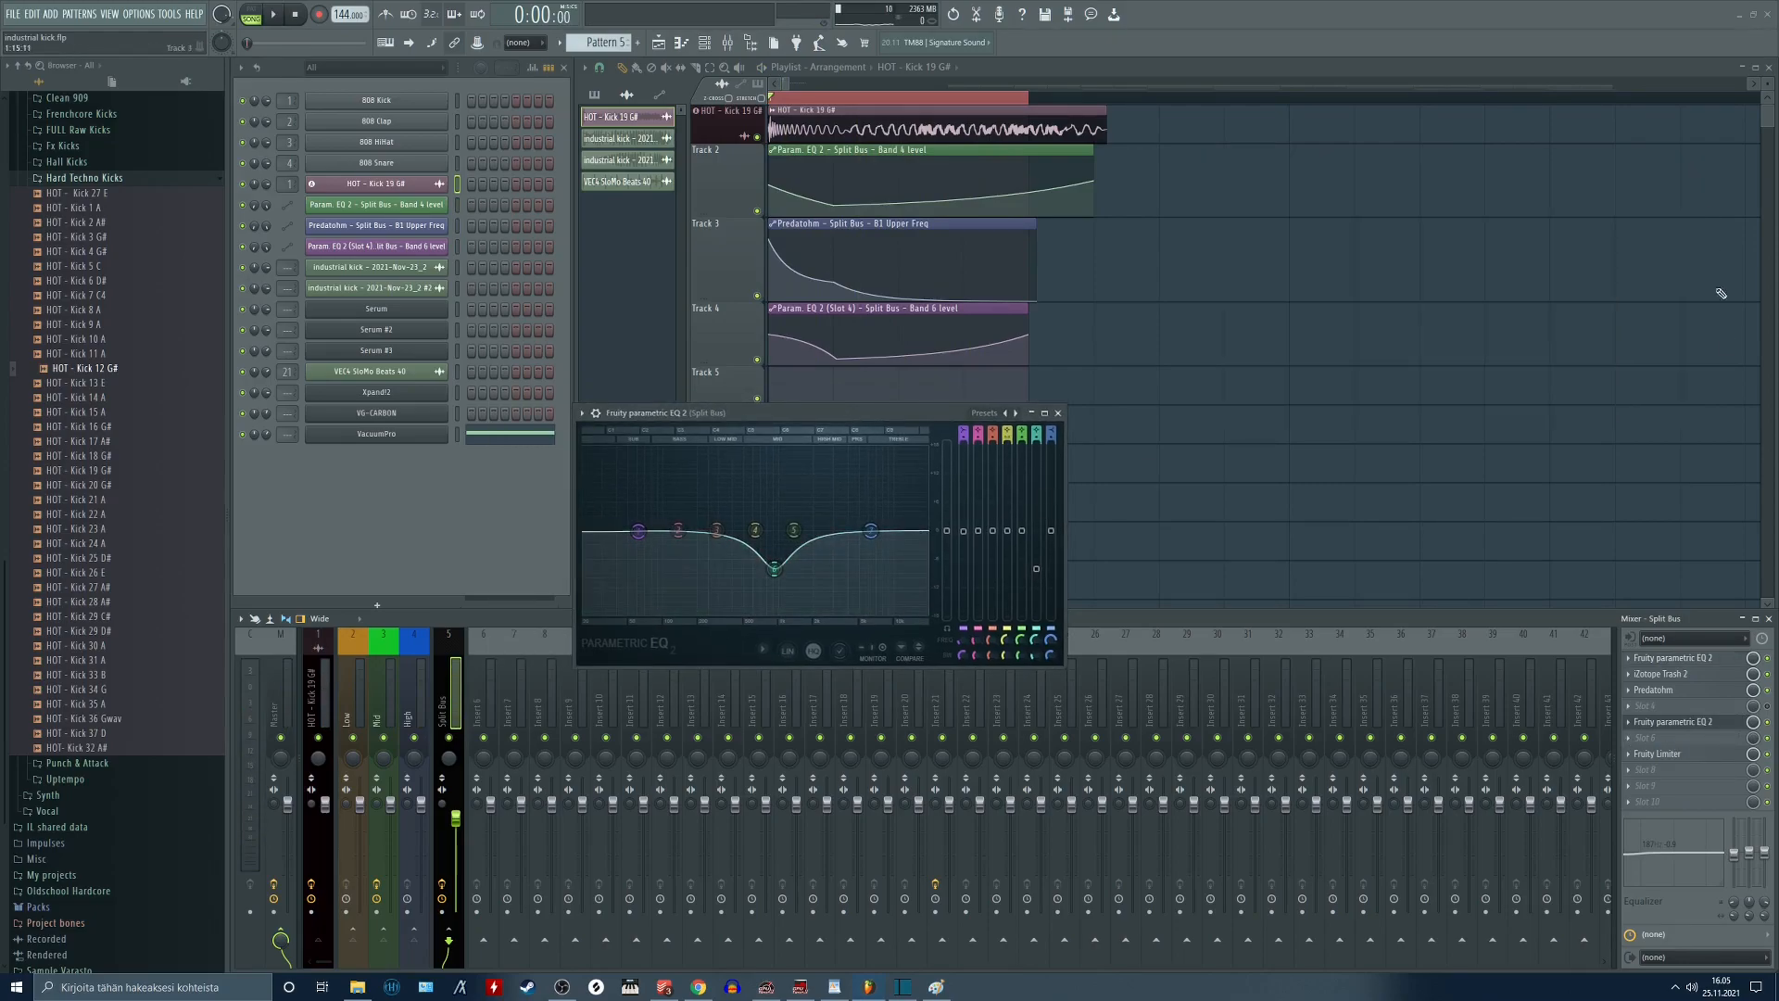
{"action": "left_click", "coordinate": [1657, 754]}
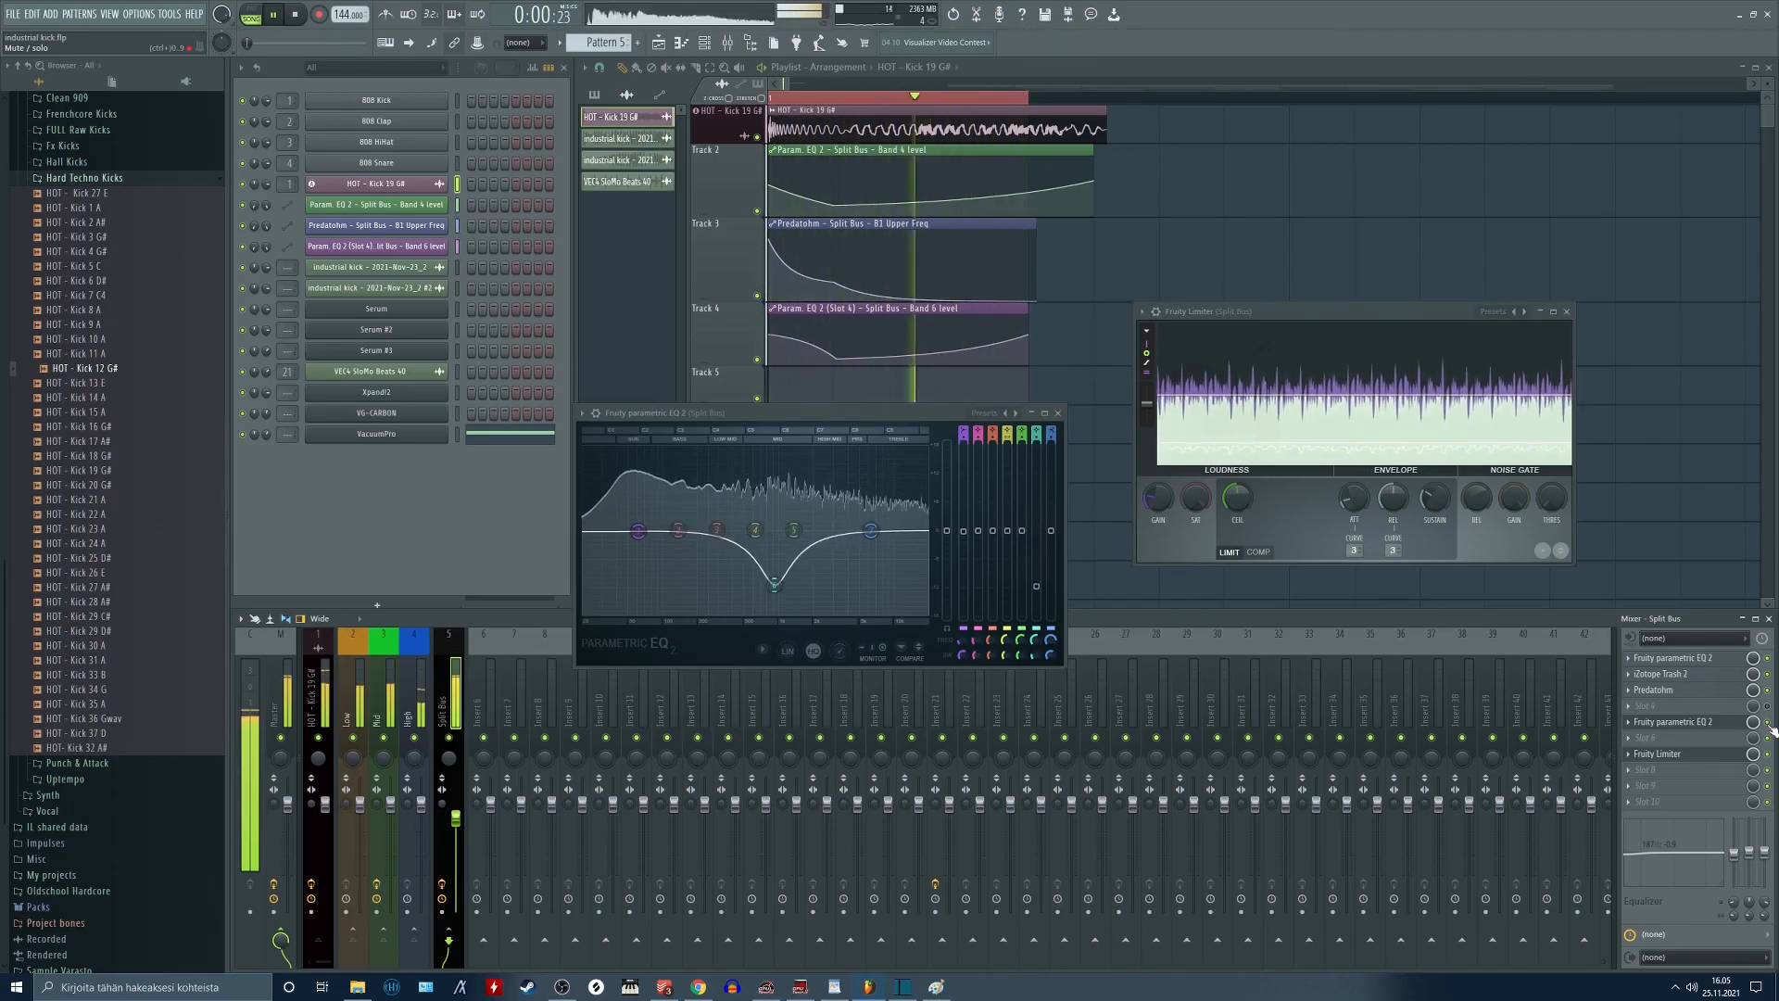
{"action": "left_click", "coordinate": [270, 15]}
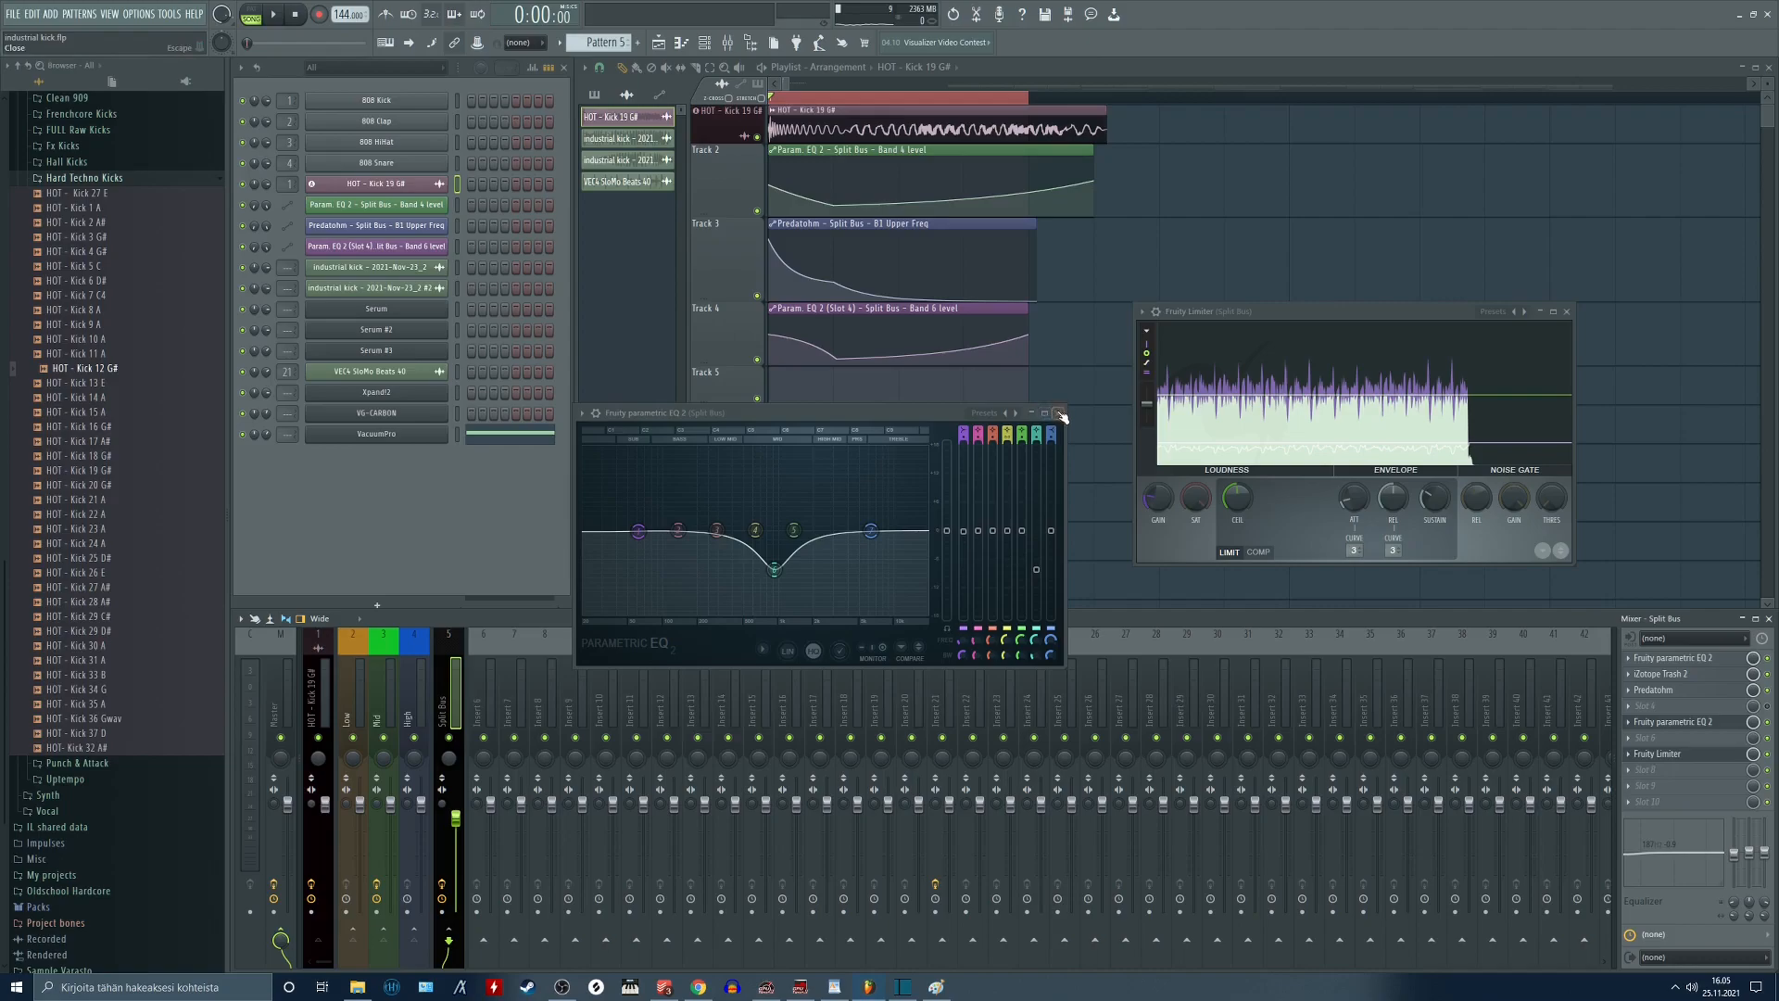
Close the bus EQ and limiter, then compare the kick's Frequency Splitter with Linear Phase on during playback.
{"action": "left_click", "coordinate": [1057, 414]}
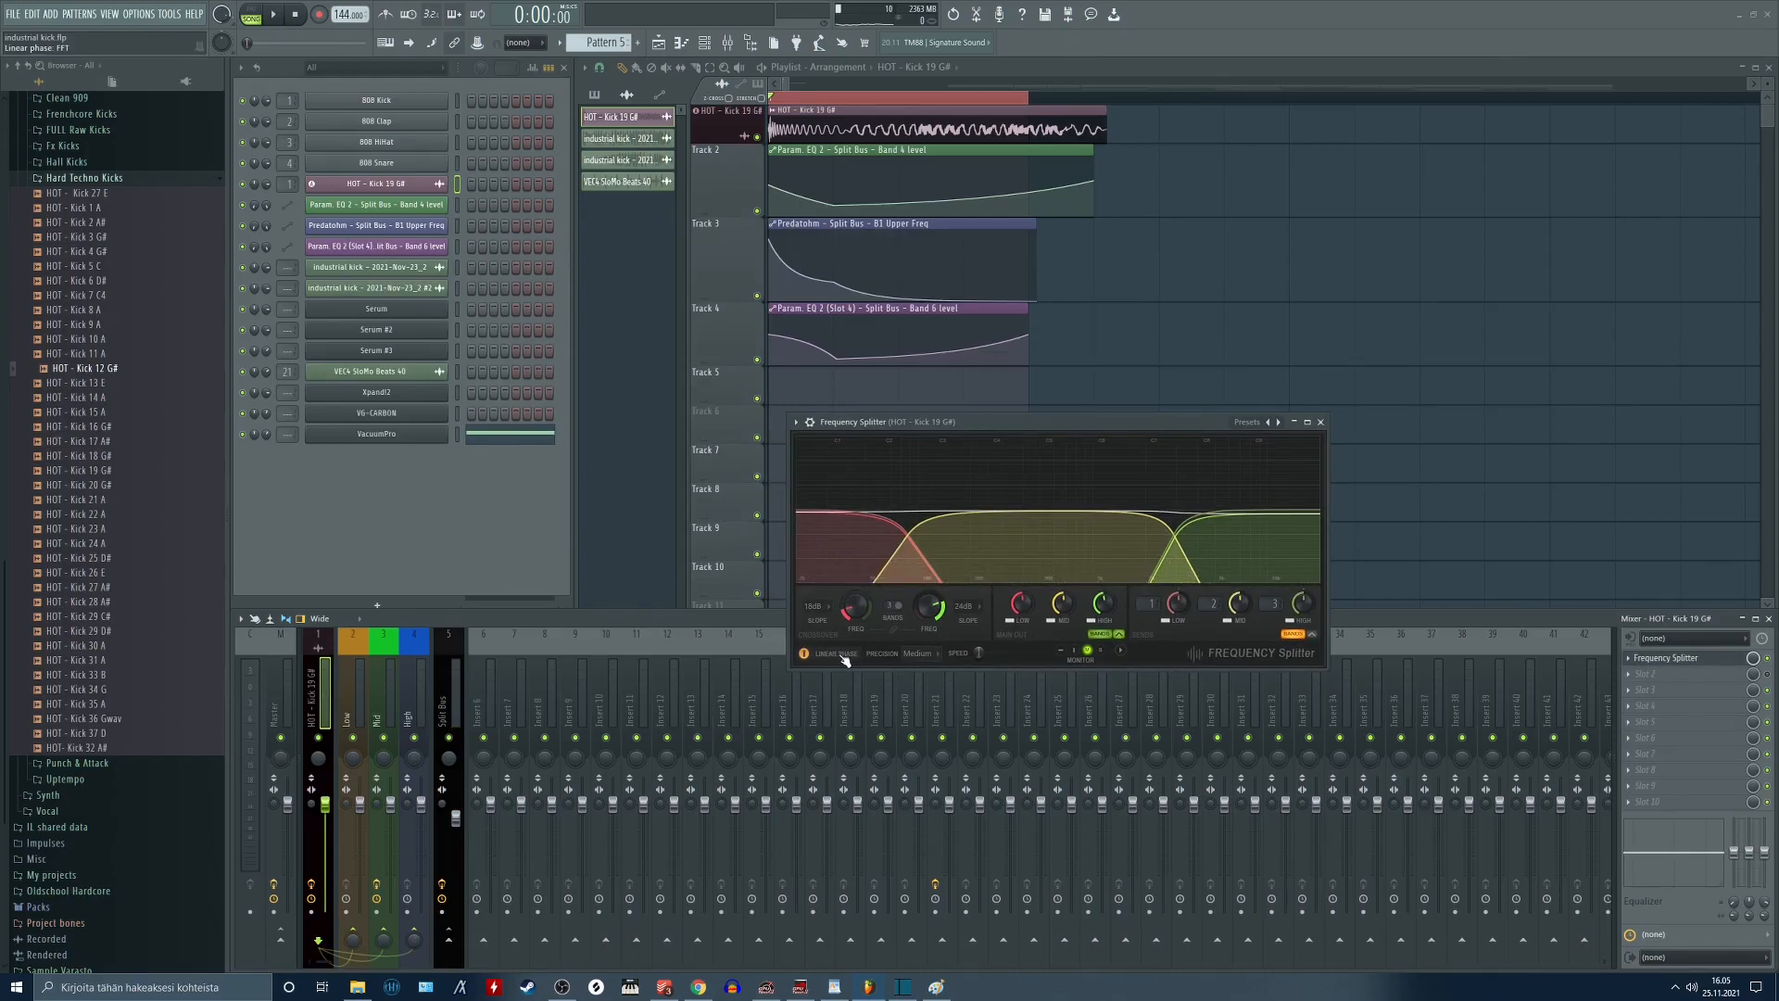
{"action": "left_click", "coordinate": [276, 15]}
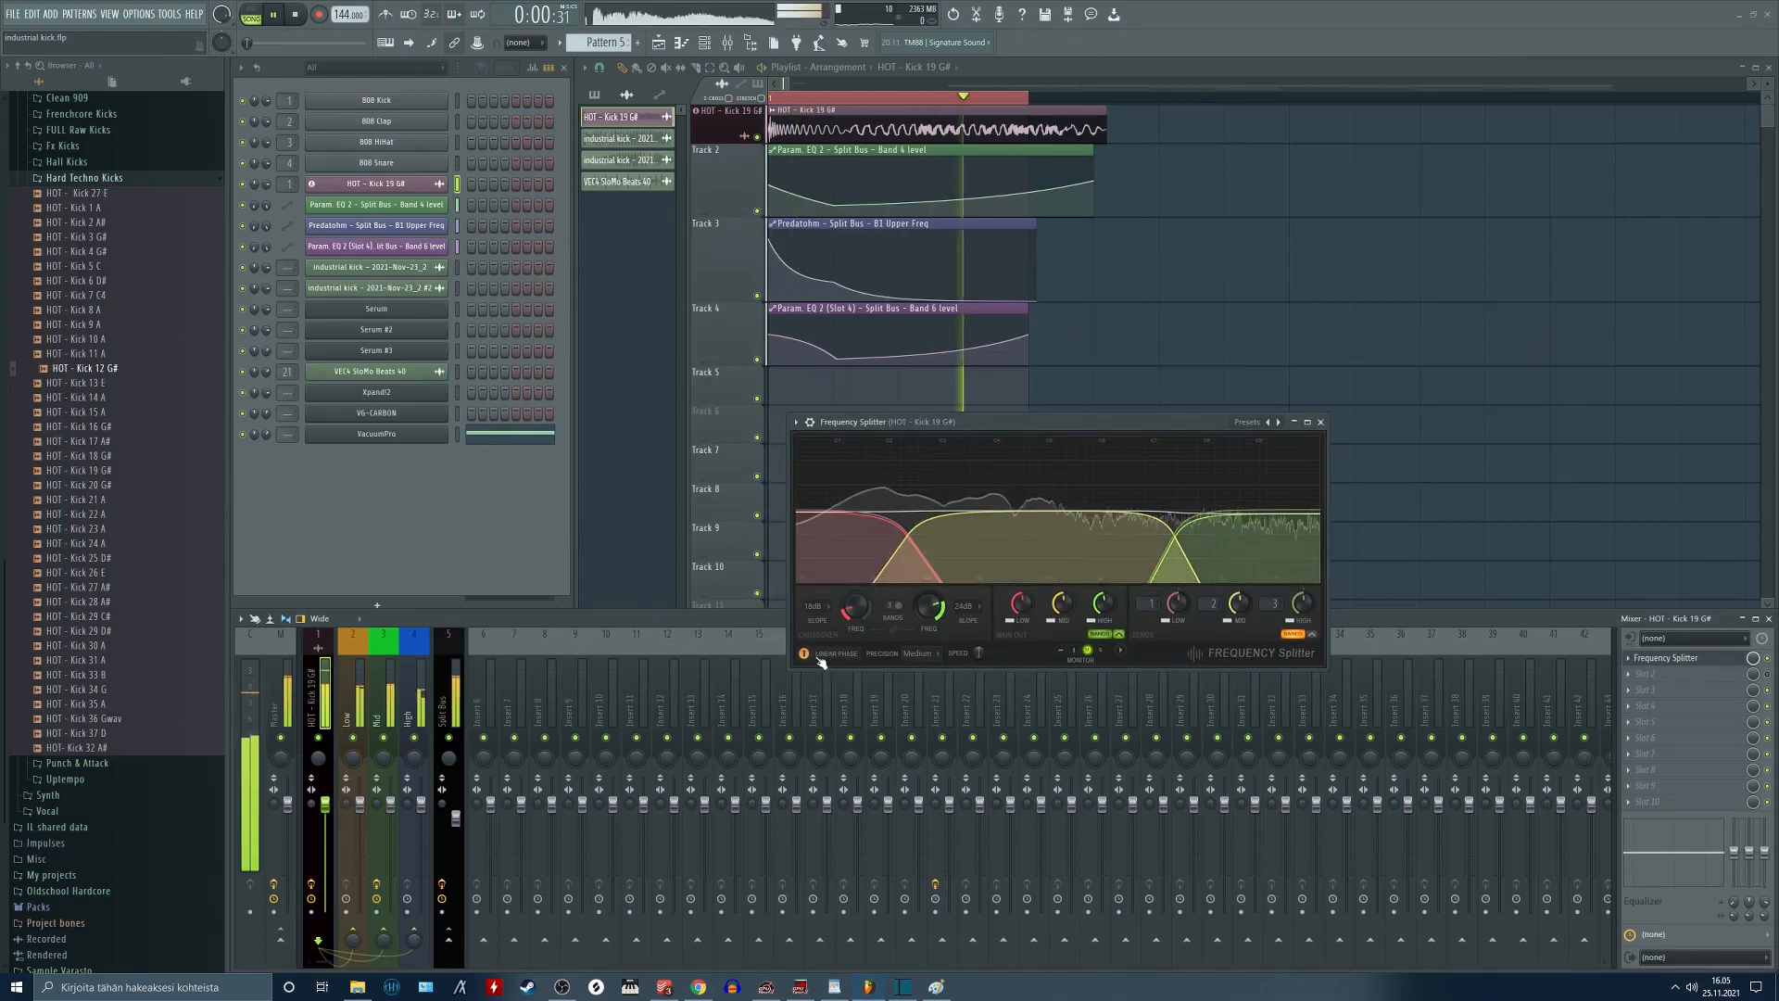
{"action": "left_click", "coordinate": [834, 653]}
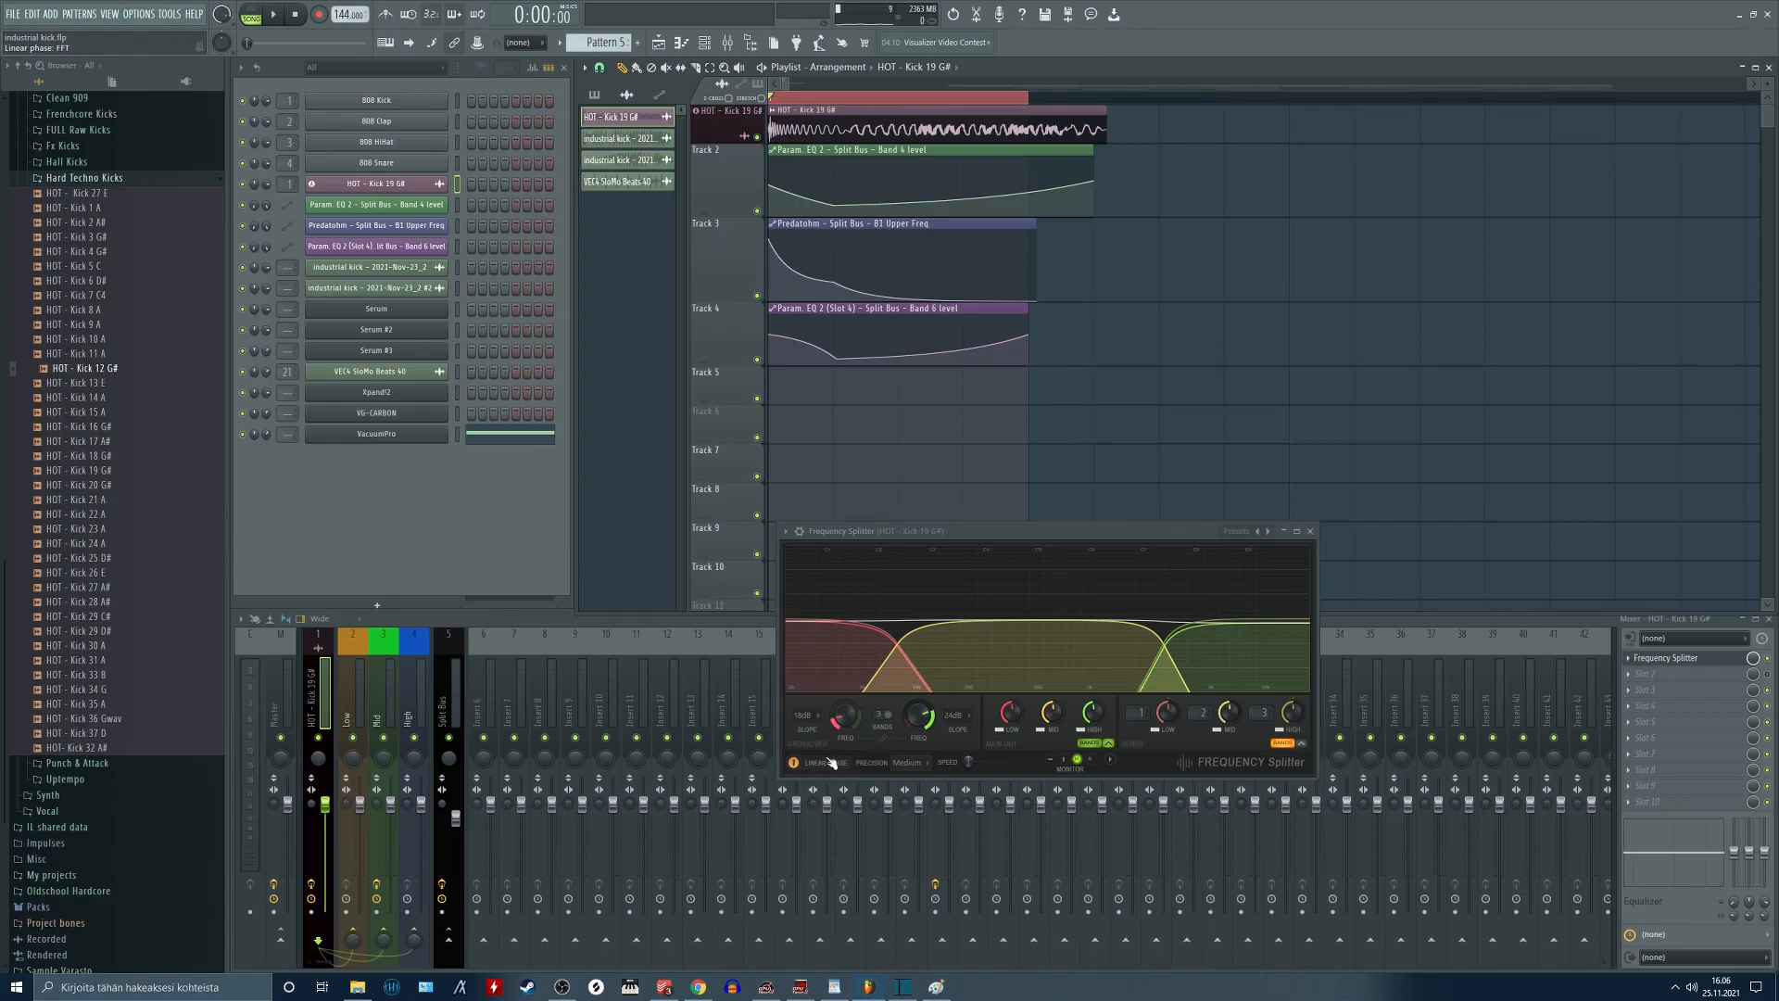
{"action": "left_click", "coordinate": [267, 13]}
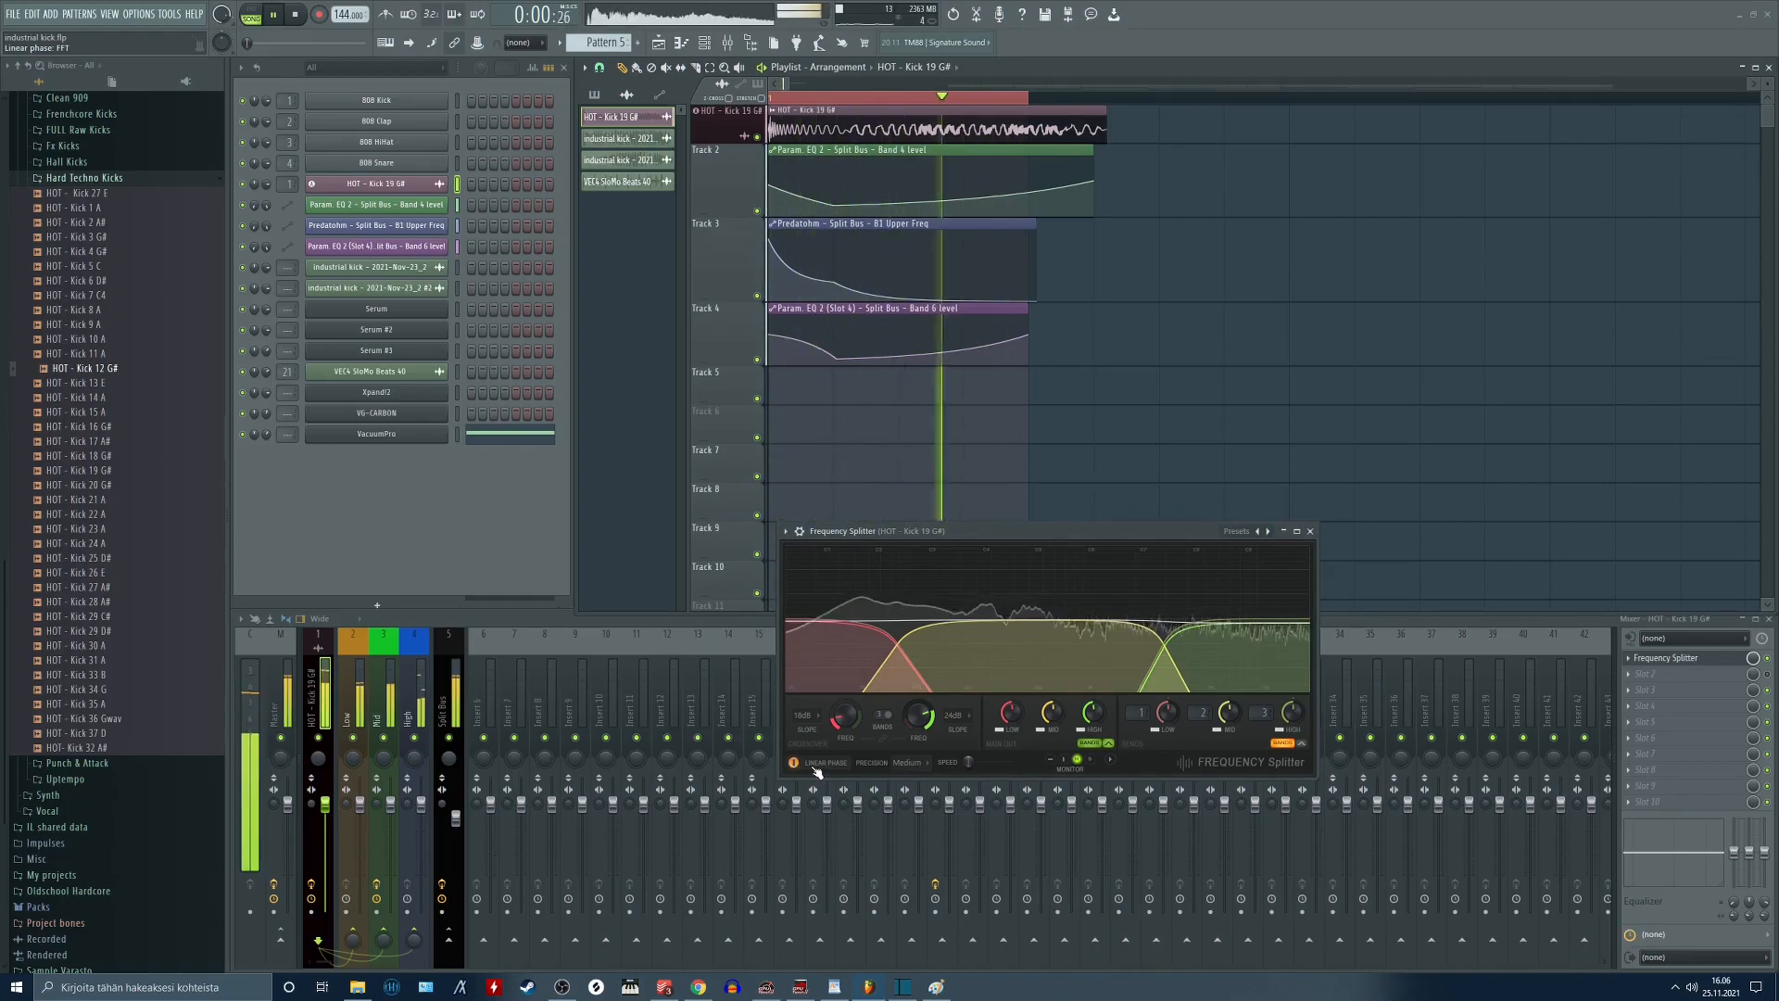
{"action": "left_click", "coordinate": [295, 13]}
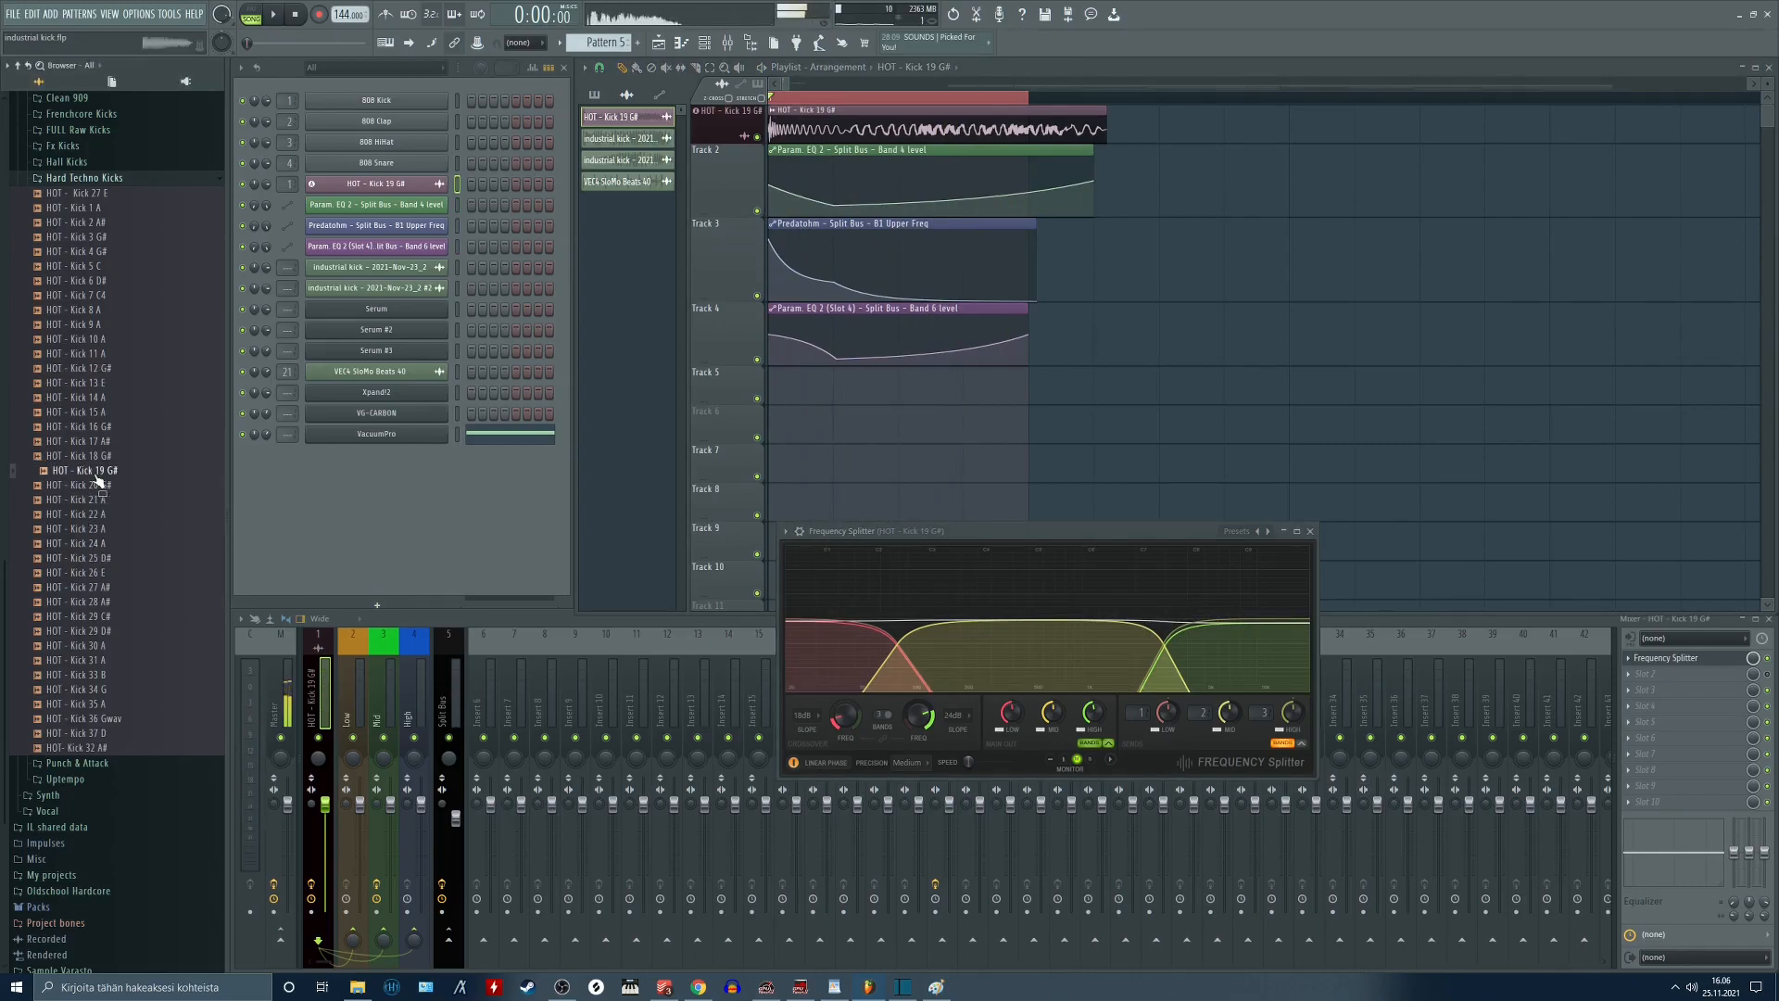
Load the HOT - Kick 19 G# sample into Edison via Edit in audio editor to see its waveform.
{"action": "right_click", "coordinate": [84, 469]}
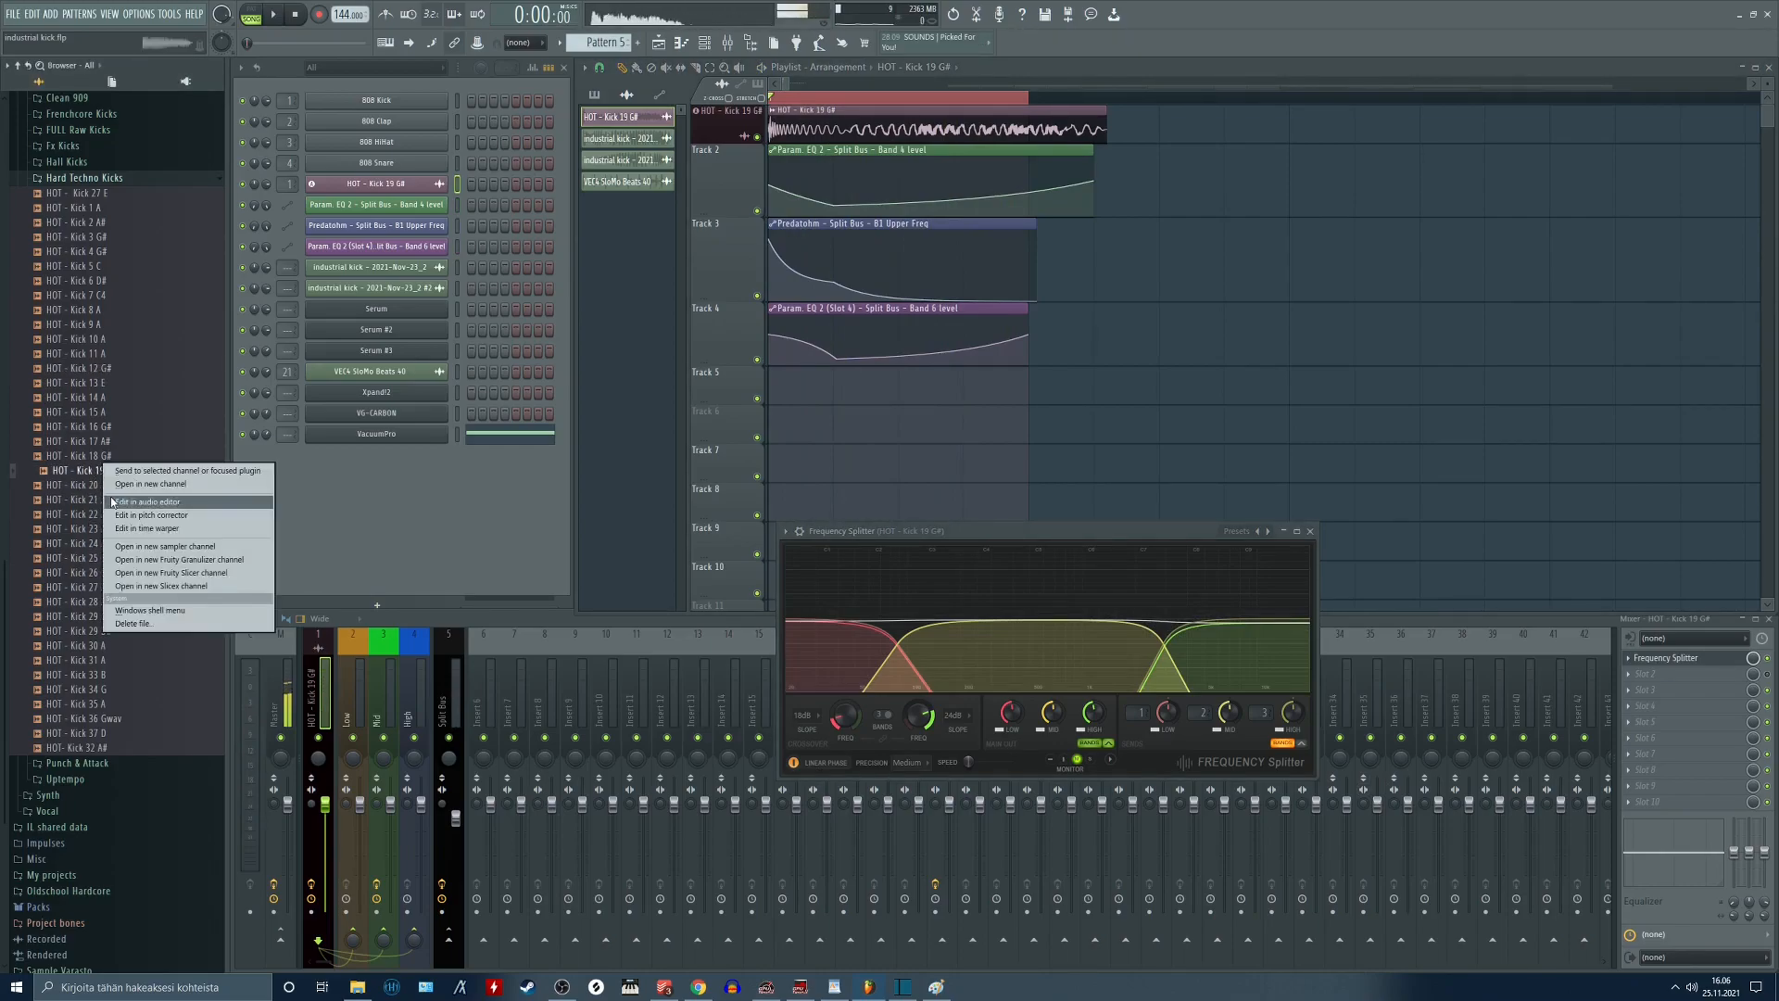
{"action": "left_click", "coordinate": [146, 502]}
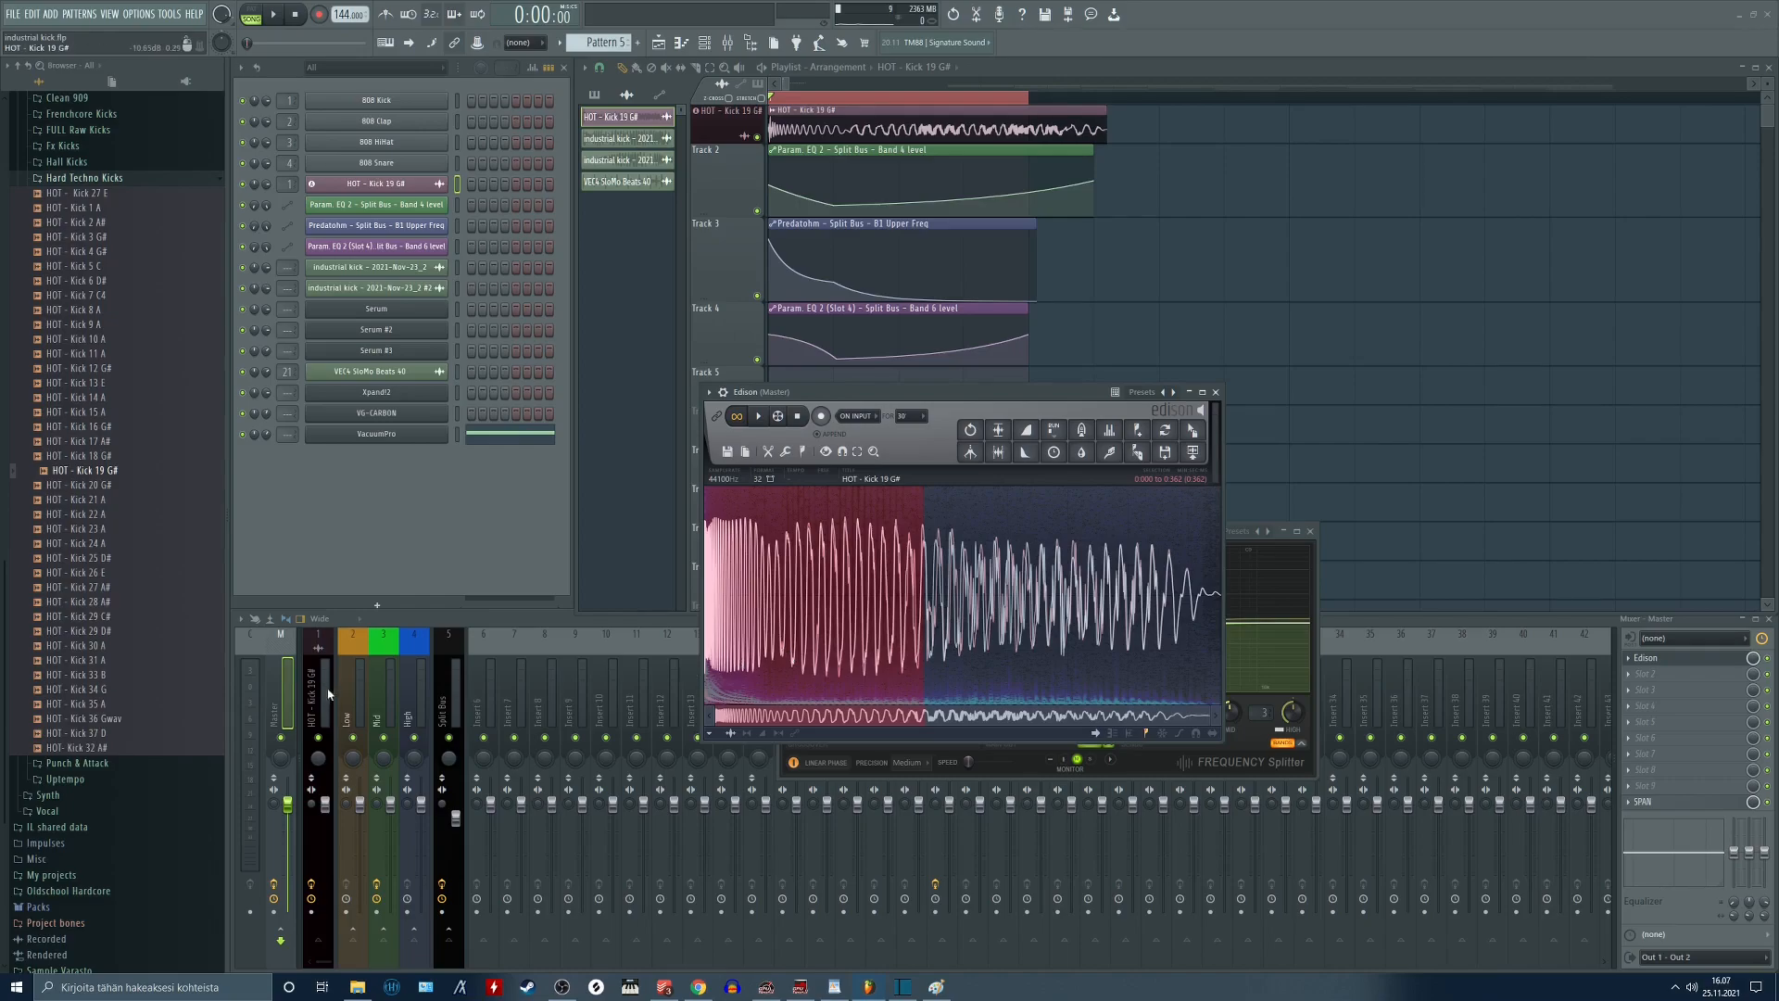
{"action": "left_click", "coordinate": [437, 705]}
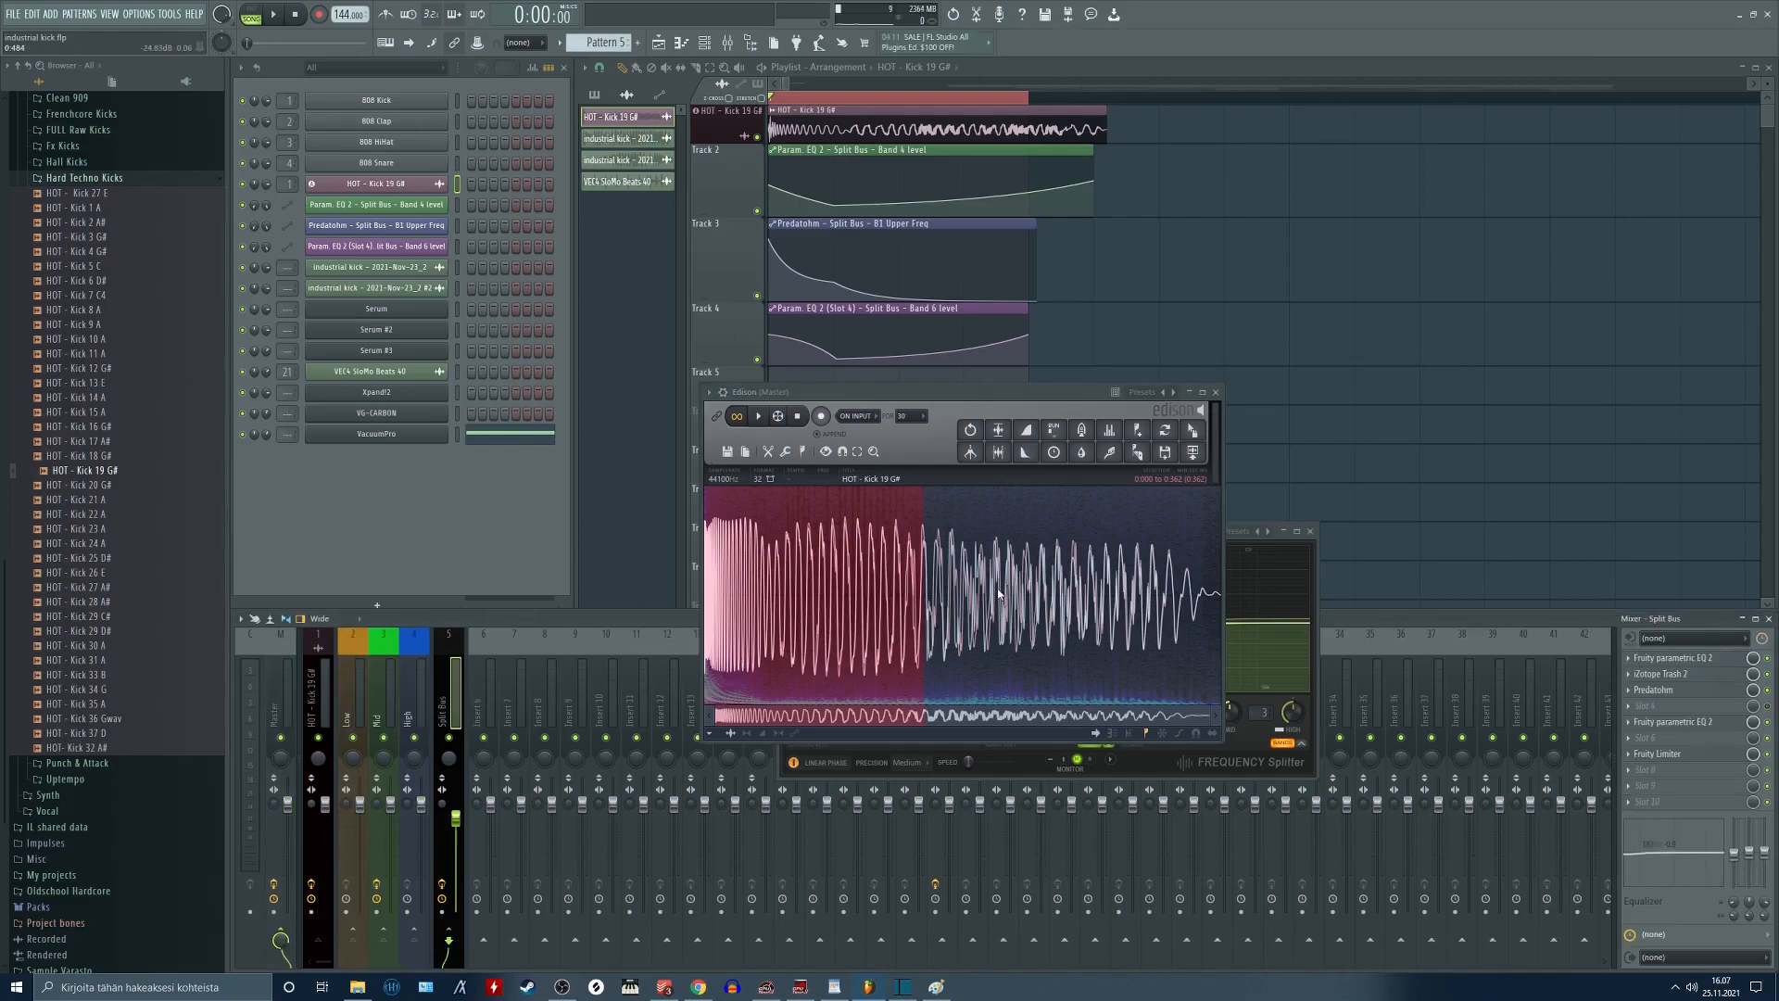